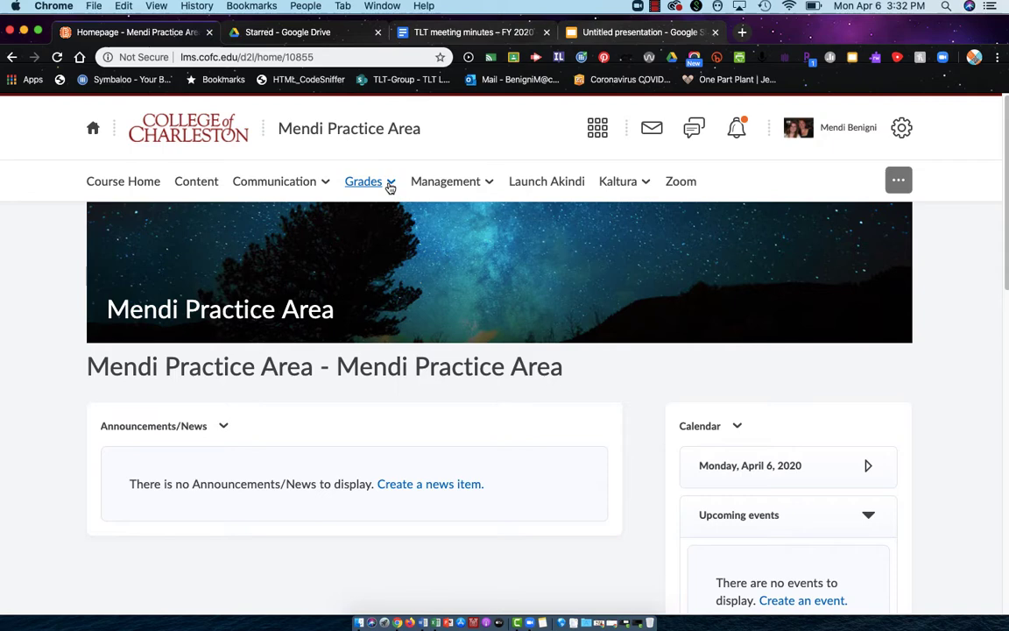
# - Go to Manage Grades for the Mendi Practice Area course from the Grades menu
pyautogui.click(363, 180)
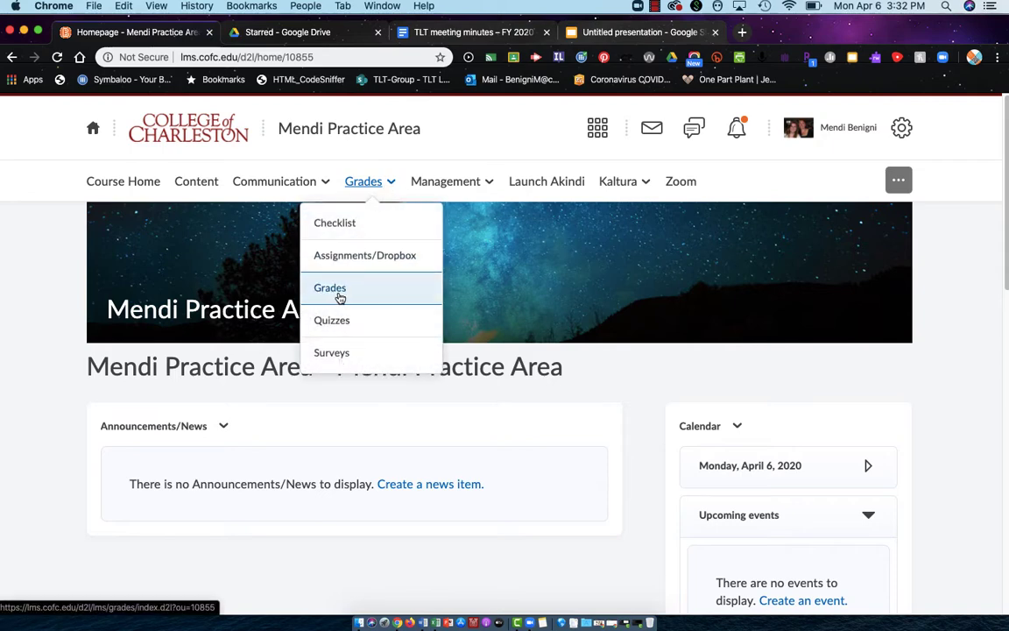
pyautogui.moveTo(337, 292)
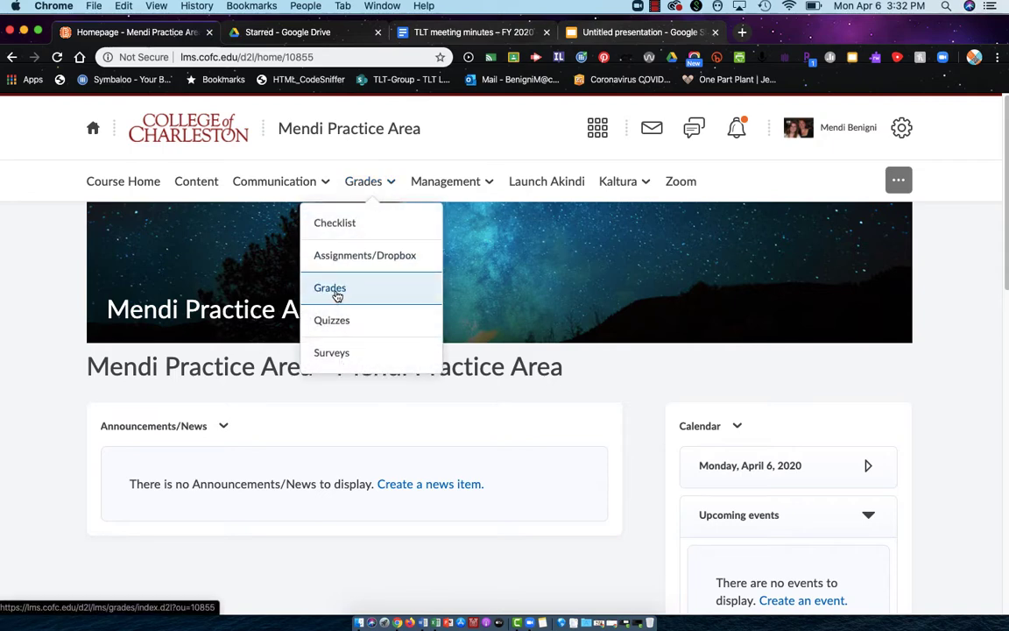
pyautogui.click(330, 287)
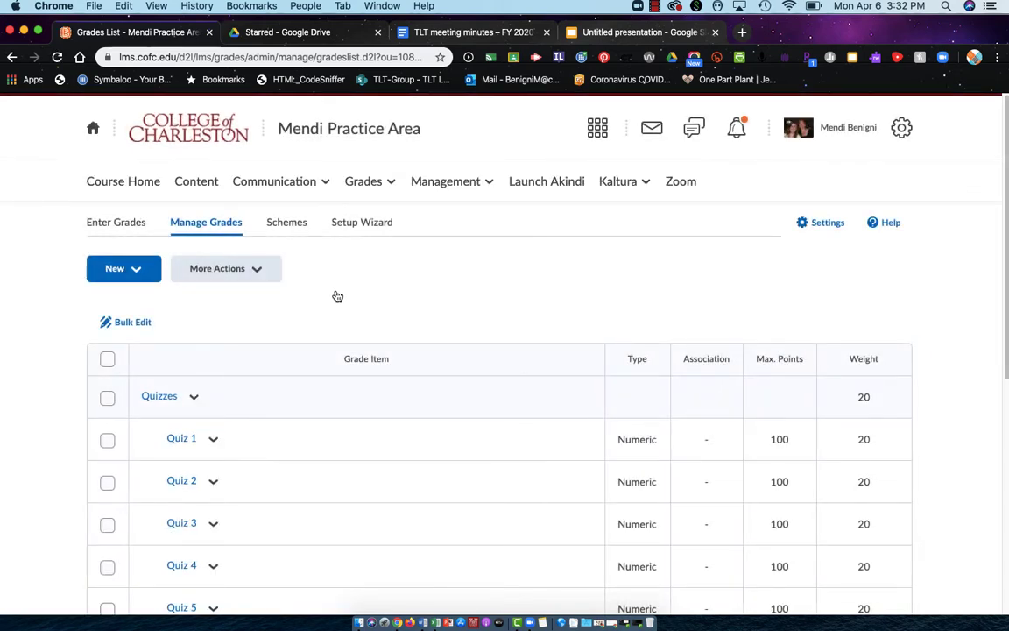
pyautogui.moveTo(350, 293)
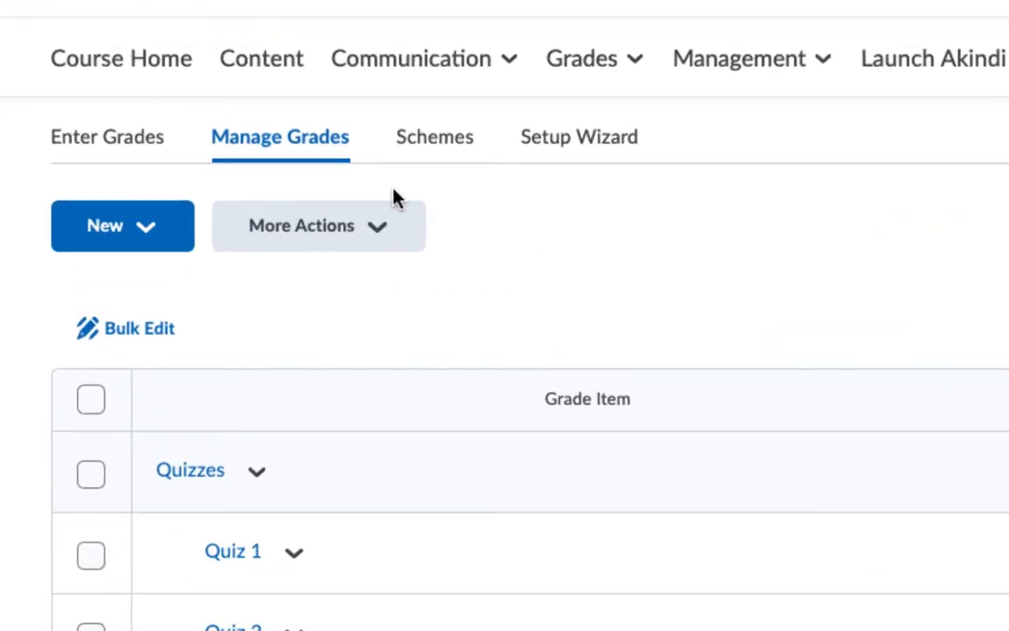
pyautogui.moveTo(83, 149)
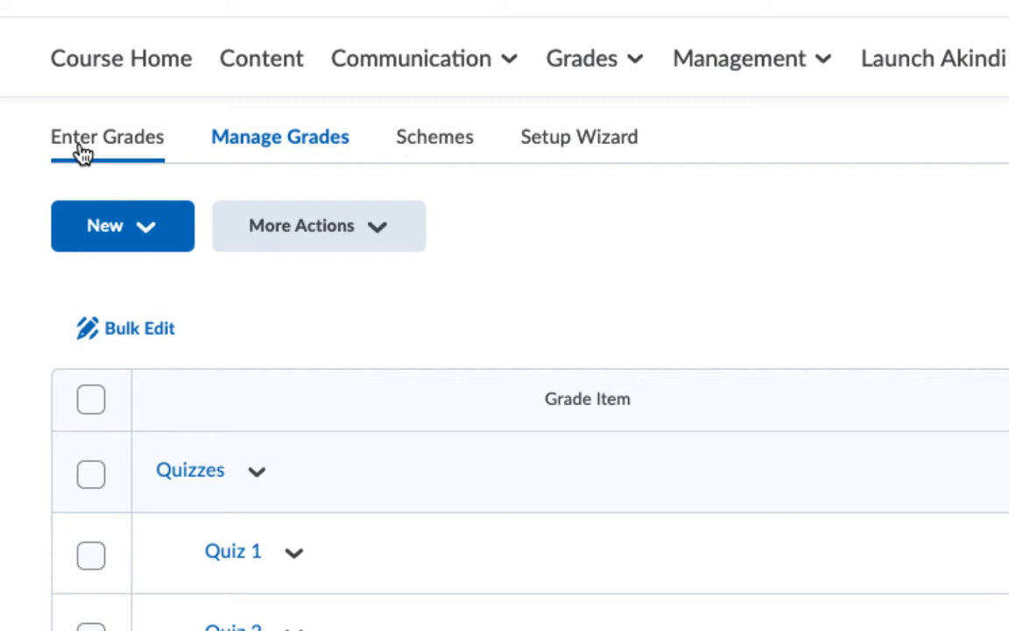
# - View the Enter Grades list with students' Final Calculated Grade and Quiz 1–5 columns
pyautogui.click(107, 137)
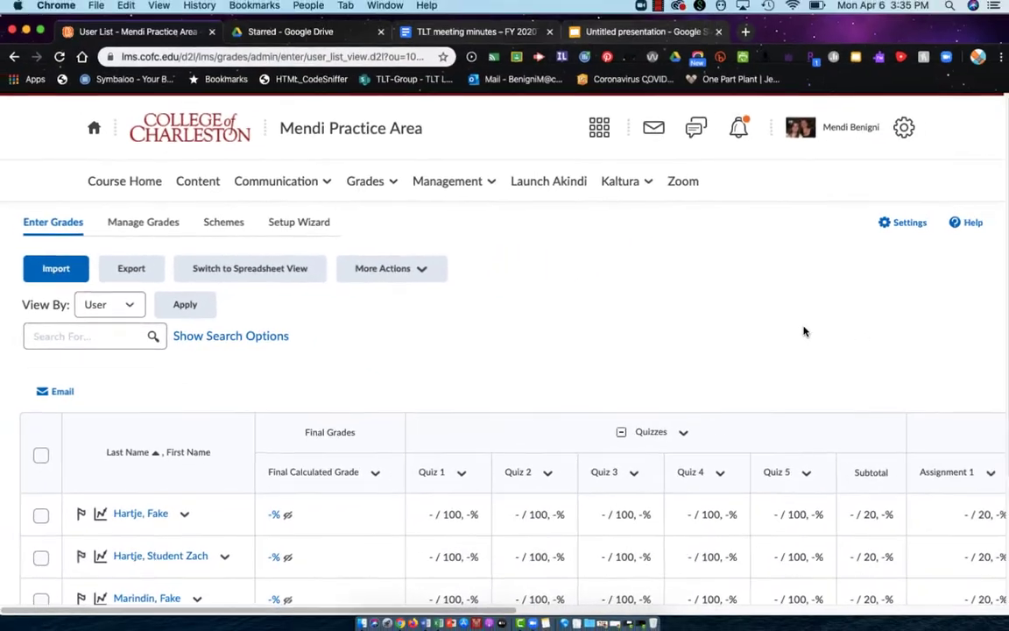
pyautogui.scroll(-3)
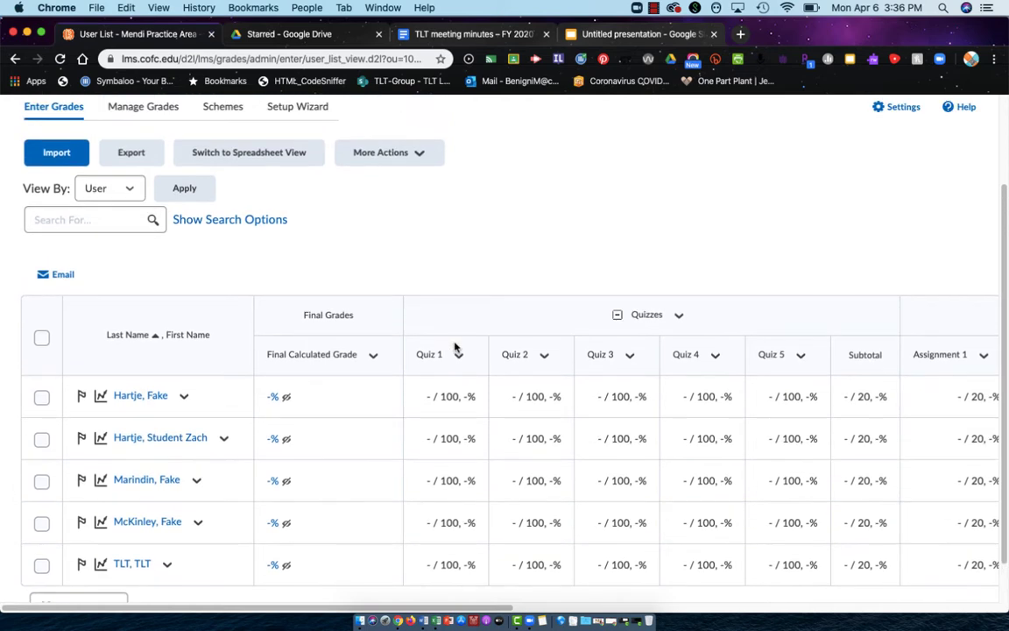
pyautogui.moveTo(461, 356)
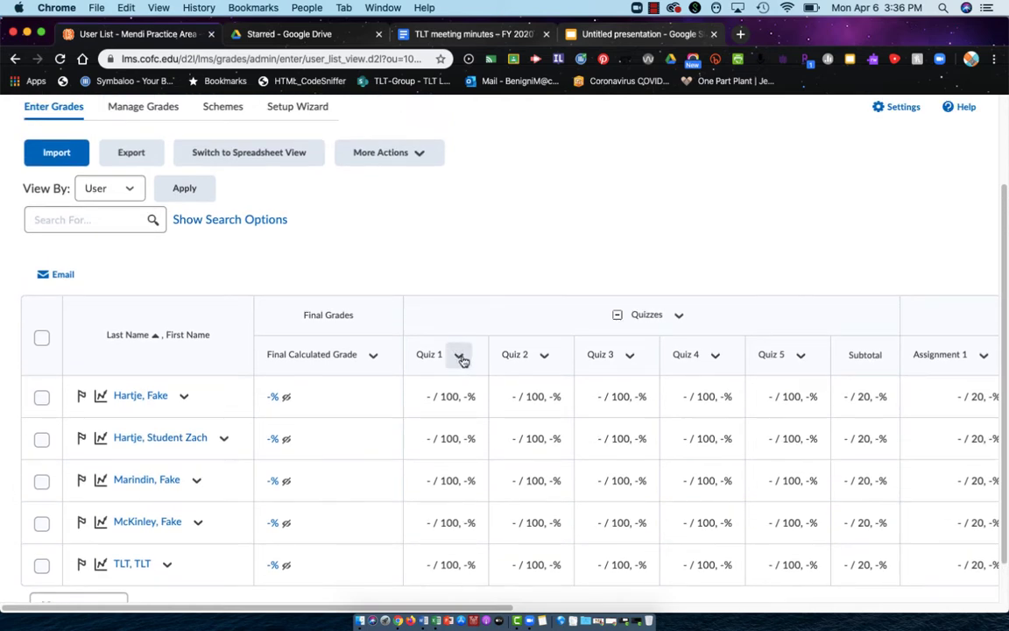
pyautogui.moveTo(460, 358)
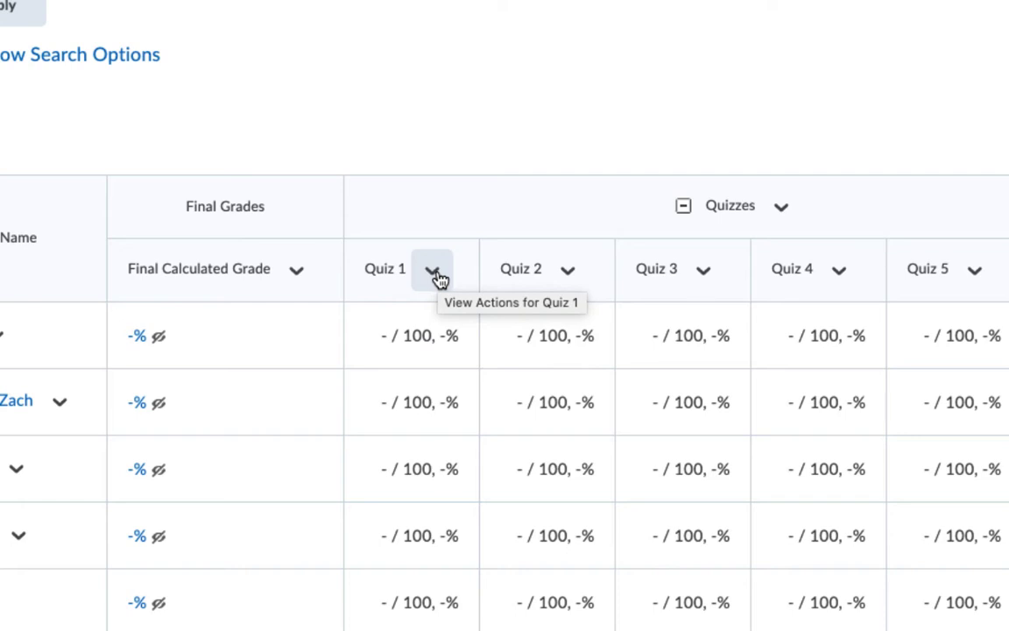
pyautogui.scroll(-3)
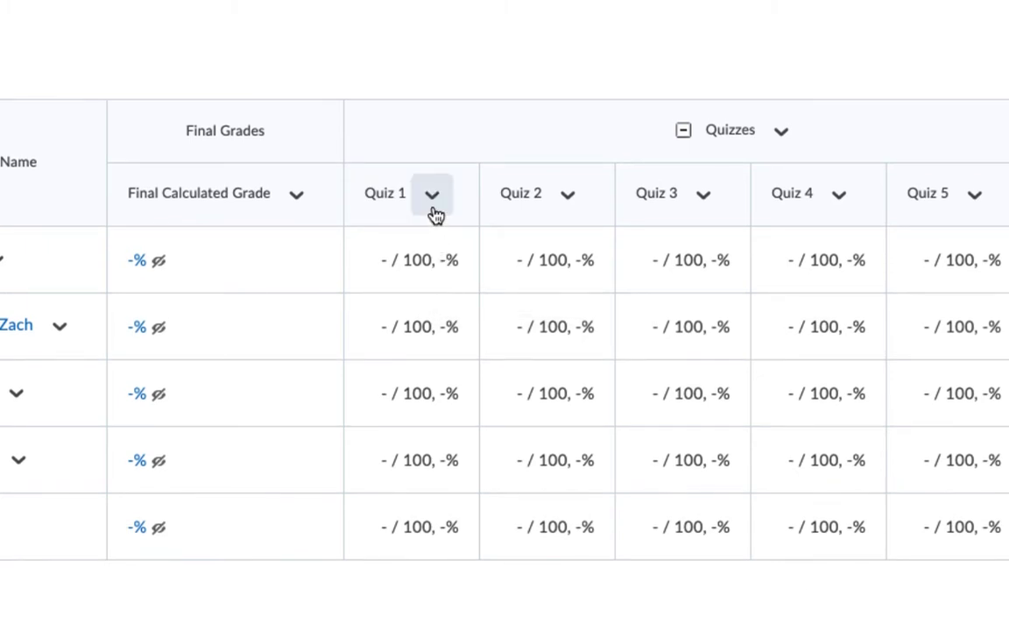
pyautogui.moveTo(432, 195)
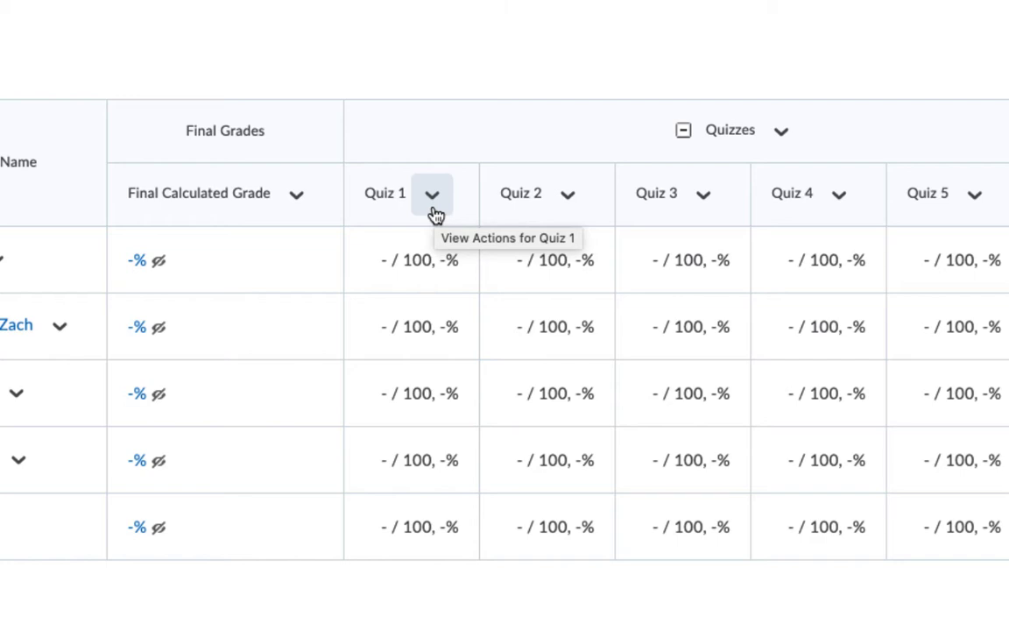
pyautogui.moveTo(383, 194)
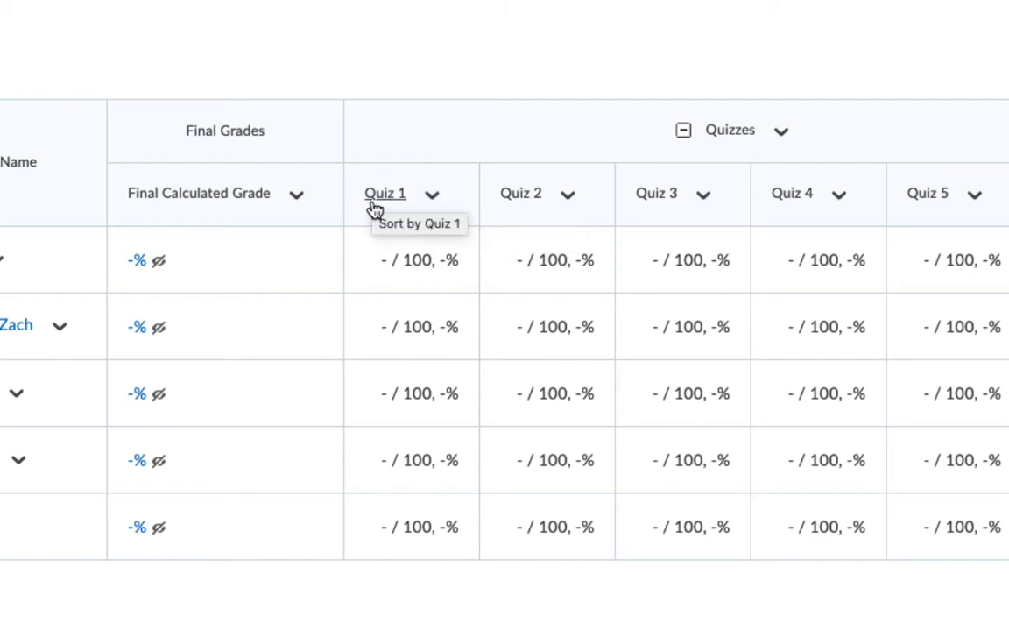
pyautogui.moveTo(432, 194)
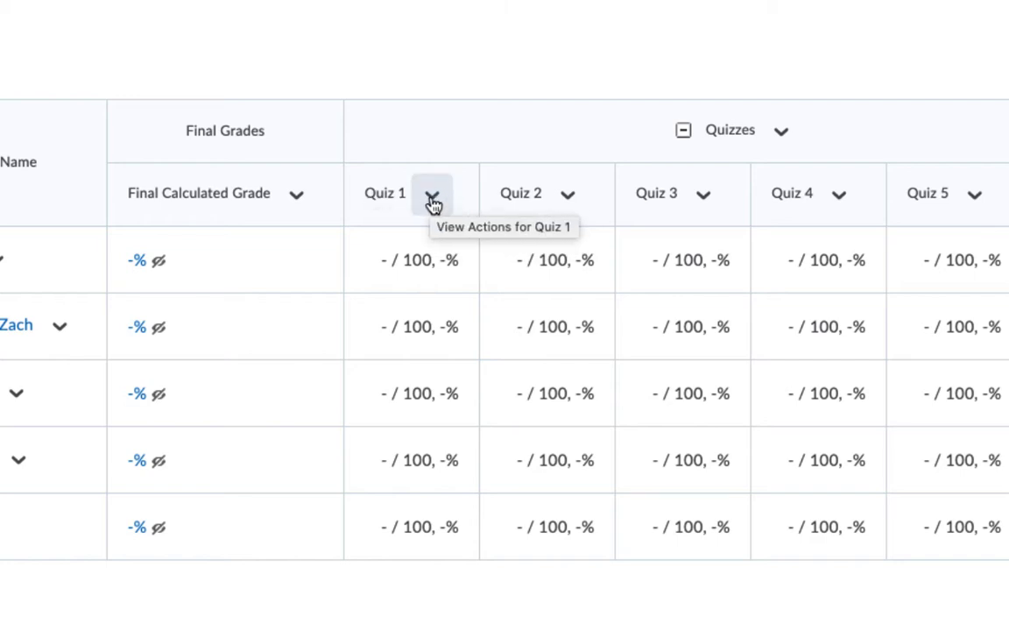
# - Open Quiz 1's grade entry page and scroll to the empty student score boxes
pyautogui.click(431, 194)
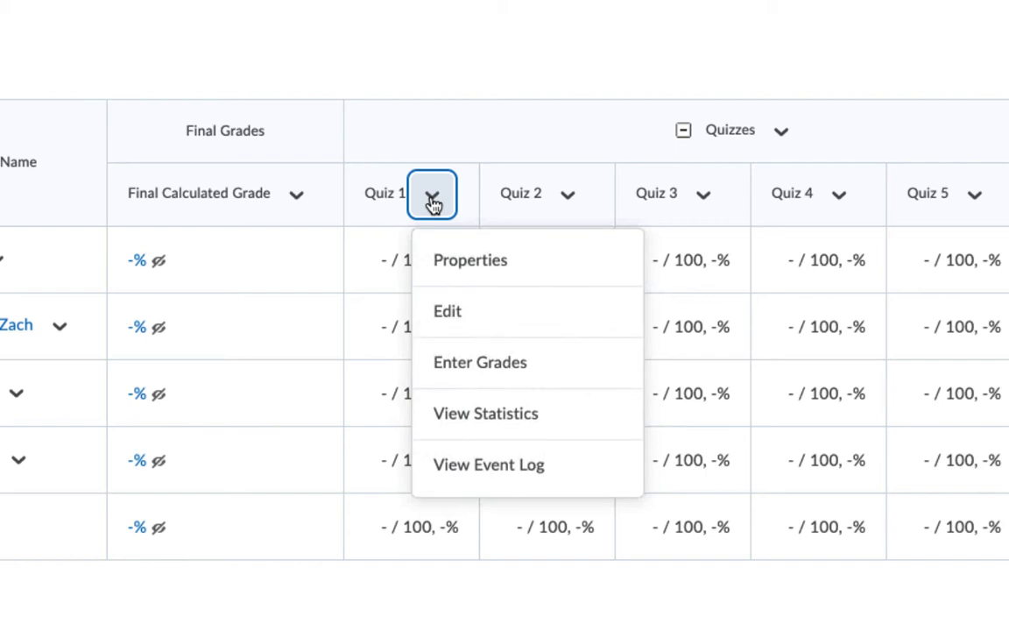
pyautogui.moveTo(543, 374)
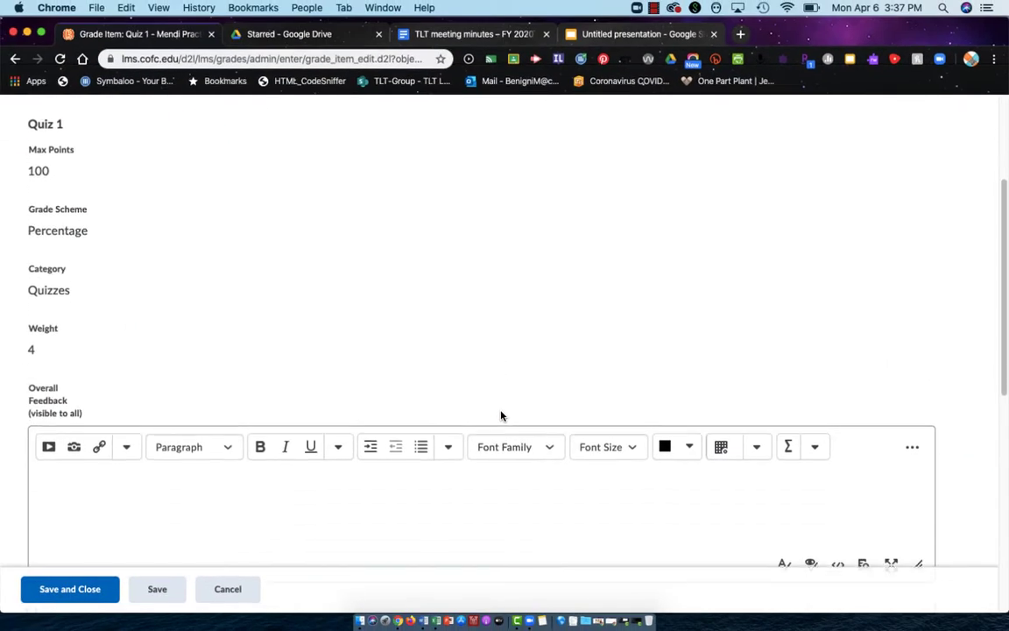
pyautogui.scroll(-3)
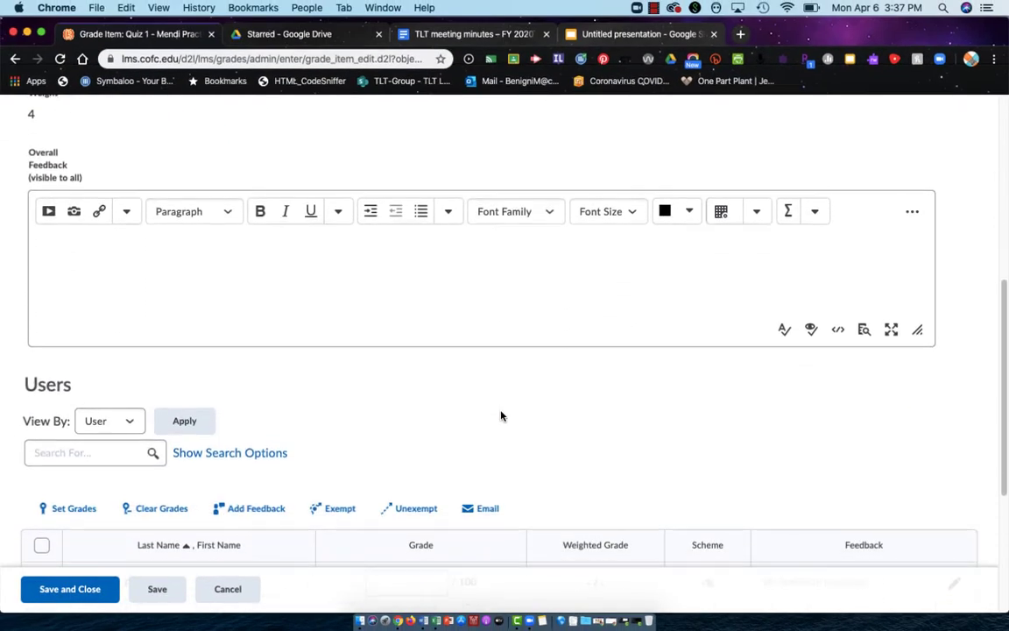
pyautogui.scroll(-3)
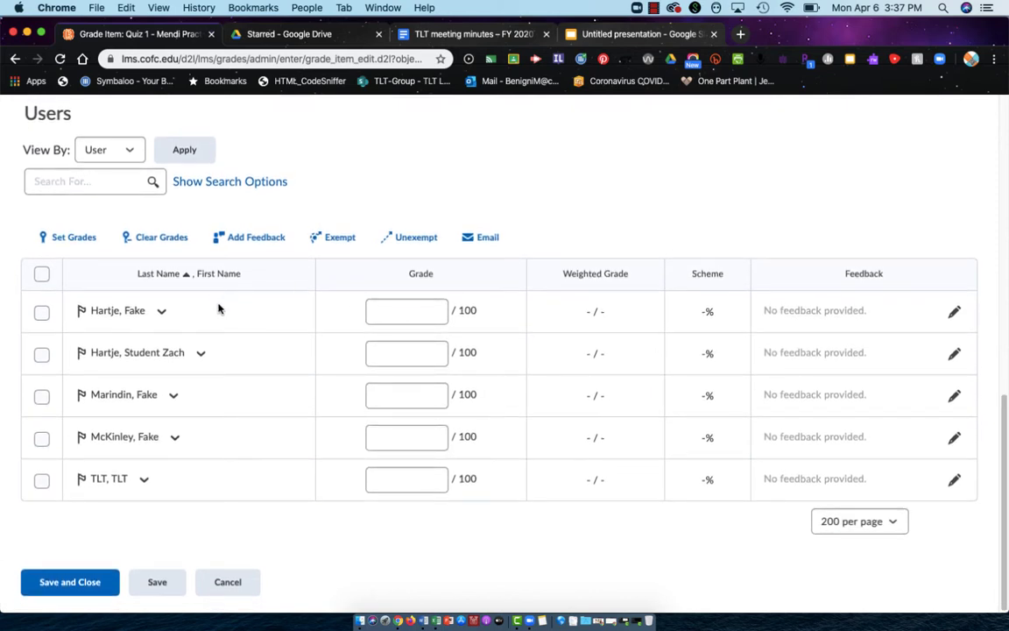
pyautogui.moveTo(511, 527)
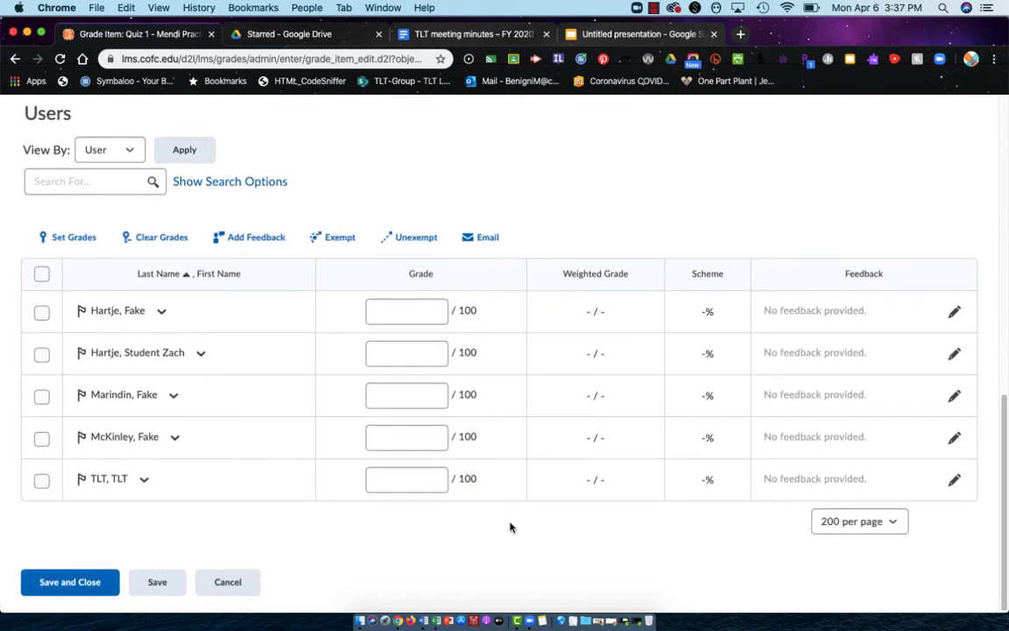
pyautogui.moveTo(138, 513)
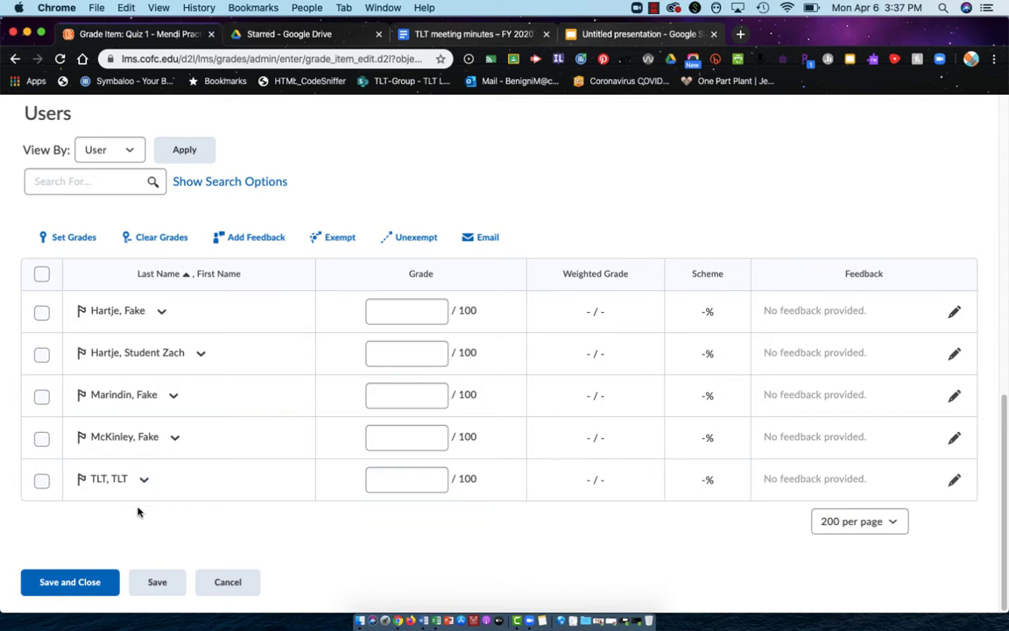
pyautogui.moveTo(415, 283)
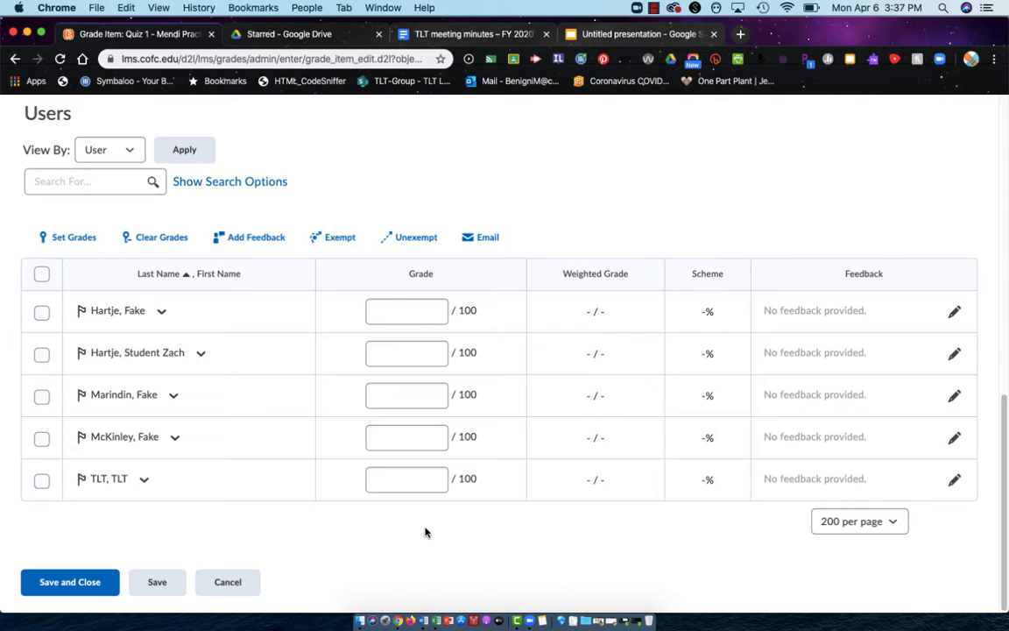
# - Enter Quiz 1 scores of 80, 97, 64, 89 and 78 for the five students
pyautogui.click(406, 311)
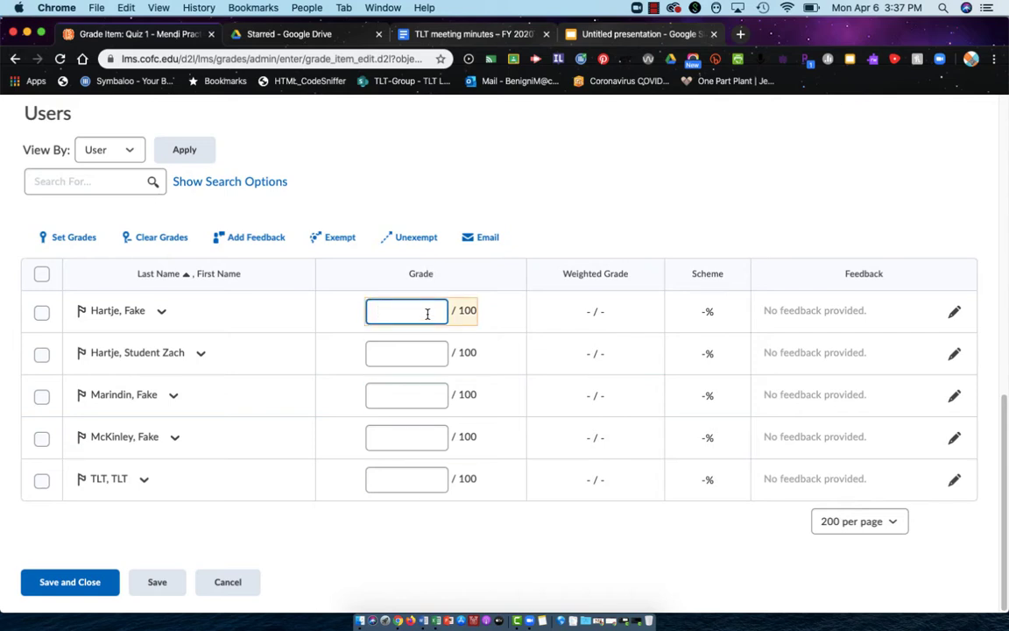
pyautogui.write('80')
pyautogui.click(406, 352)
pyautogui.write('97')
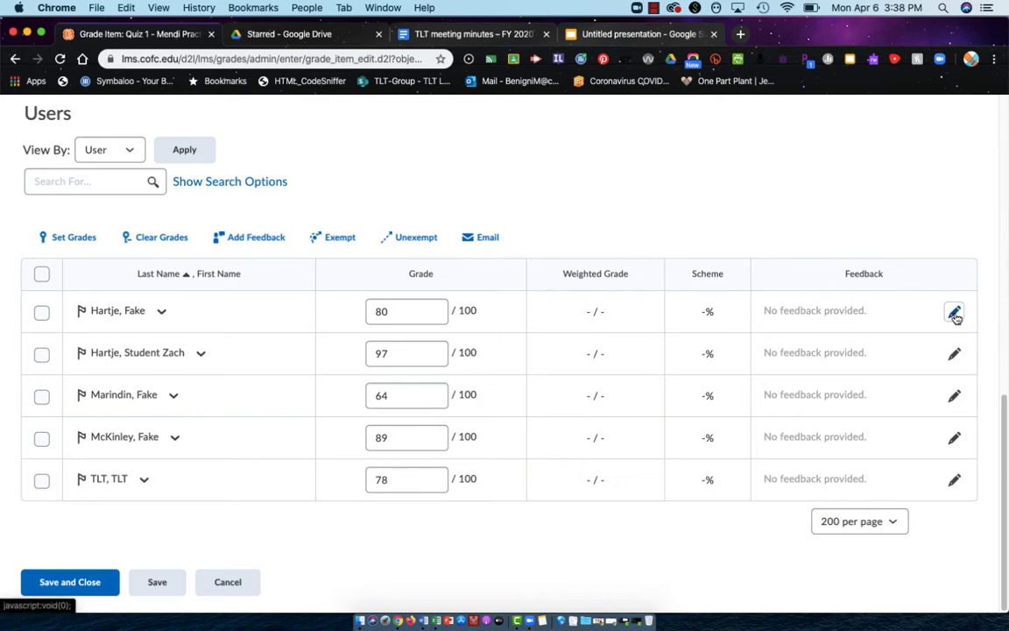
# - Add Quiz 1 feedback 'Great work' for Fake Hartje and an office-visit note for Fake Marindin
pyautogui.click(953, 312)
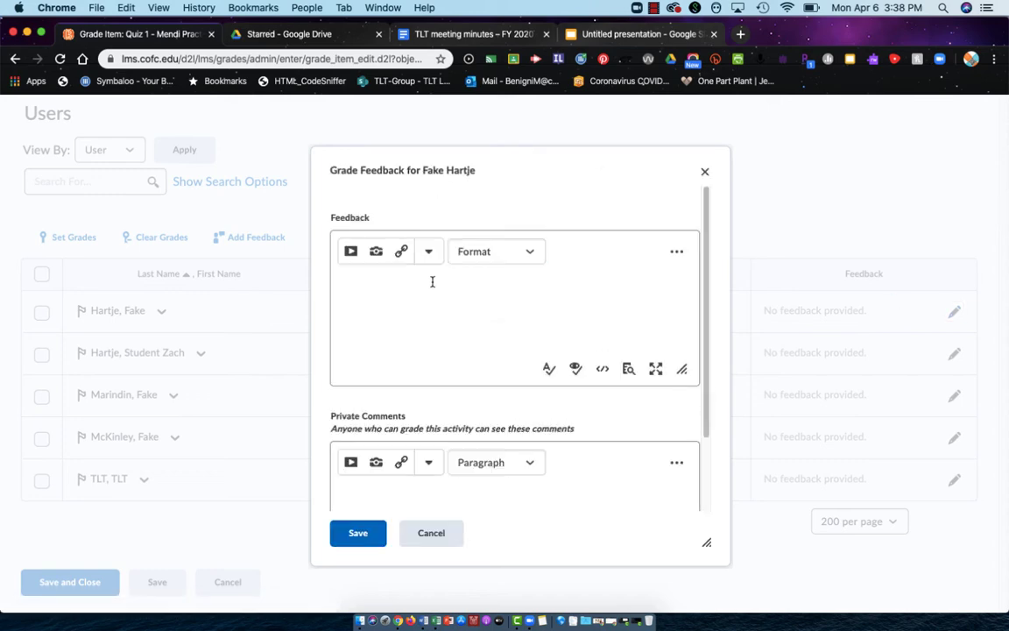
pyautogui.write('Great')
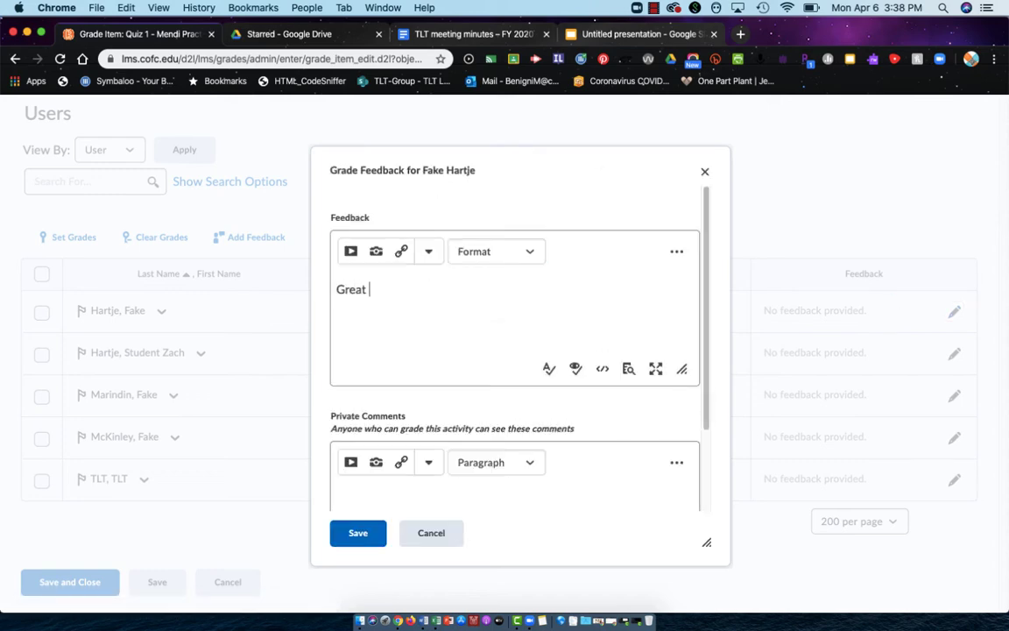
pyautogui.click(358, 532)
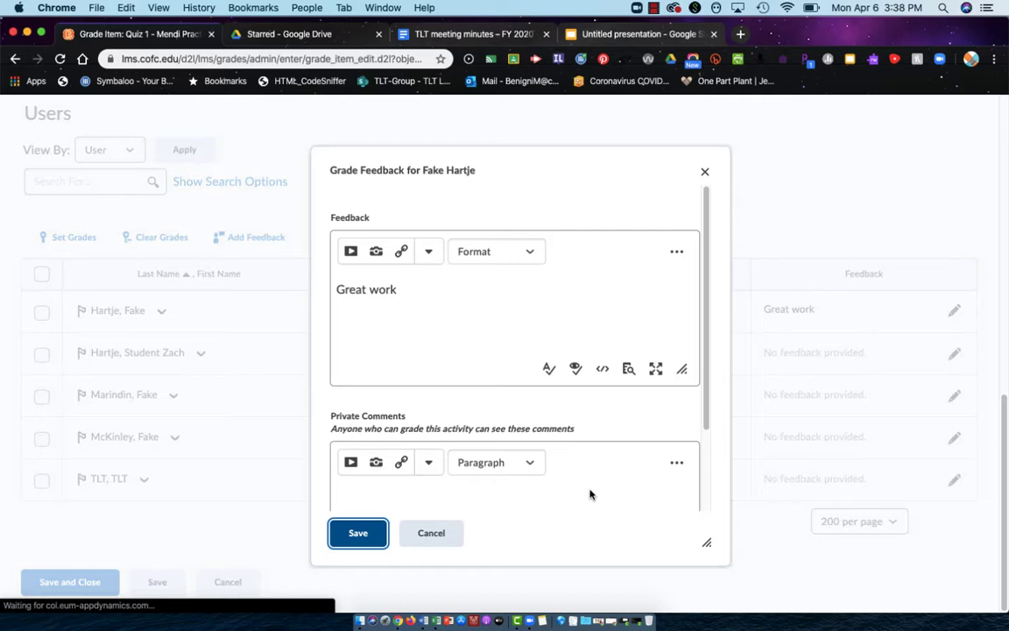
pyautogui.click(357, 533)
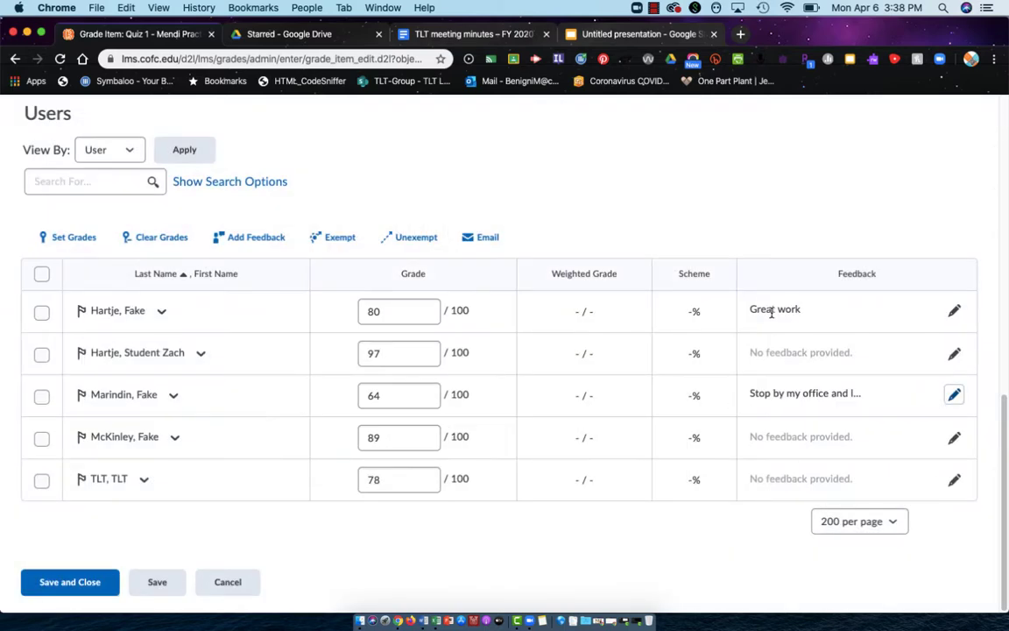
pyautogui.moveTo(805, 422)
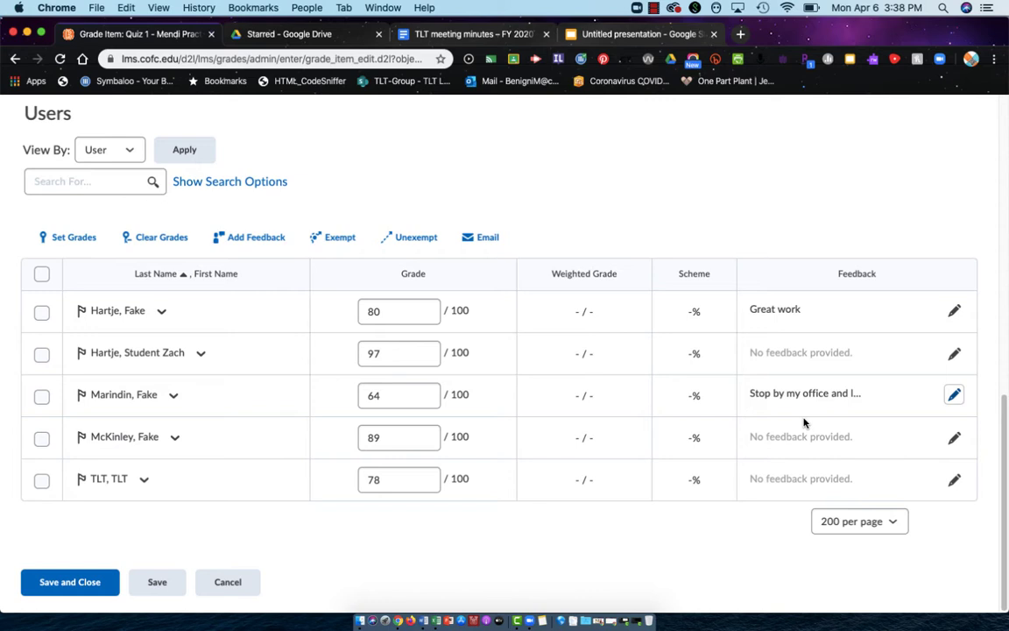
pyautogui.moveTo(125, 392)
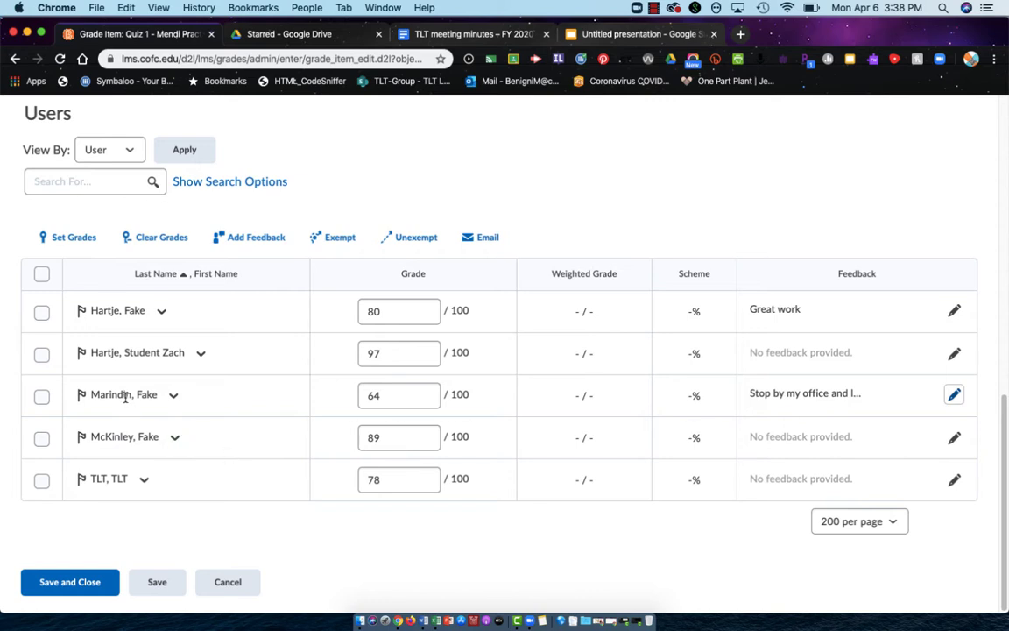
pyautogui.moveTo(783, 432)
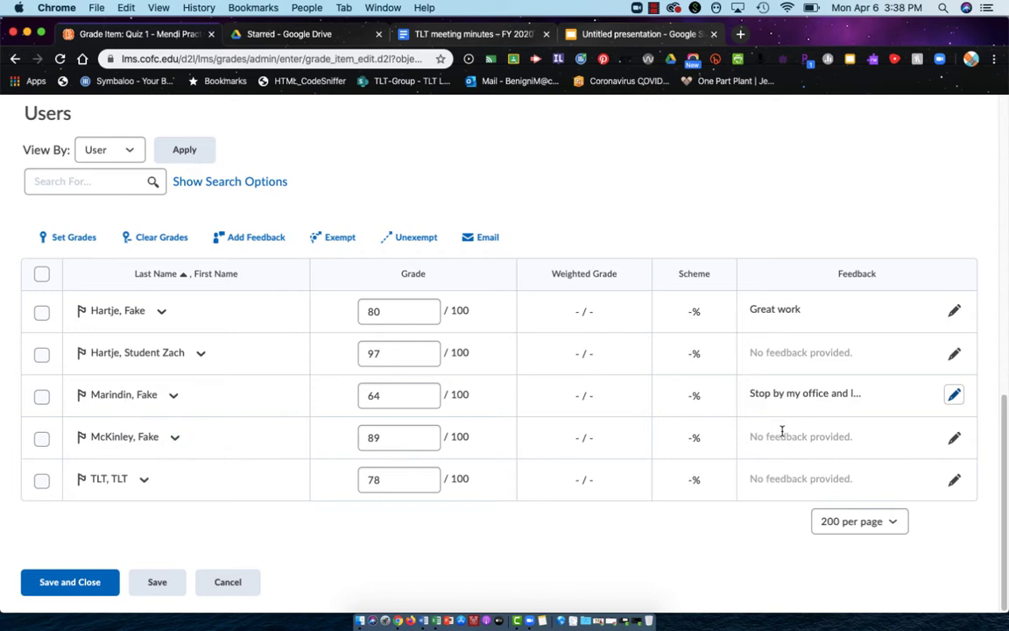
# - Save and close the Quiz 1 grades and feedback, confirming with Yes
pyautogui.click(398, 437)
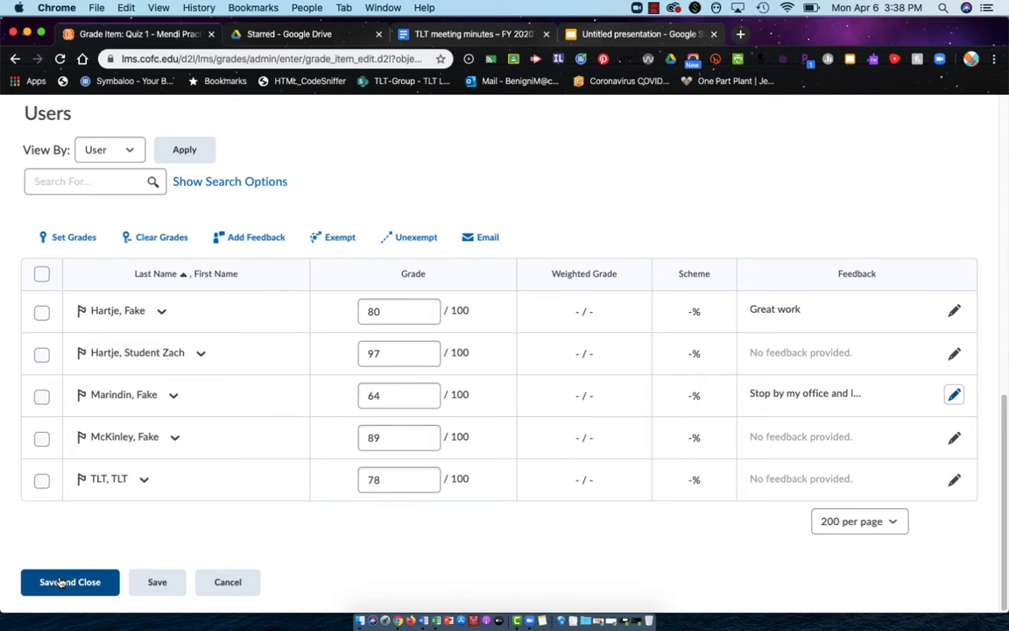
pyautogui.moveTo(68, 584)
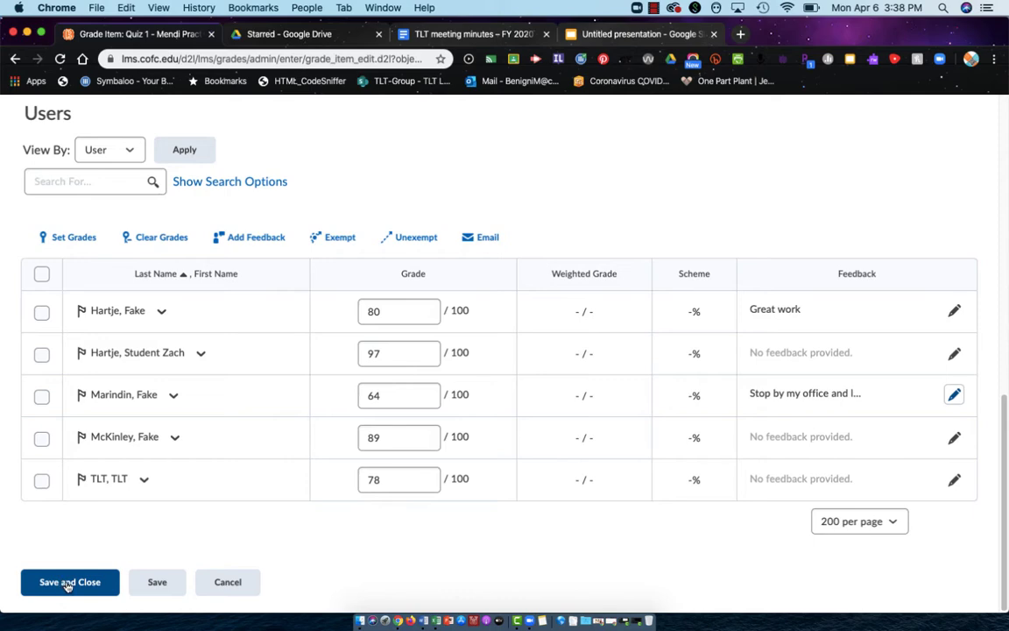
pyautogui.click(69, 581)
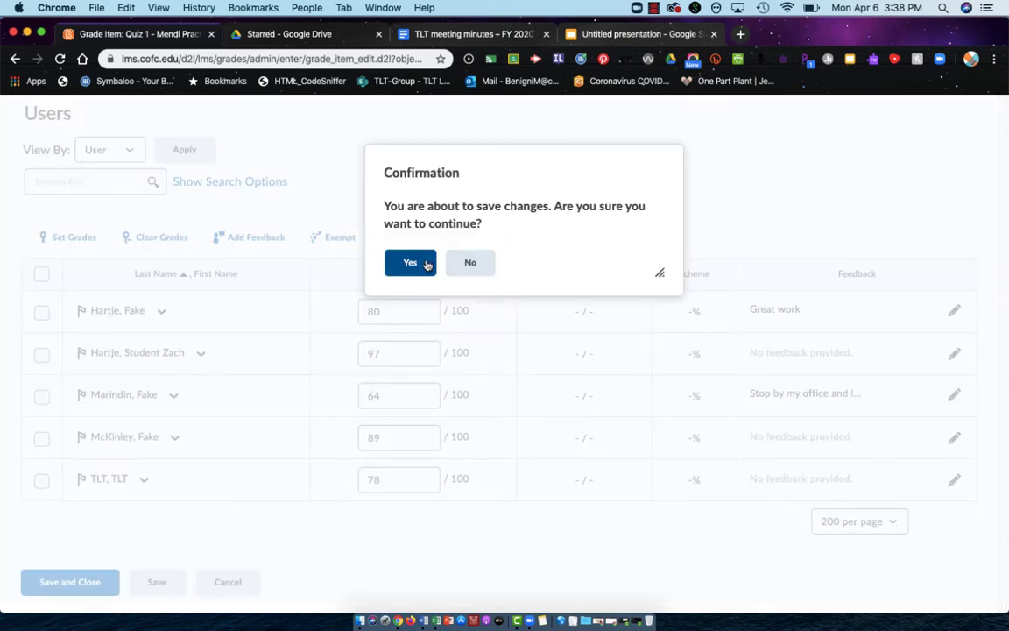
pyautogui.click(410, 261)
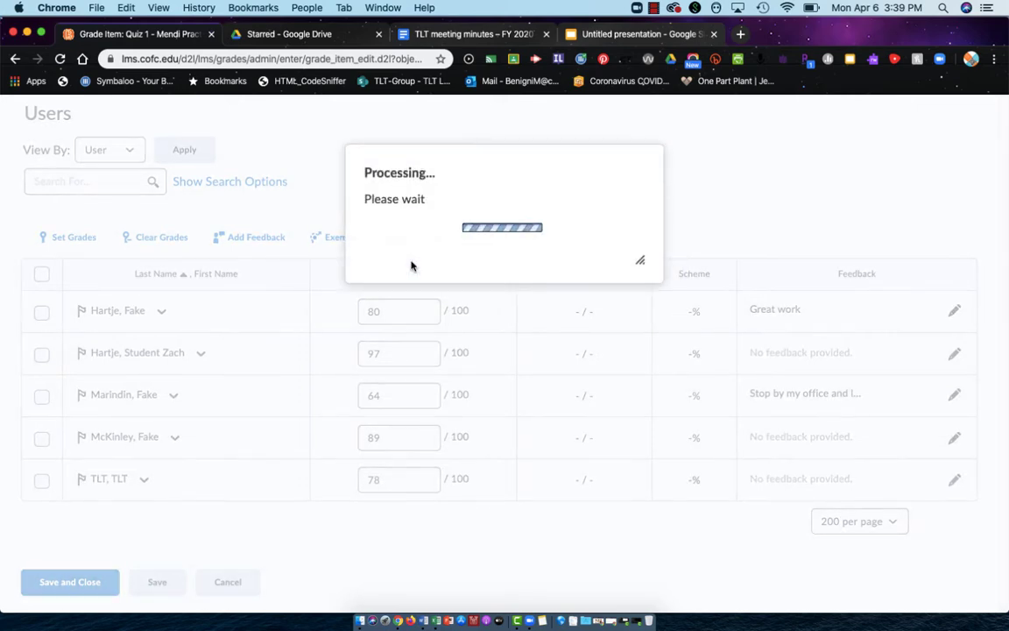
pyautogui.click(69, 581)
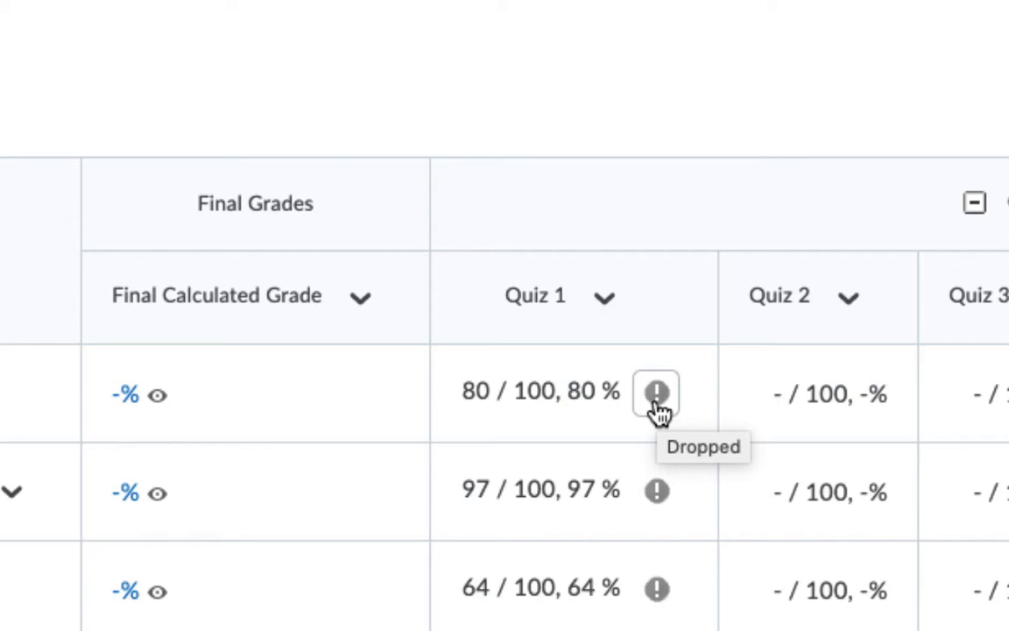
pyautogui.moveTo(661, 586)
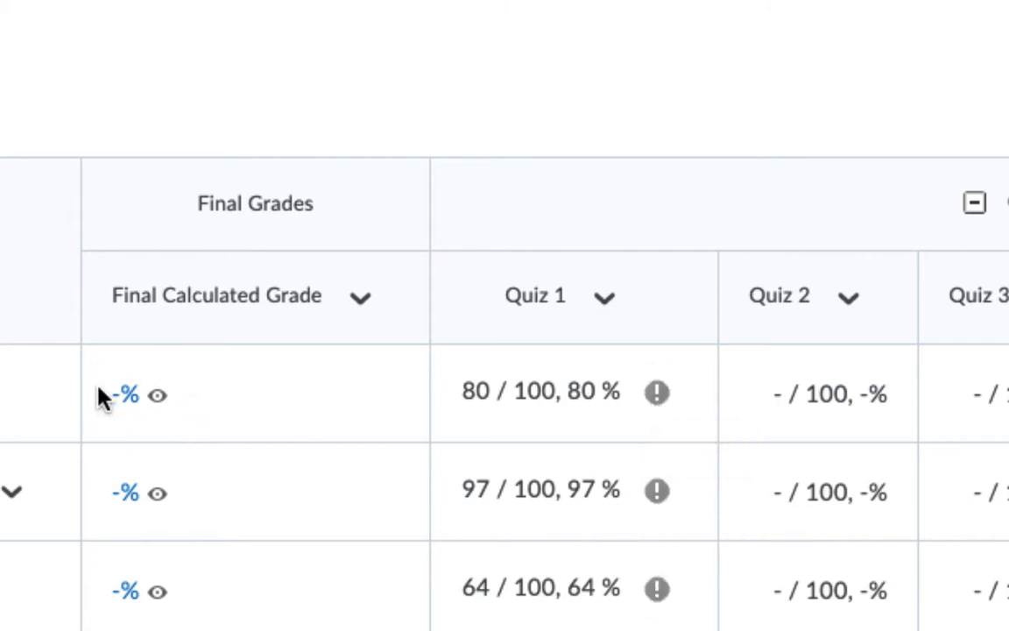
pyautogui.moveTo(214, 394)
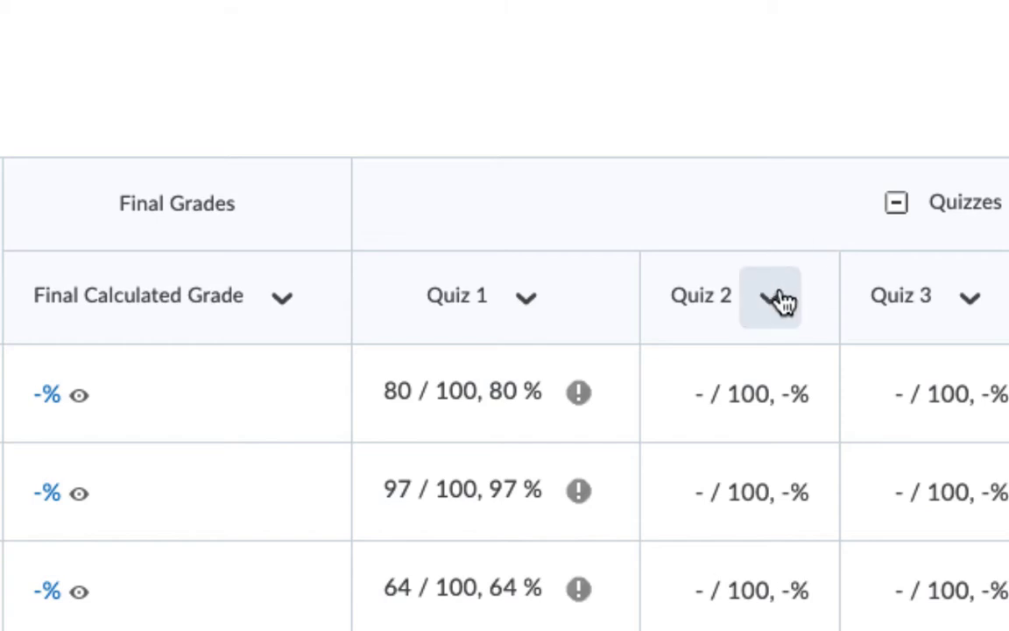
pyautogui.moveTo(771, 300)
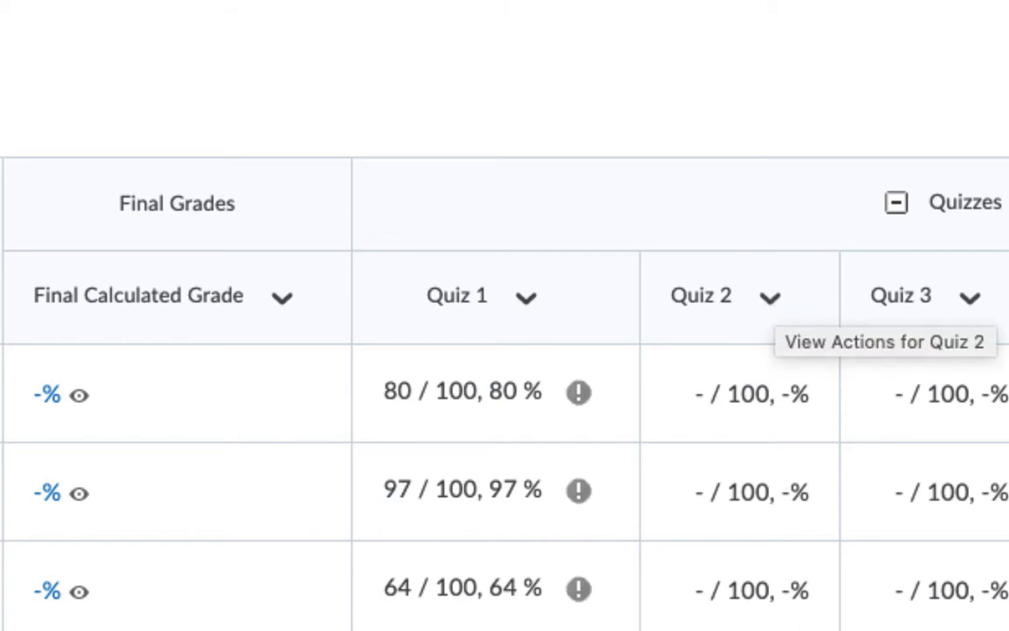
# - Open the Quiz 2 column actions menu in the gradebook
pyautogui.click(771, 297)
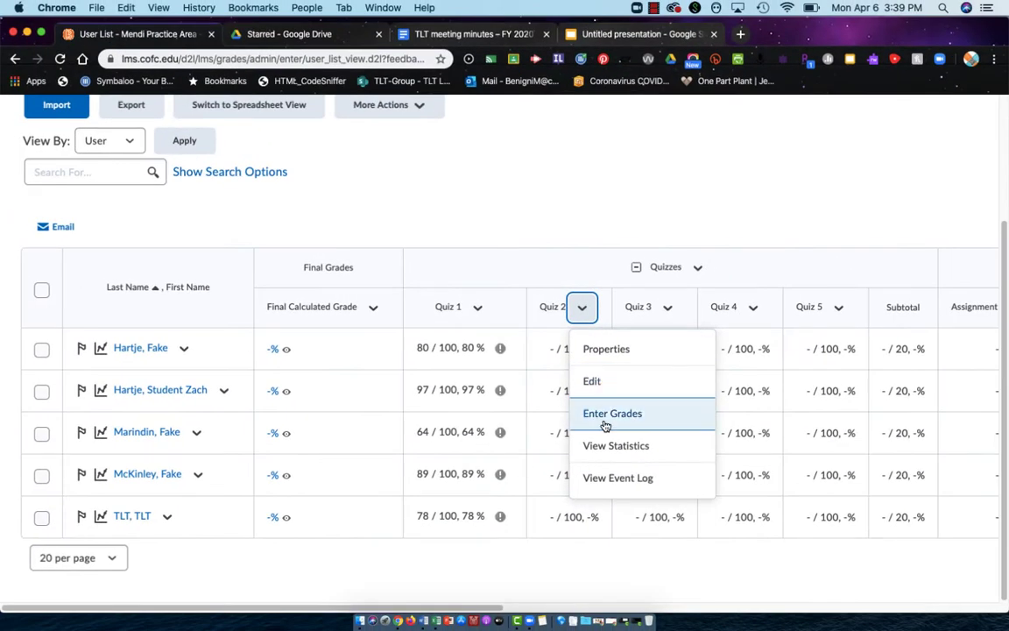
# - Enter Quiz 2 scores of 100, 100, 98, 97 and 98, then save and confirm
pyautogui.click(612, 413)
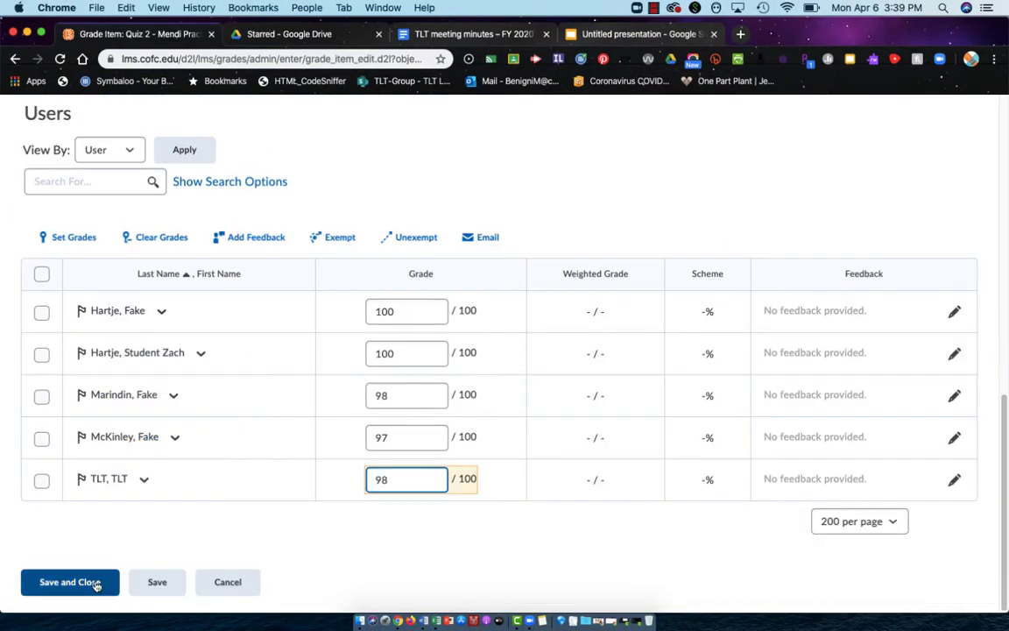
pyautogui.click(69, 582)
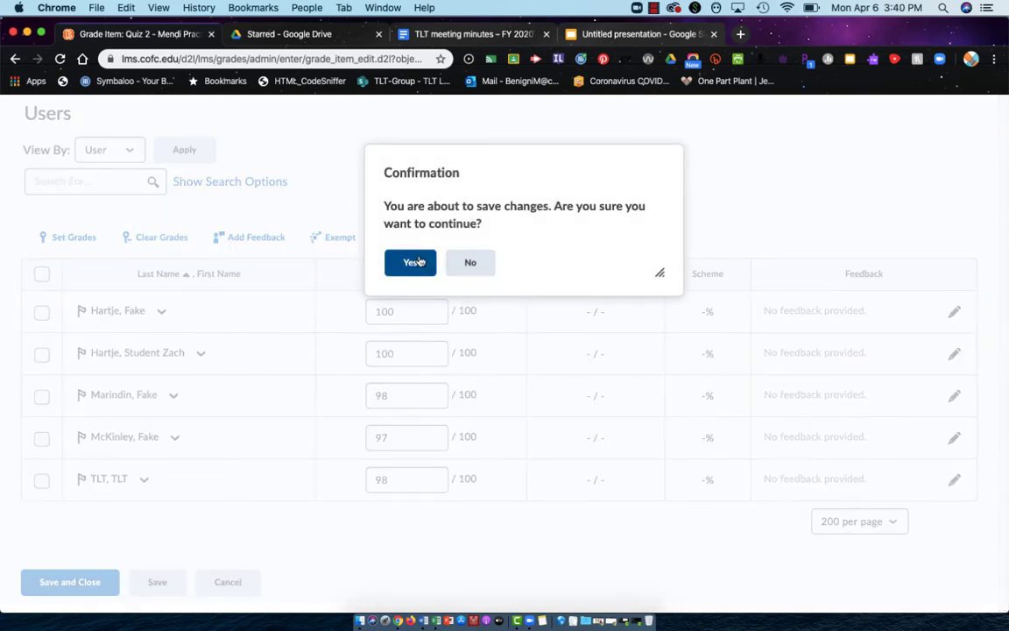
pyautogui.click(410, 262)
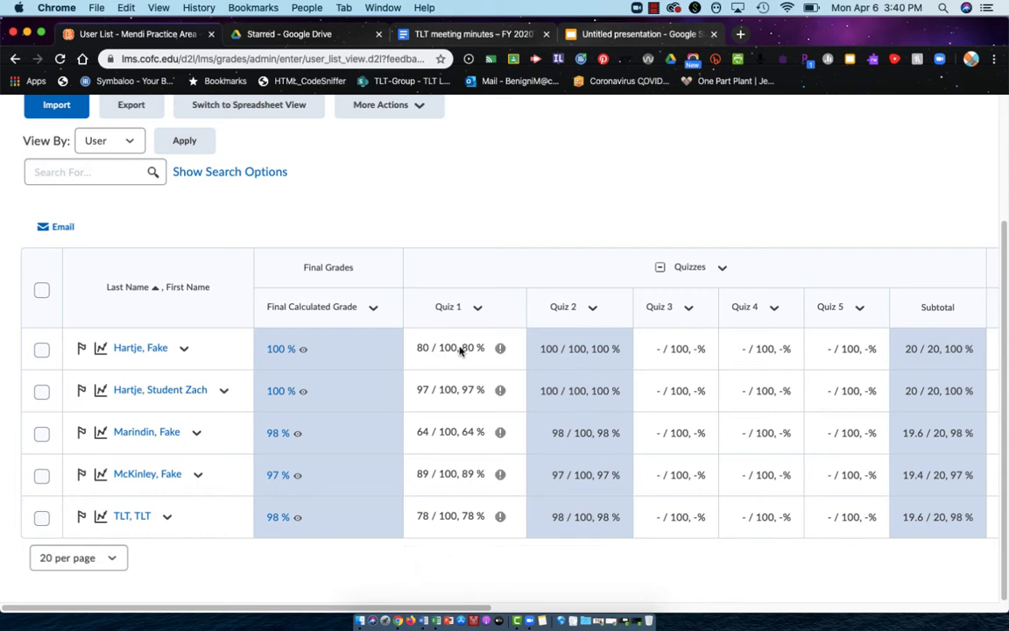
pyautogui.moveTo(569, 334)
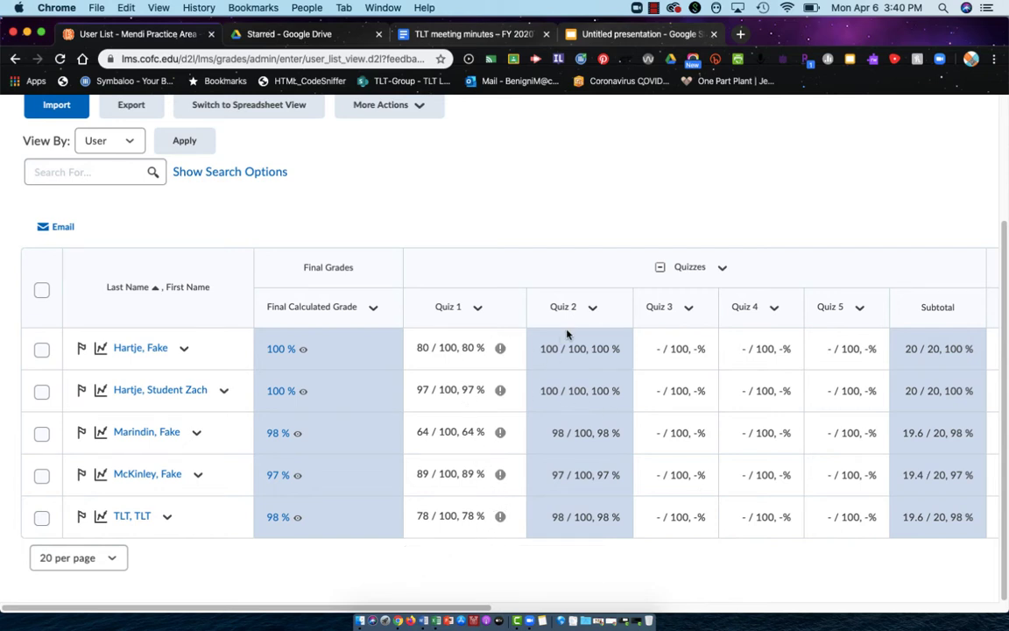
pyautogui.moveTo(599, 530)
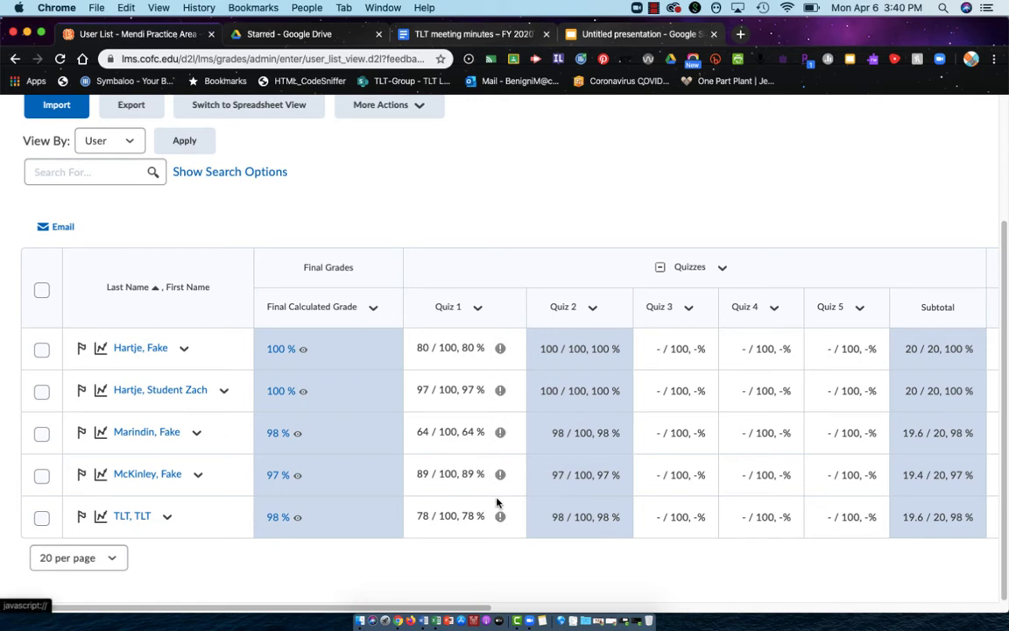
pyautogui.moveTo(559, 439)
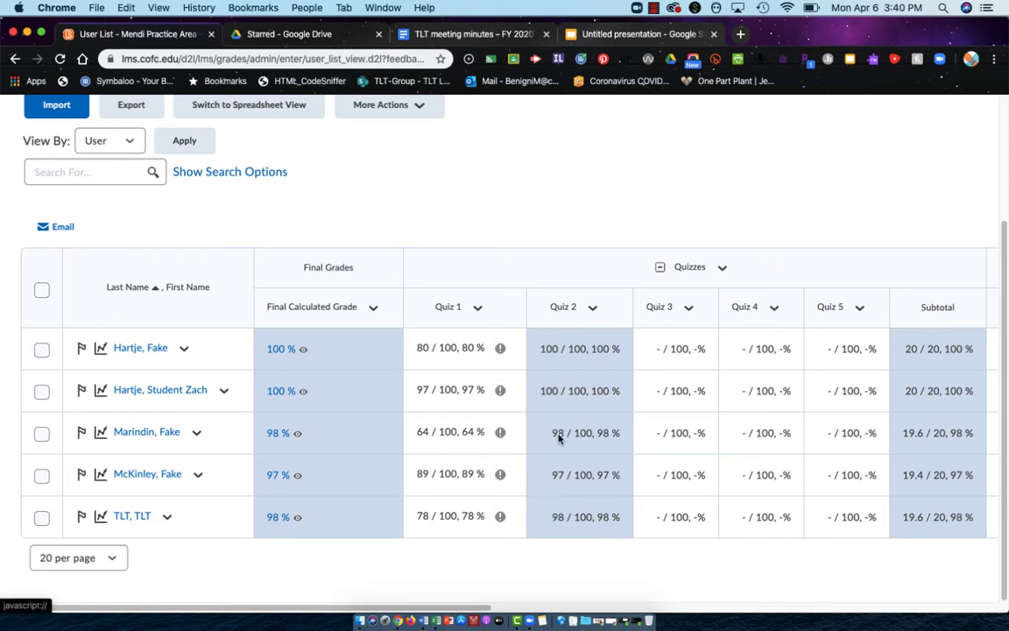
pyautogui.moveTo(613, 546)
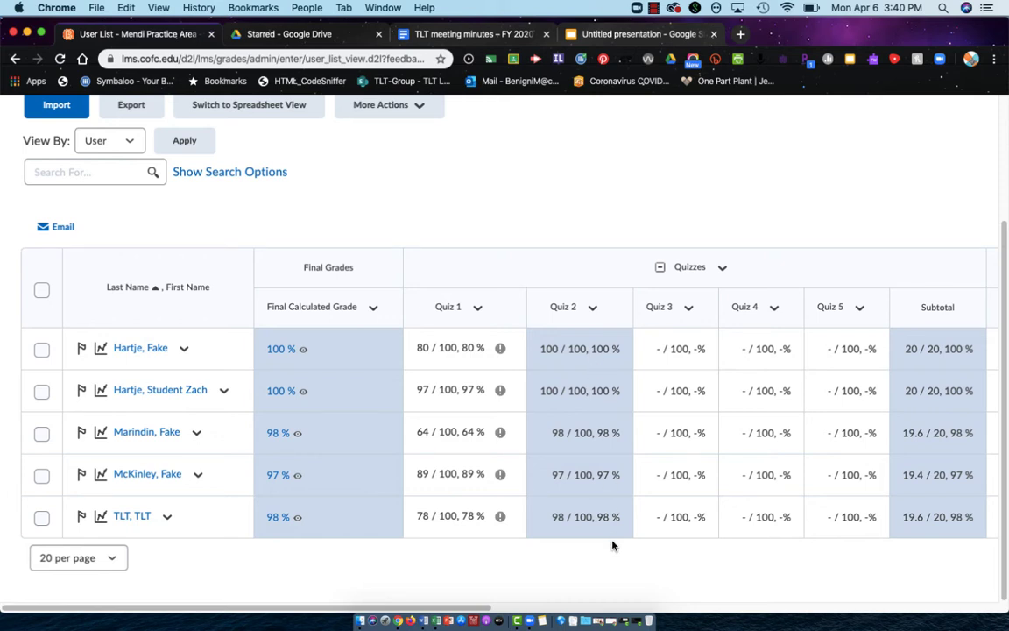
pyautogui.moveTo(934, 300)
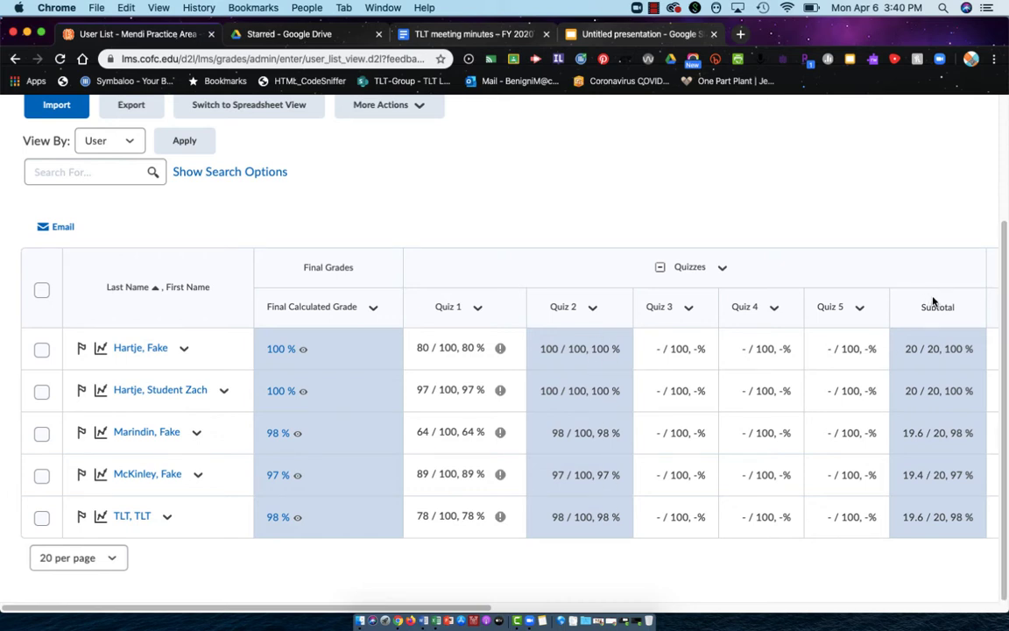
pyautogui.moveTo(943, 306)
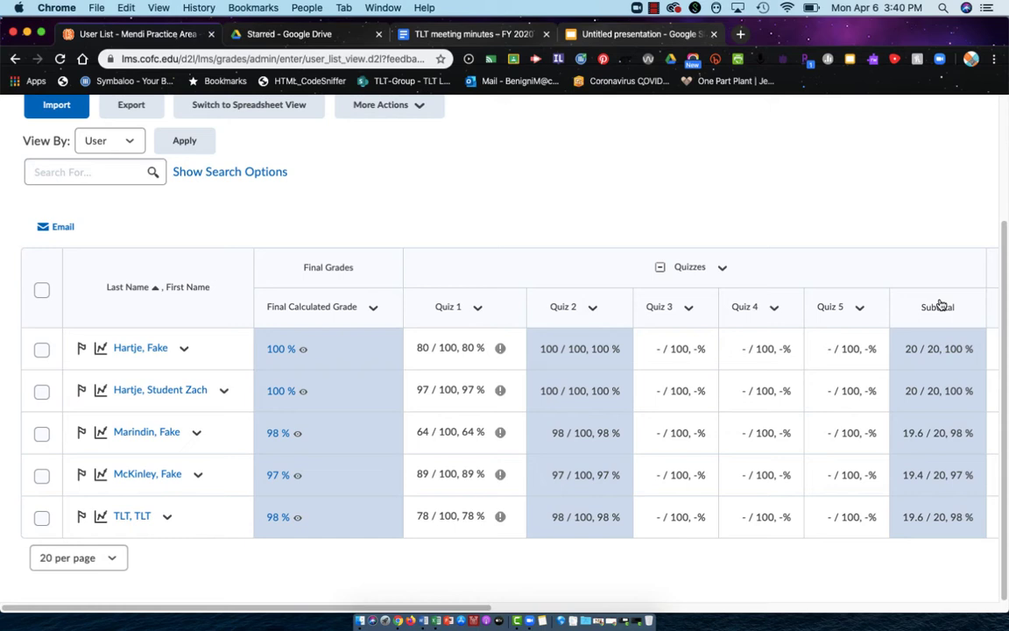
pyautogui.moveTo(293, 294)
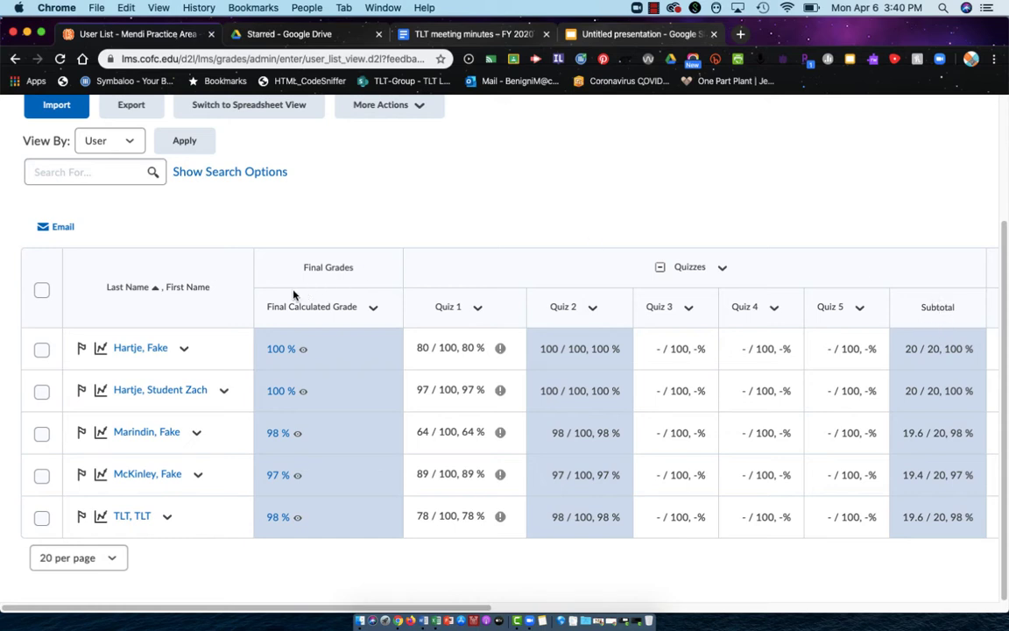
pyautogui.moveTo(300, 445)
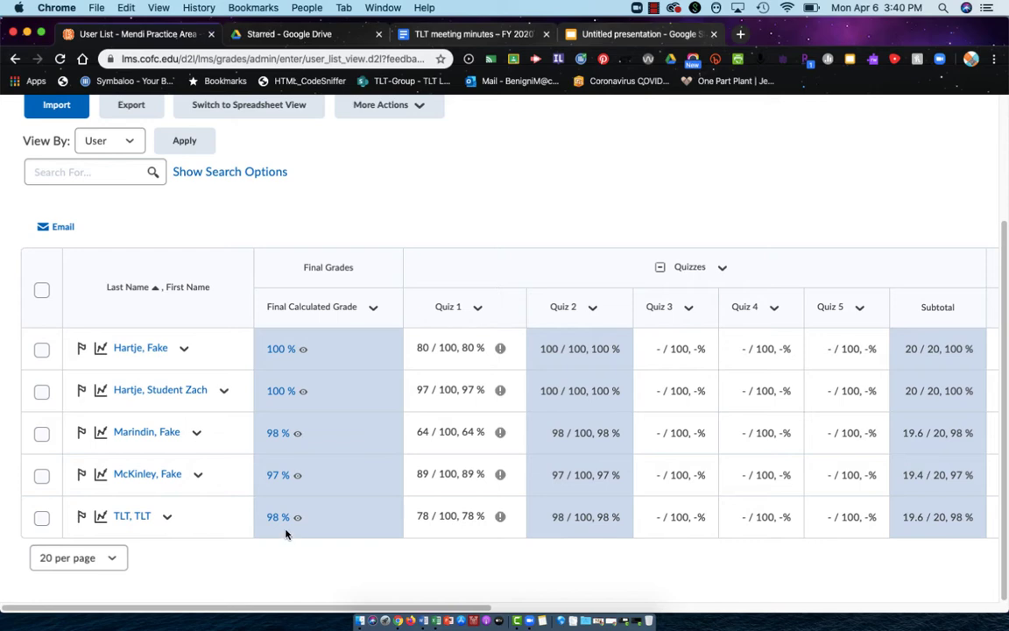
pyautogui.moveTo(517, 535)
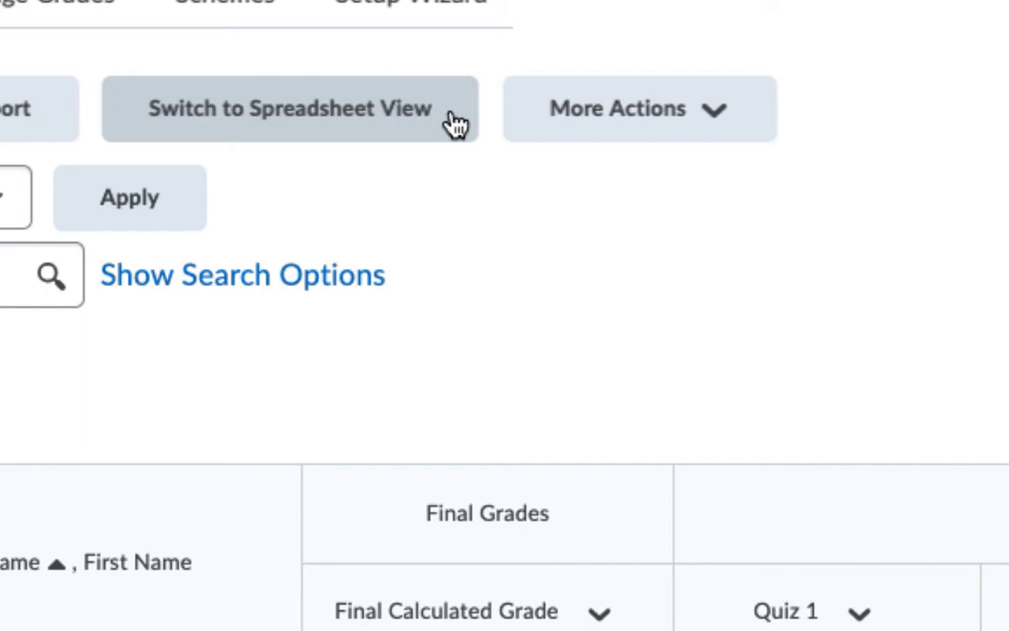
pyautogui.moveTo(340, 115)
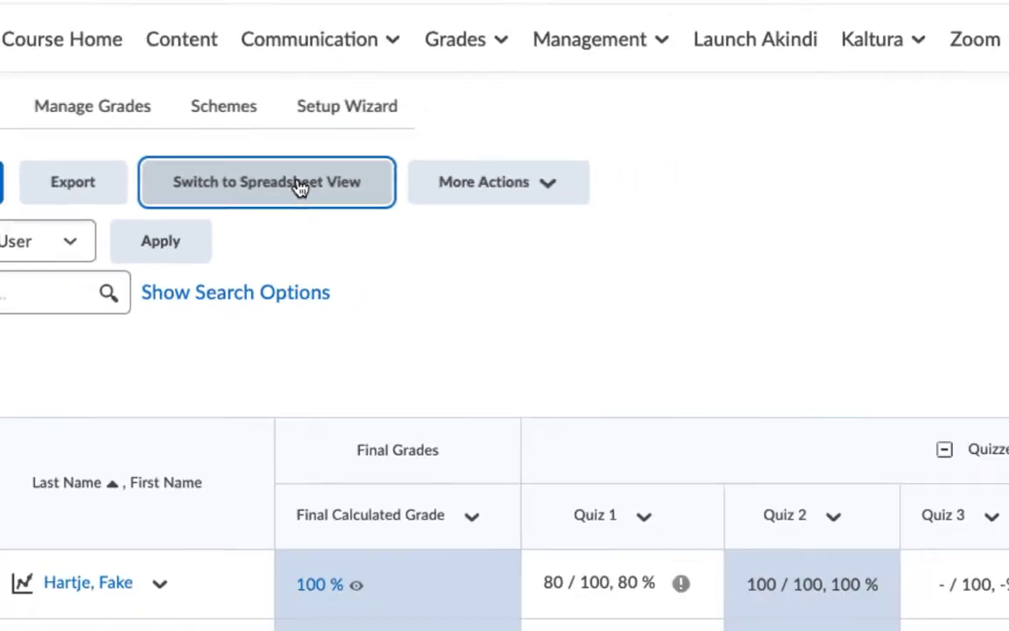
# - Switch to the spreadsheet grade view and start typing Quiz 3 scores, beginning with 43
pyautogui.click(267, 182)
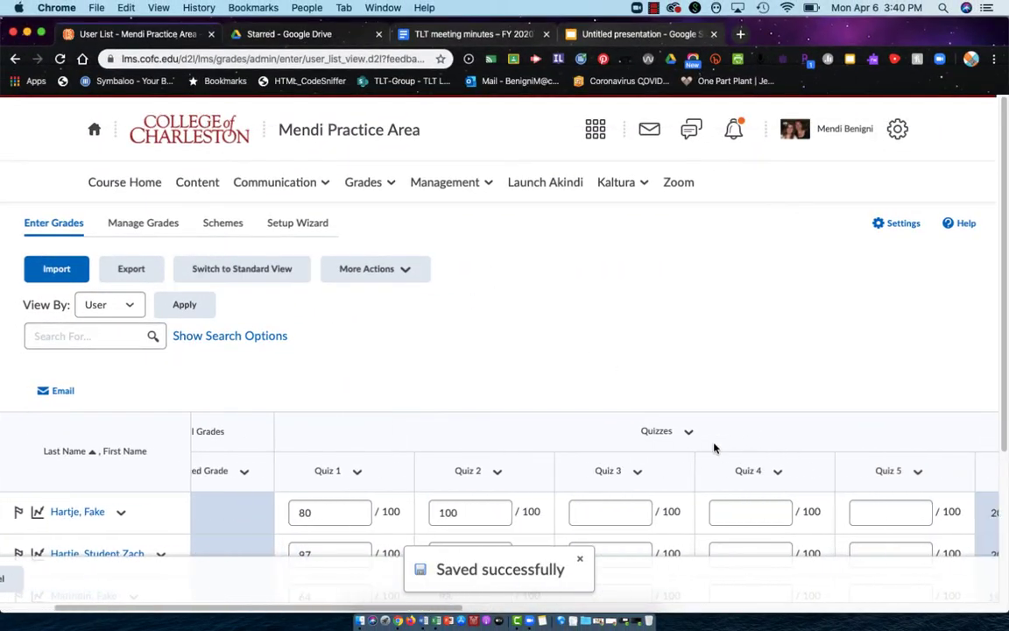
pyautogui.scroll(-3)
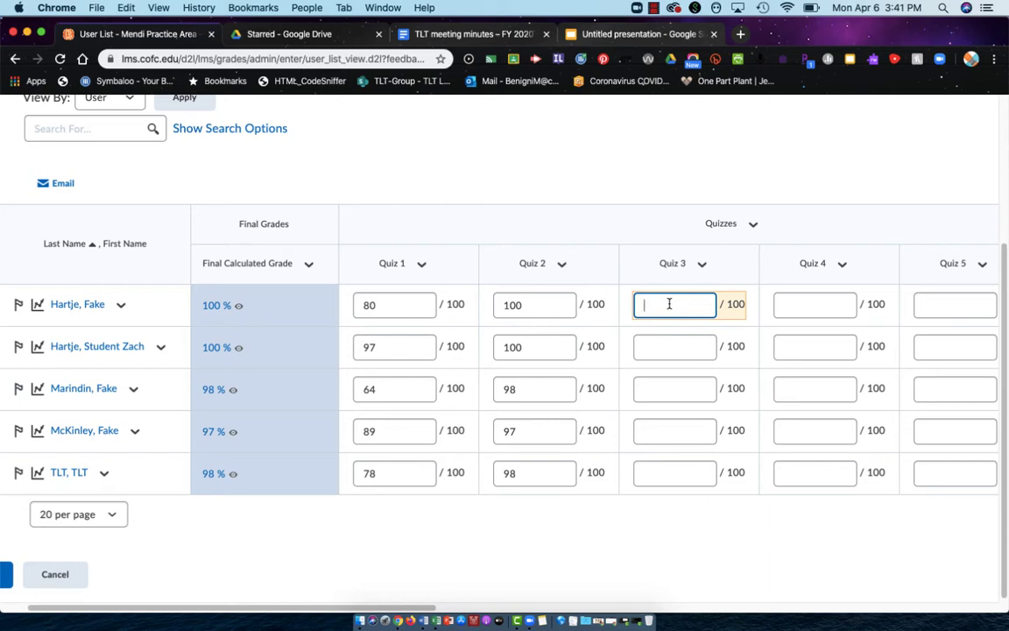
pyautogui.write('43')
pyautogui.click(676, 348)
pyautogui.write('33')
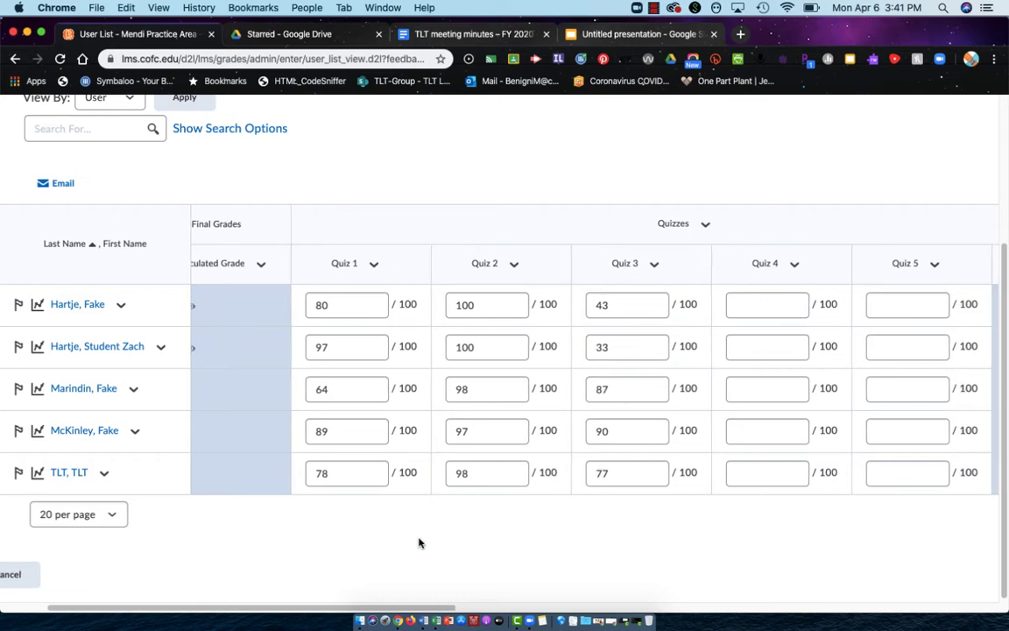
pyautogui.hscroll(3)
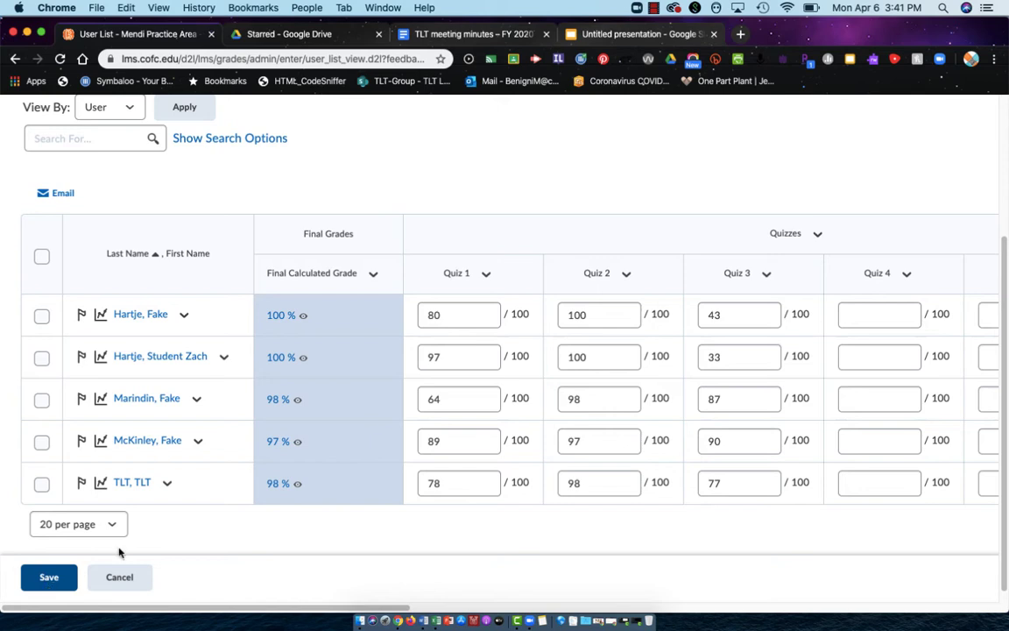
pyautogui.moveTo(752, 520)
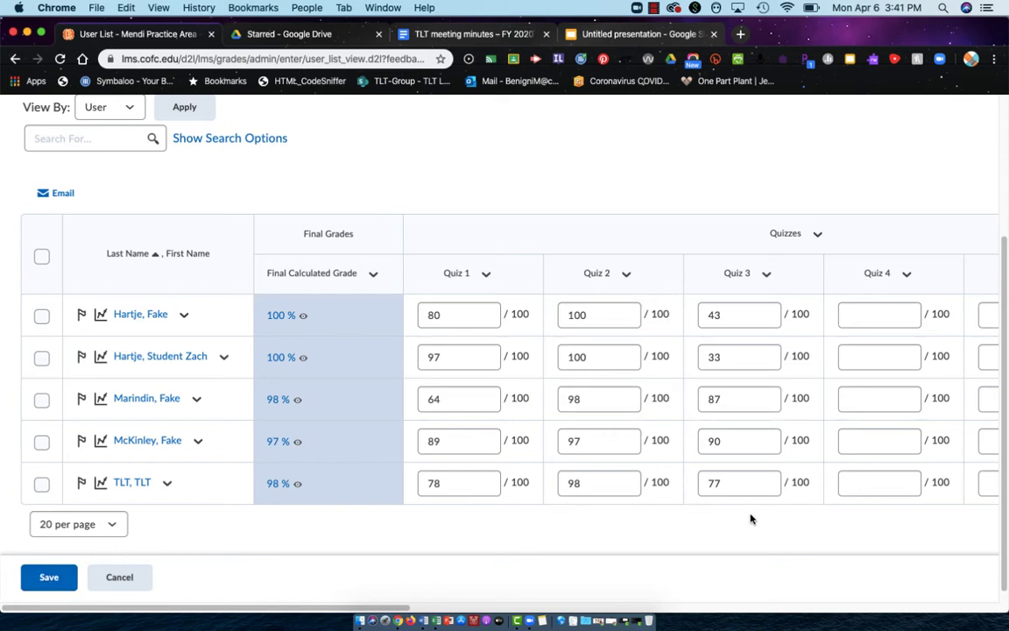
pyautogui.moveTo(177, 578)
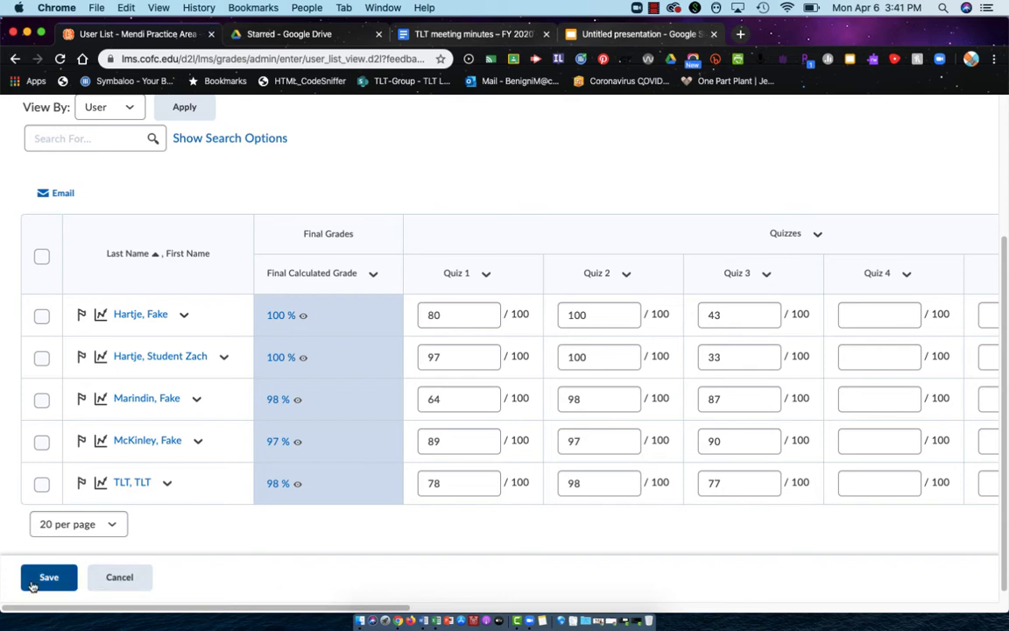
# - Fill the remaining Quiz 3 scores (33, 87, 90, 77) and scroll to Save
pyautogui.click(738, 314)
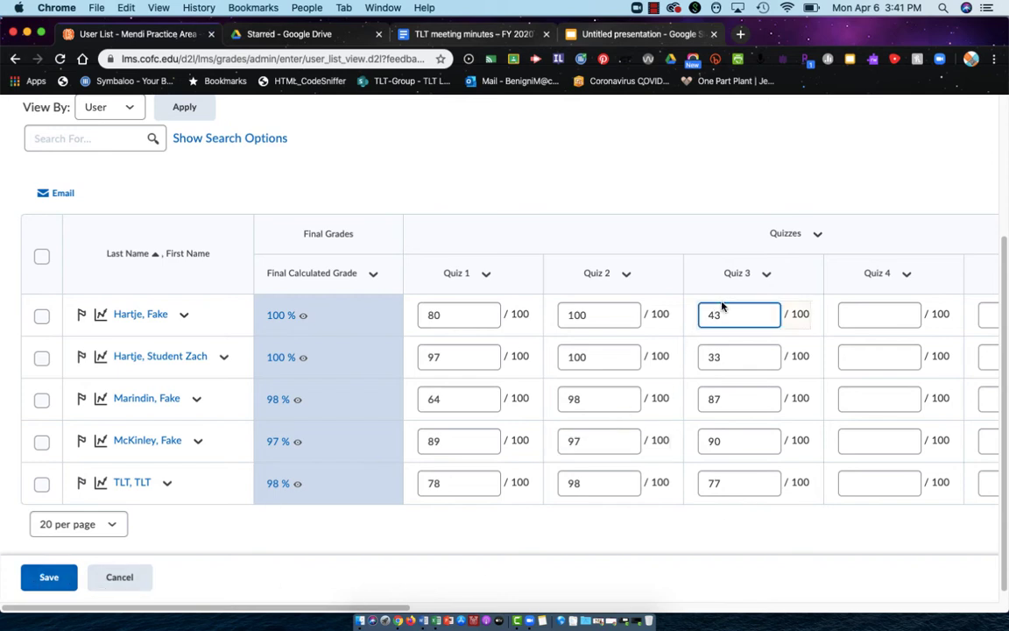
pyautogui.click(739, 483)
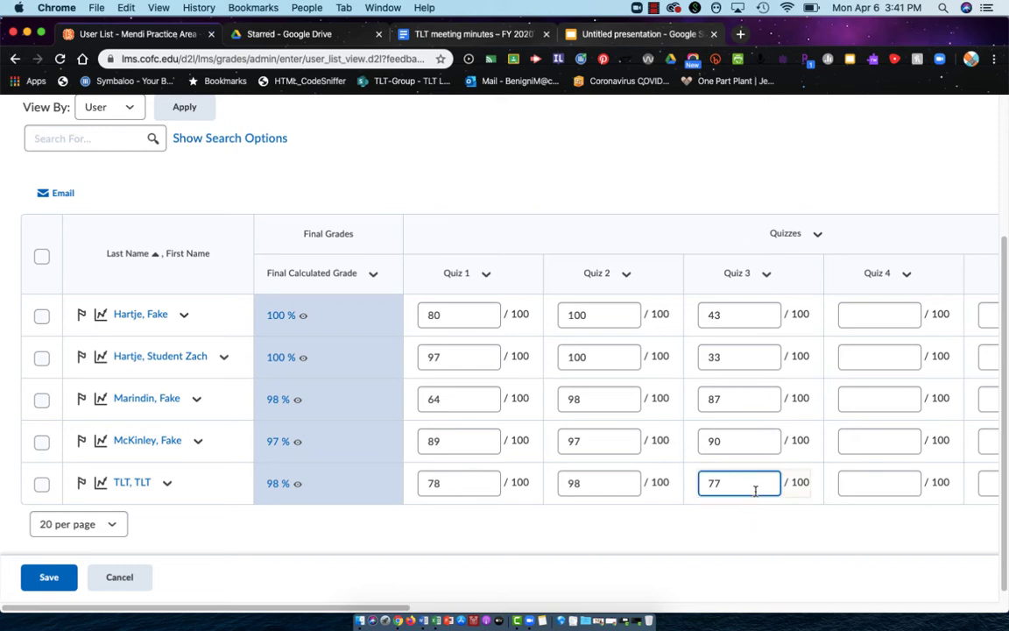
pyautogui.moveTo(754, 491)
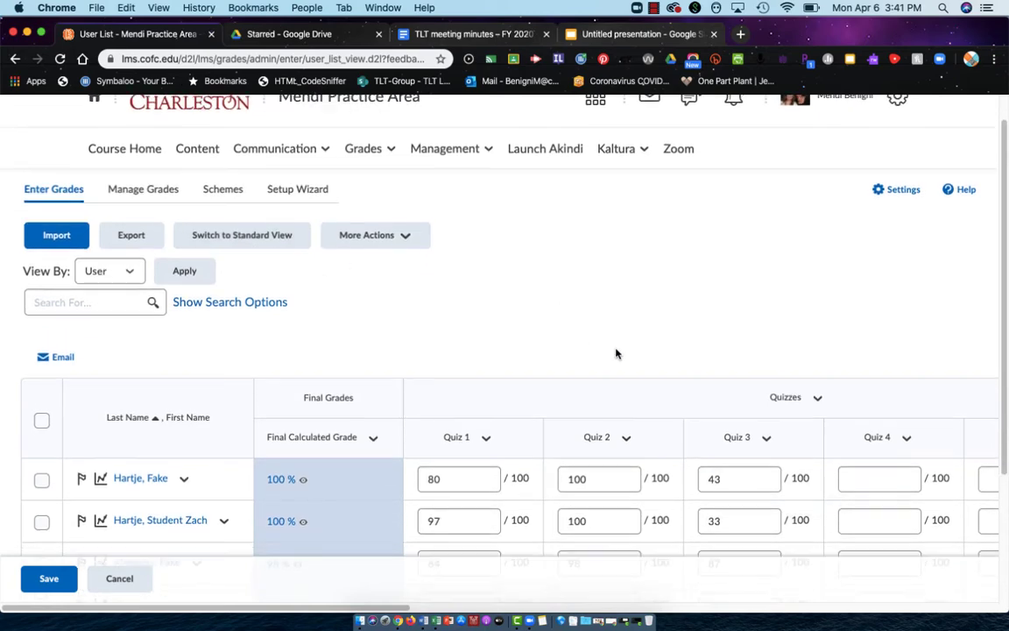
pyautogui.scroll(-3)
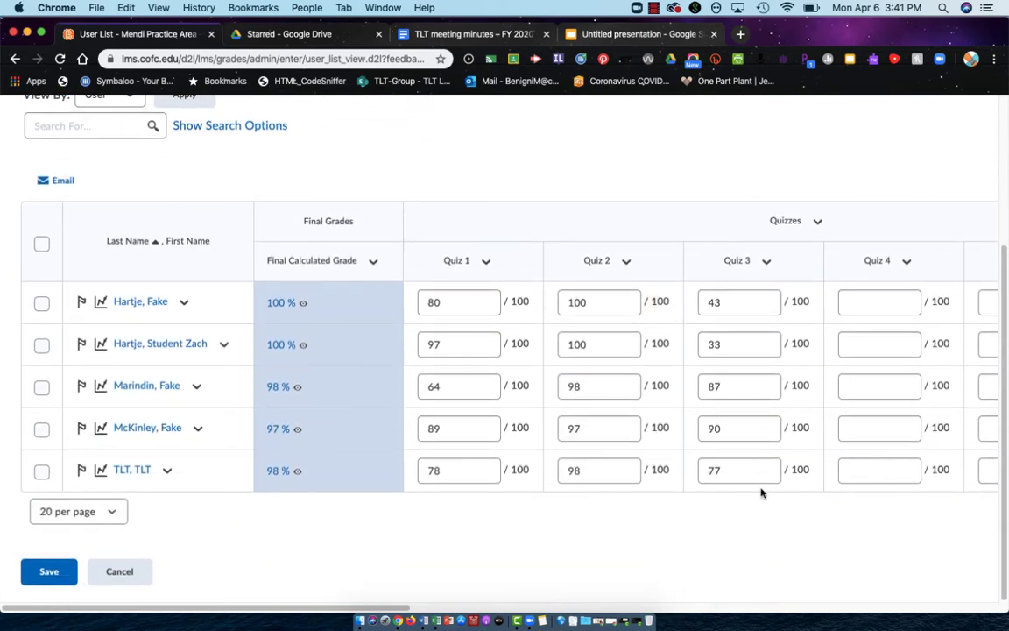
pyautogui.moveTo(736, 606)
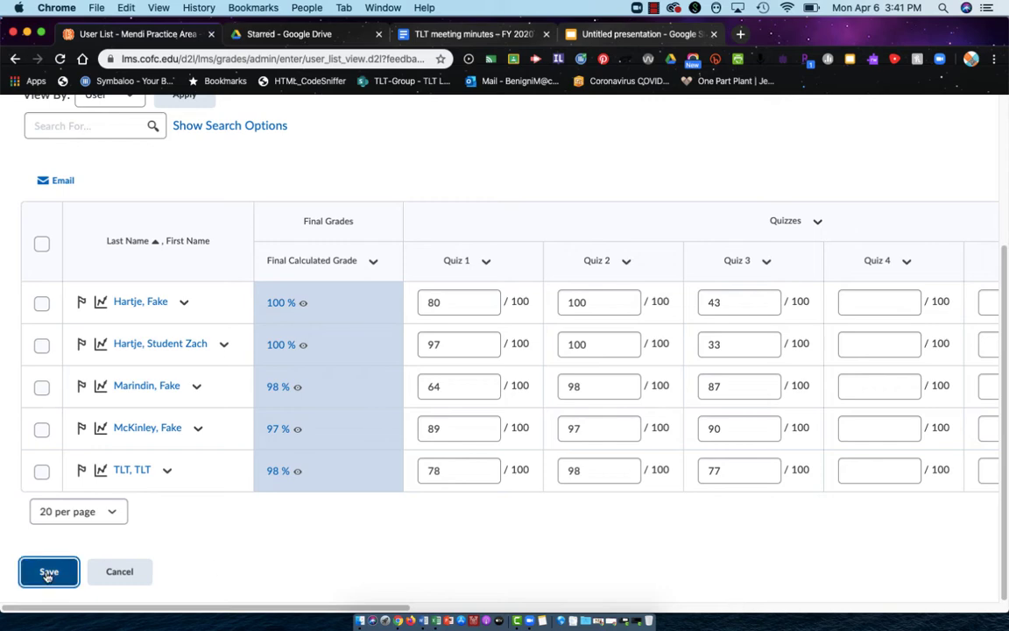
# - Save and confirm the quiz scores, updating final grades to 90%, 98.5%, 92.5%, 93.5%, 88%
pyautogui.click(48, 571)
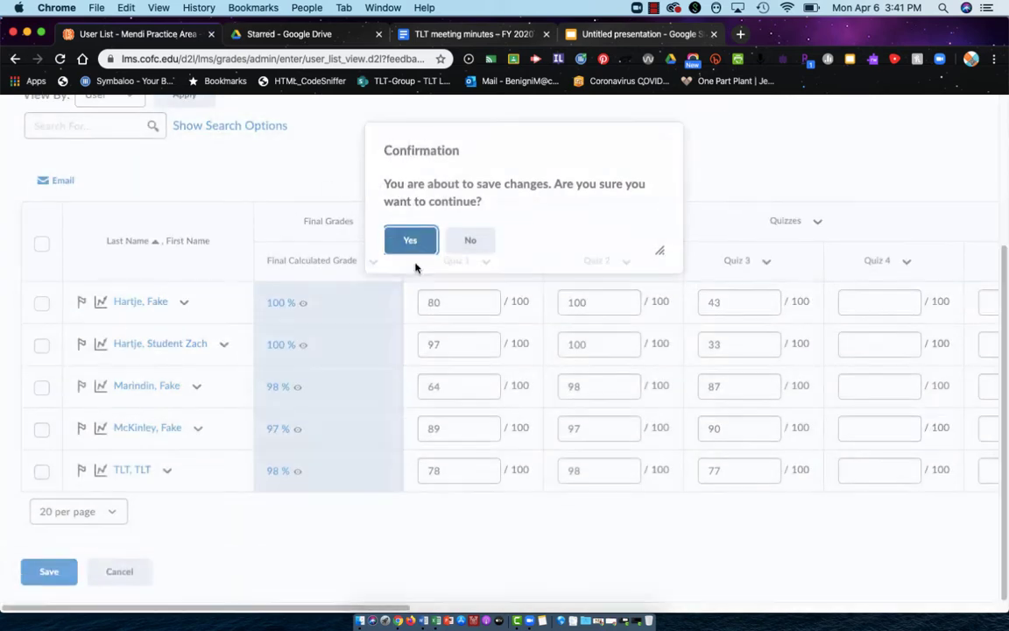
pyautogui.click(410, 240)
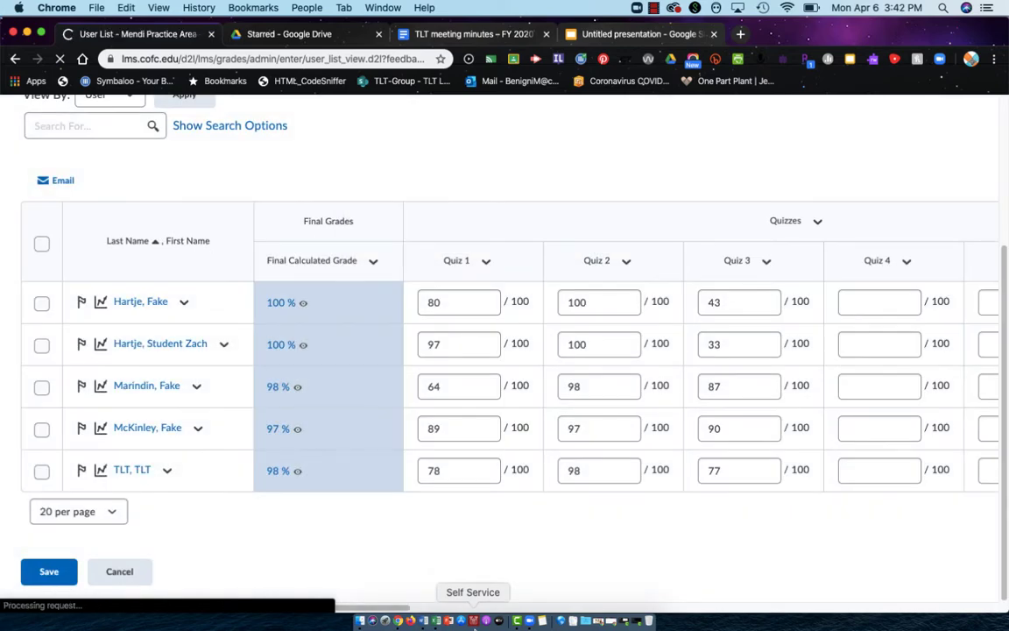
pyautogui.click(48, 572)
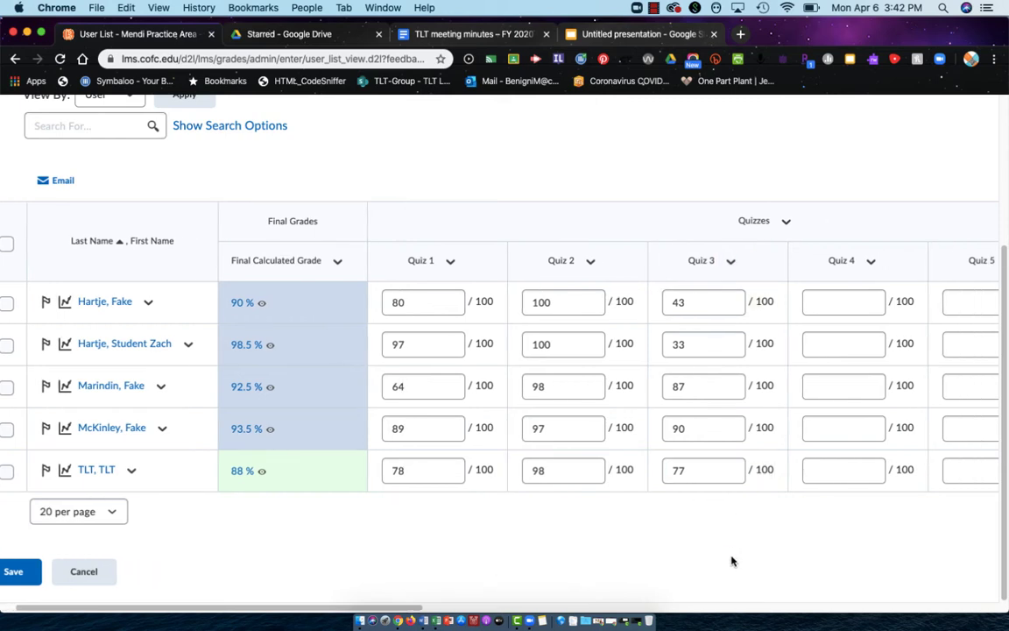
pyautogui.hscroll(3)
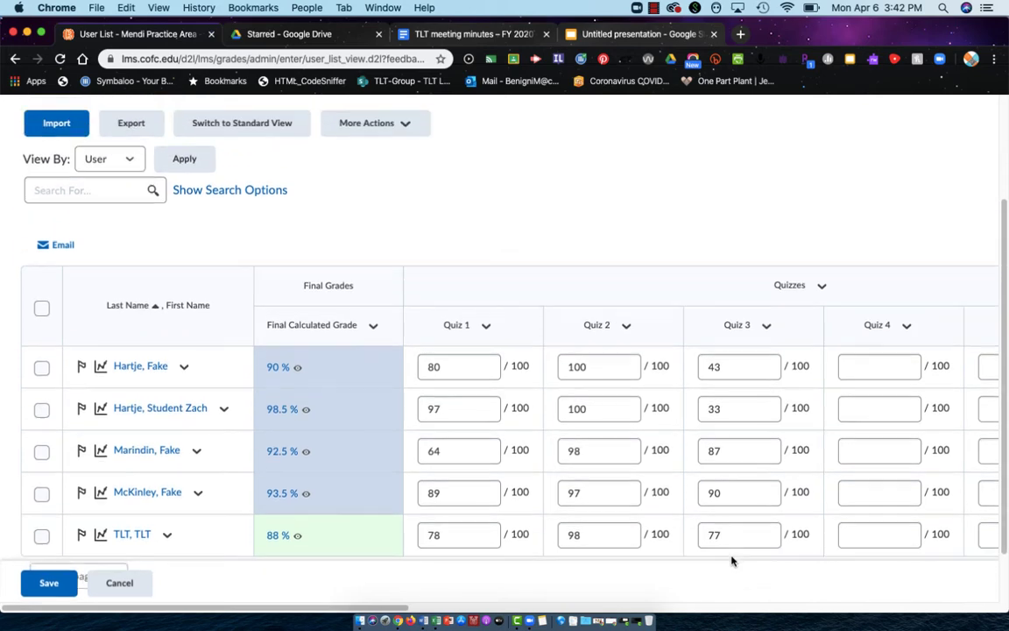
# - Switch to standard view to see percentages and Dropped flags on the lowest quiz scores
pyautogui.scroll(3)
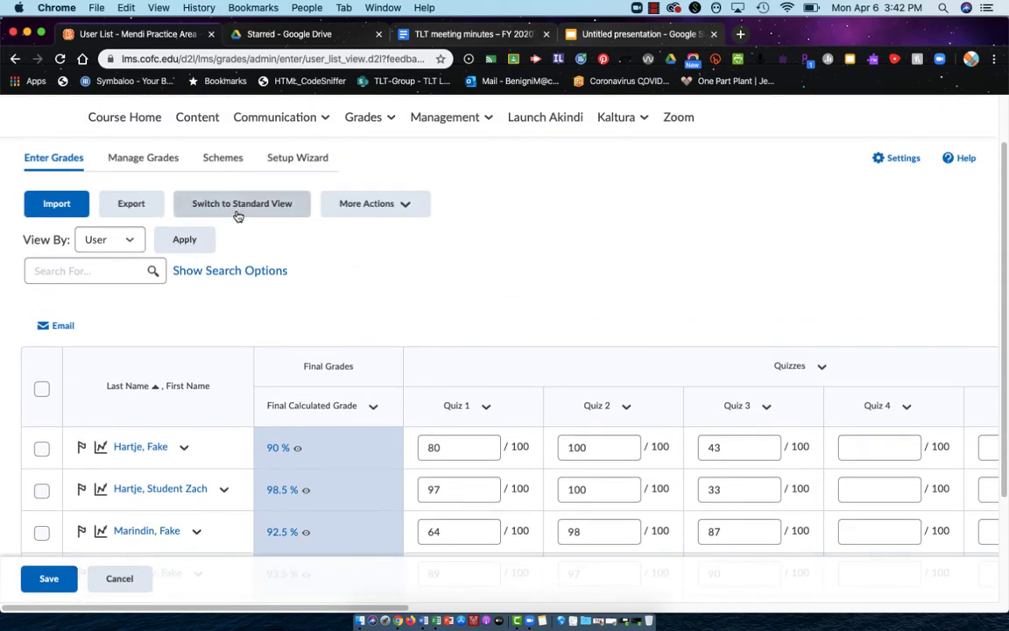
pyautogui.moveTo(267, 206)
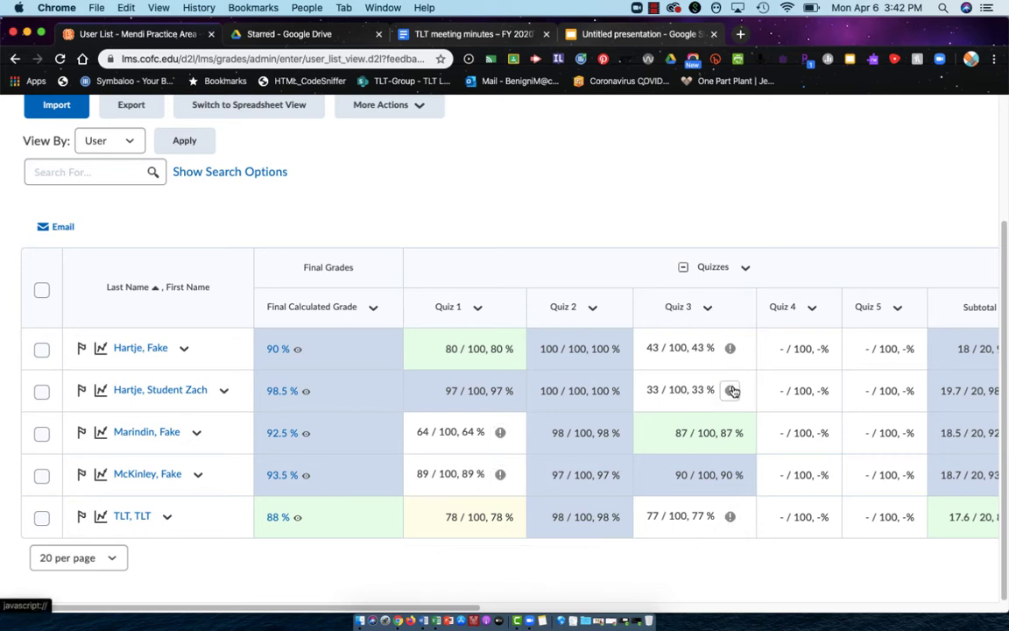
pyautogui.moveTo(499, 474)
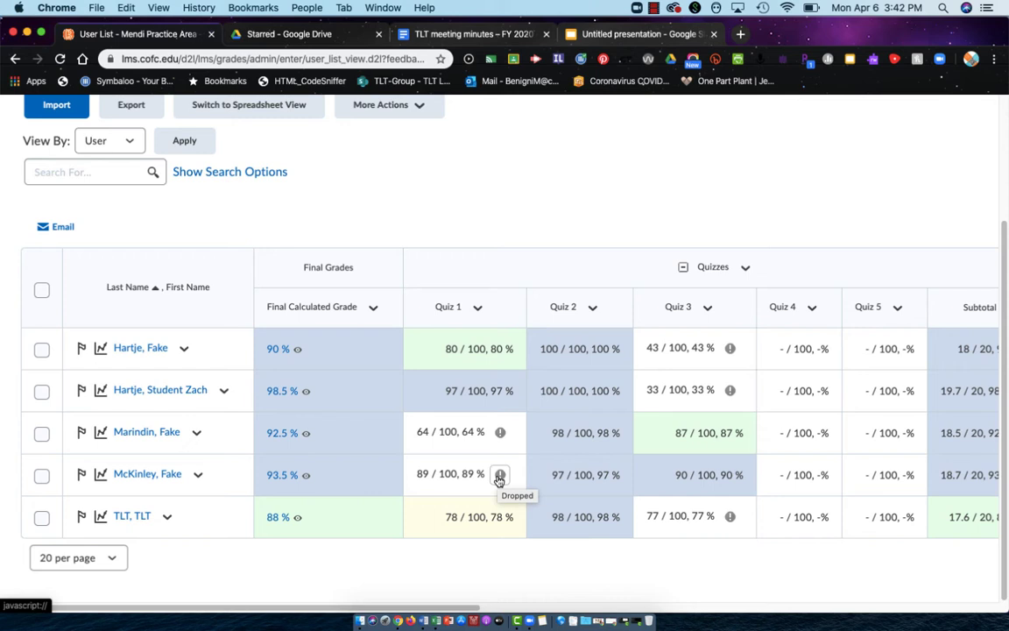
pyautogui.moveTo(806, 320)
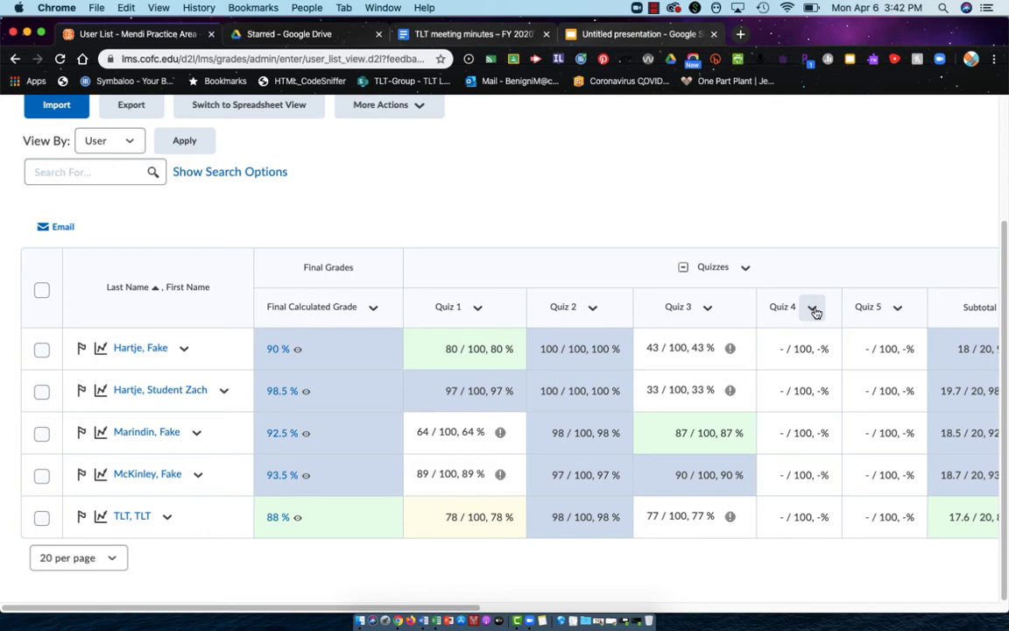
pyautogui.click(812, 306)
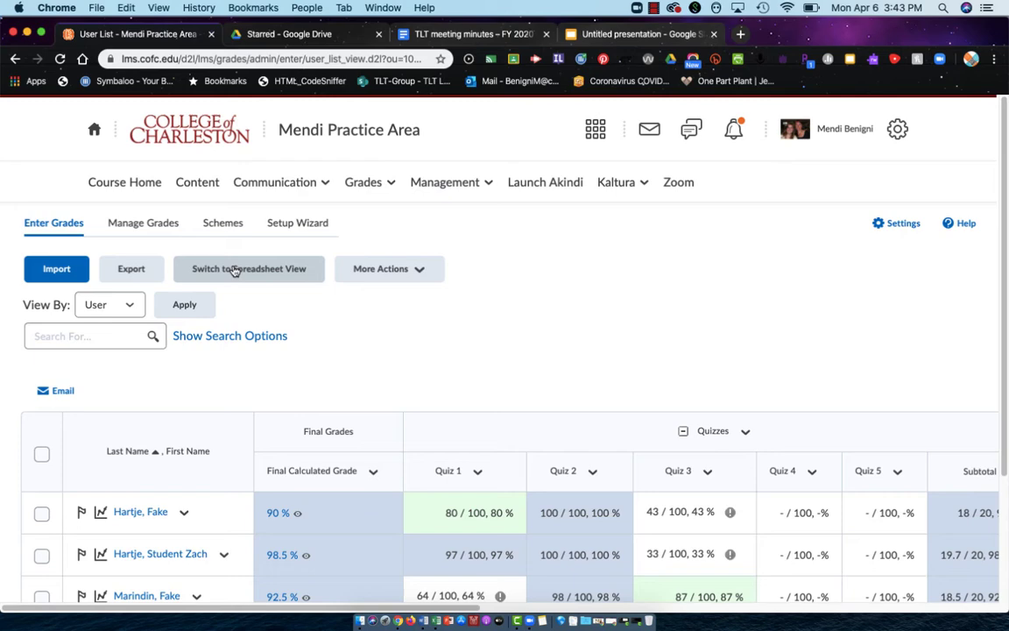
# - Return to the spreadsheet grade grid and save the grades once more
pyautogui.click(249, 268)
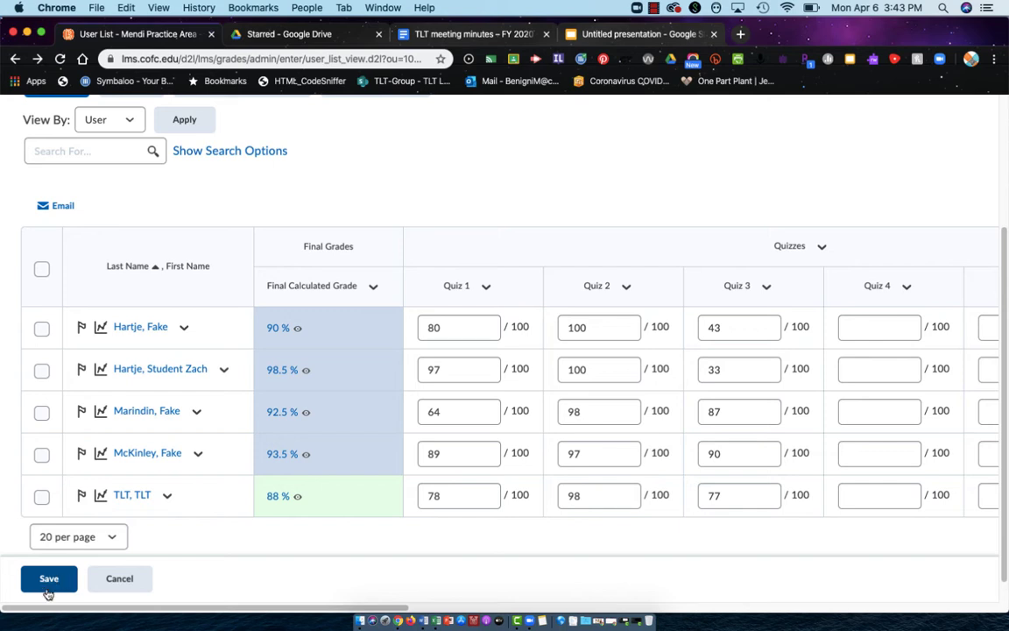
pyautogui.moveTo(110, 588)
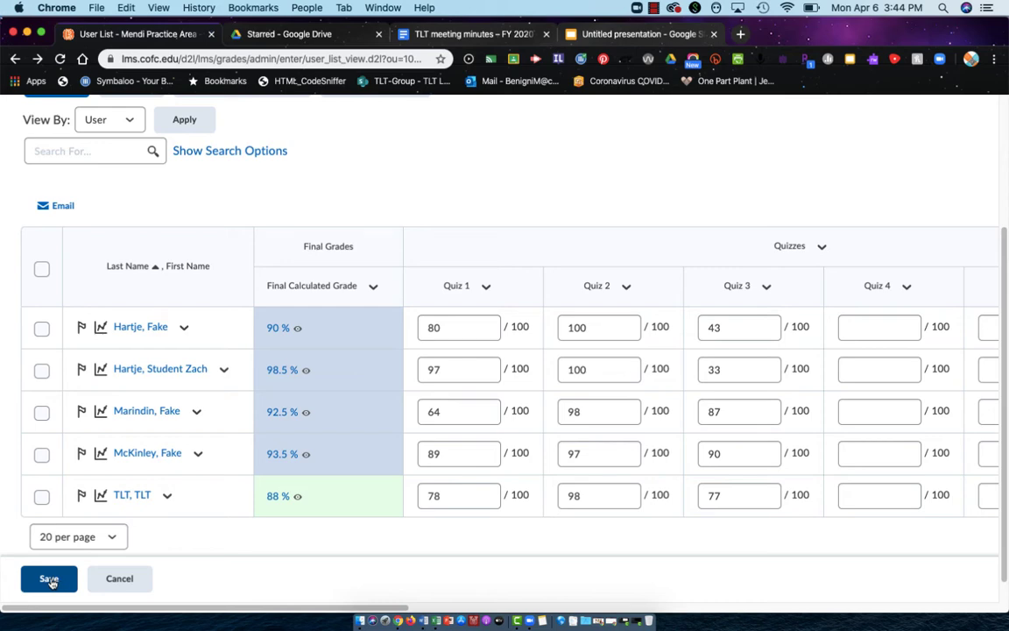
pyautogui.click(48, 578)
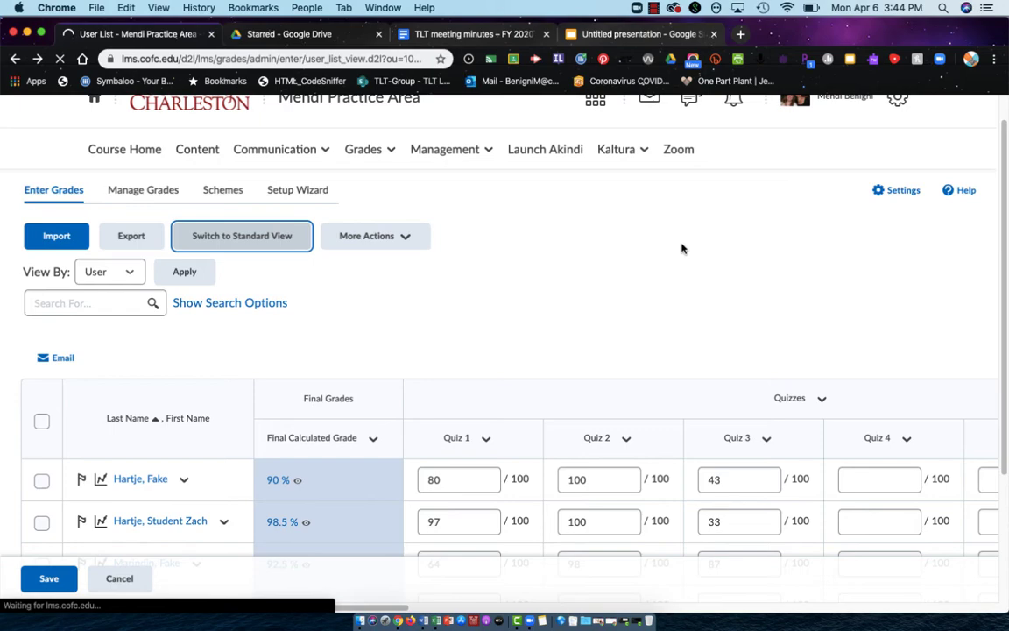
# - Switch to standard view and scroll to the eye icons beside Final Calculated Grade values
pyautogui.click(52, 579)
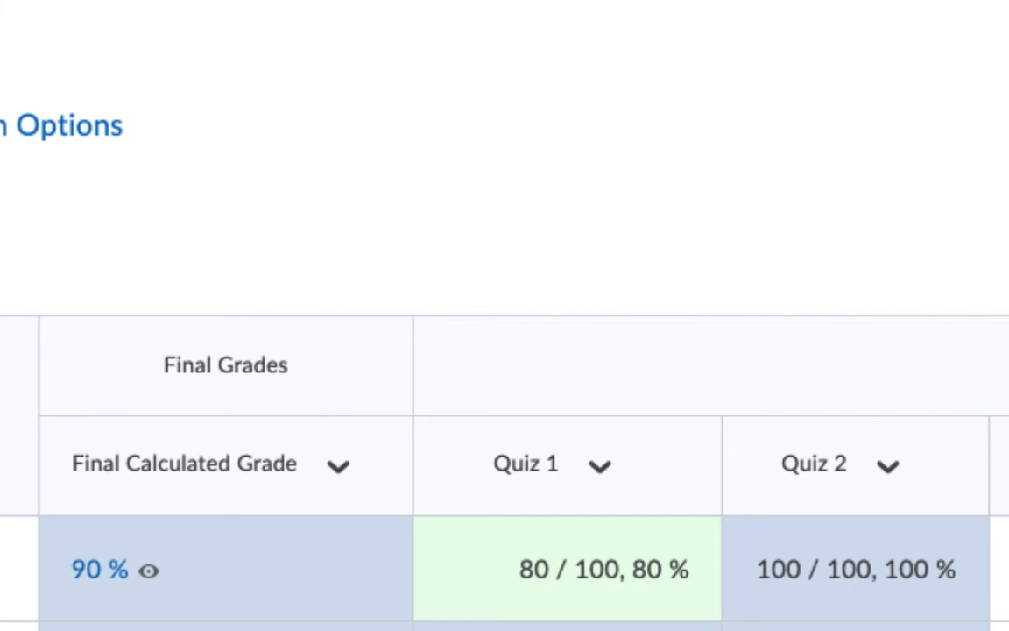
pyautogui.scroll(-3)
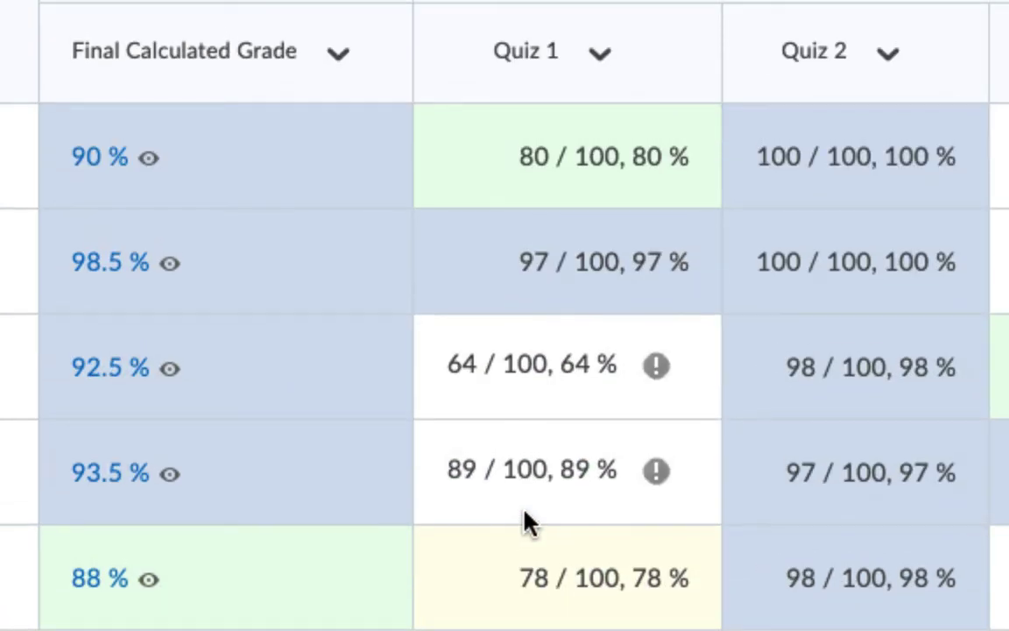
pyautogui.moveTo(204, 349)
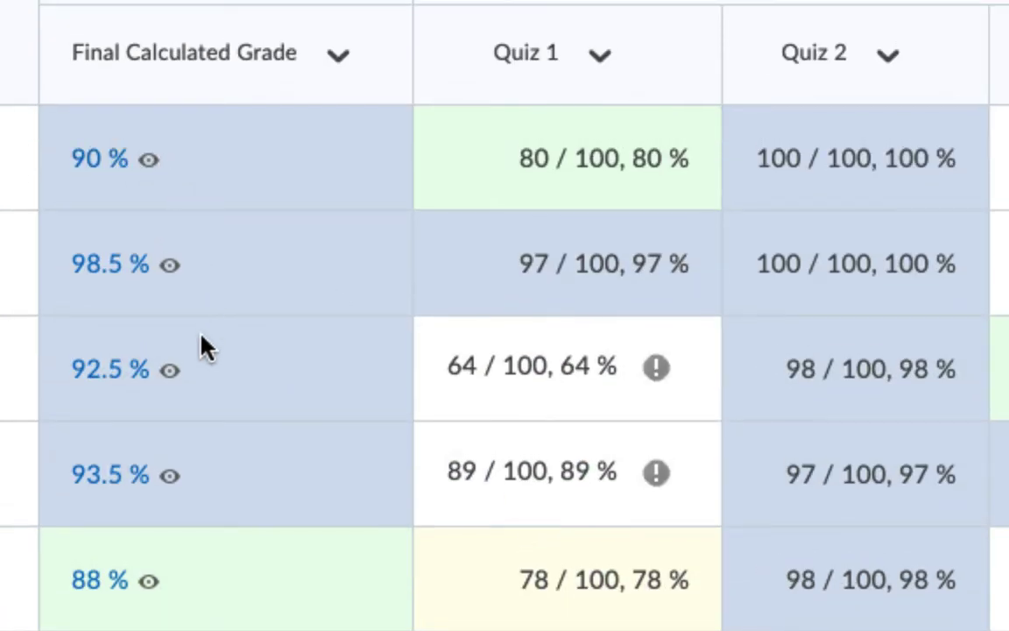
pyautogui.moveTo(150, 162)
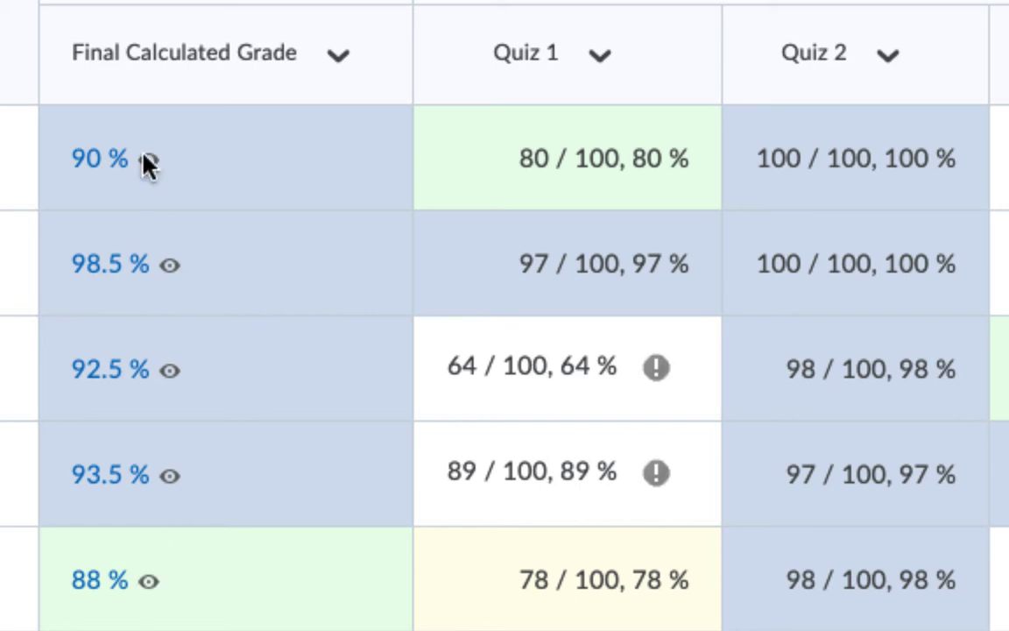
pyautogui.moveTo(183, 550)
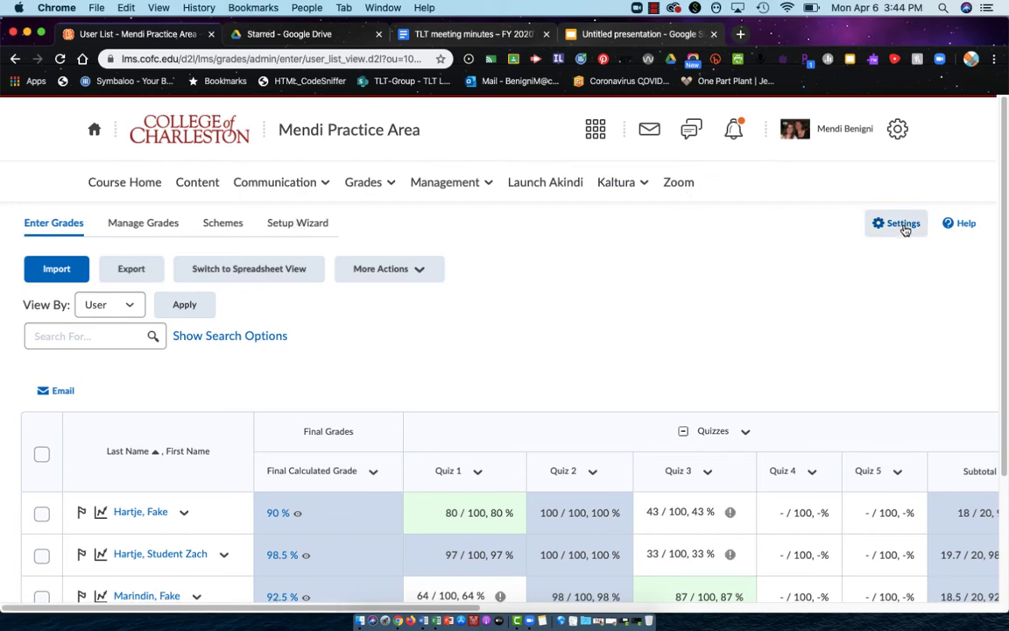
# - Review the Final Grade Released option under Settings' Calculation Options, then close without saving
pyautogui.click(895, 223)
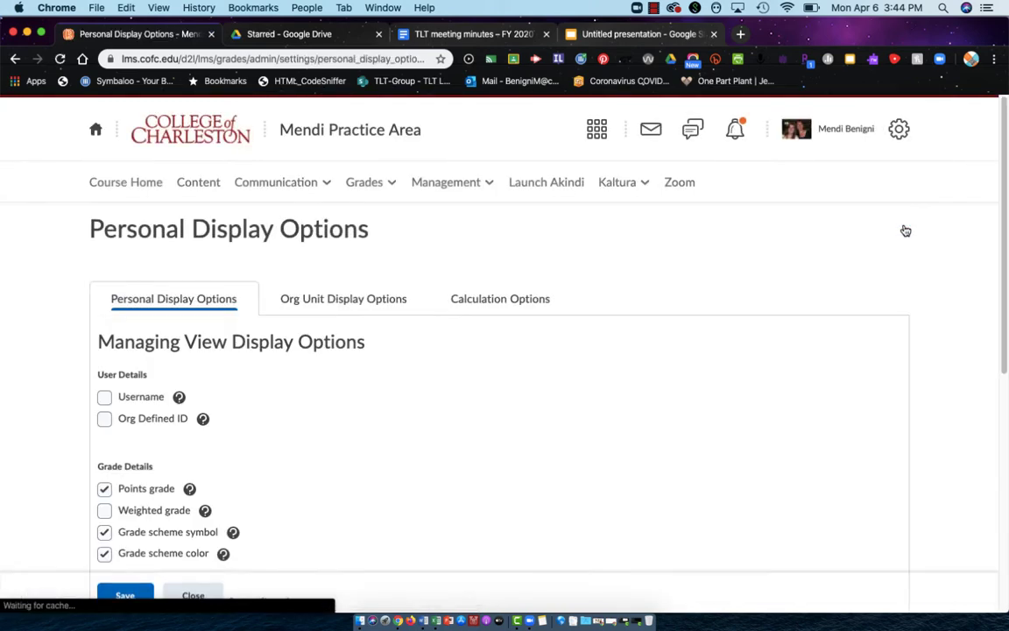
pyautogui.click(500, 298)
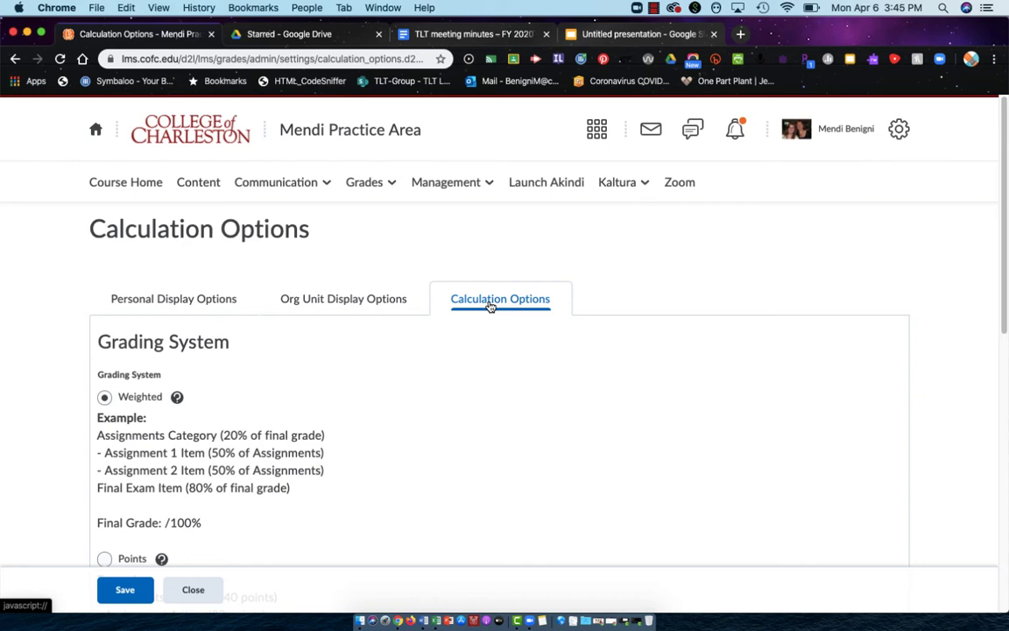
pyautogui.scroll(-3)
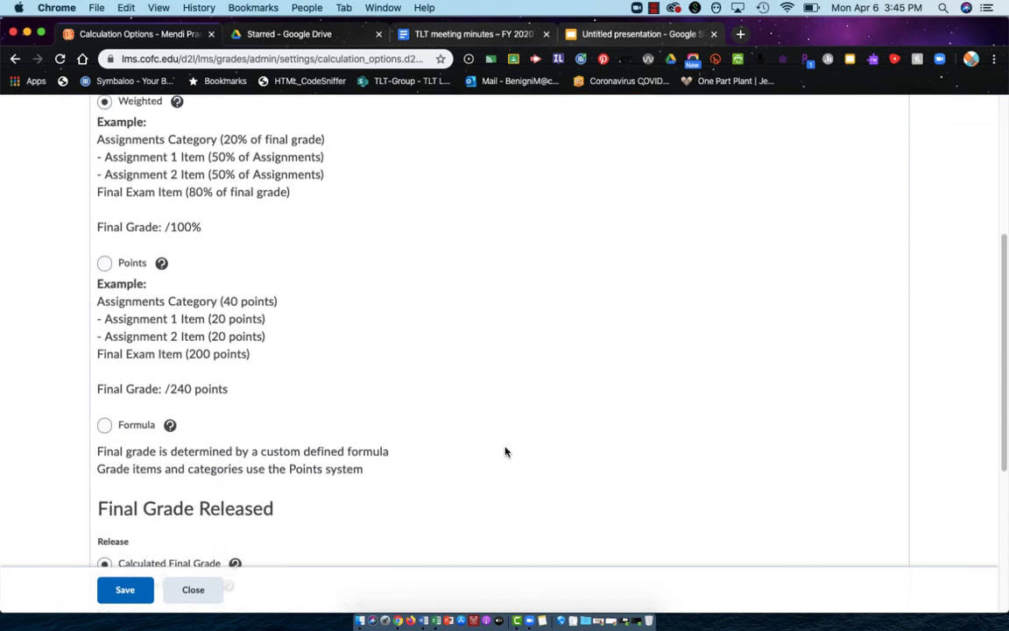
pyautogui.scroll(-3)
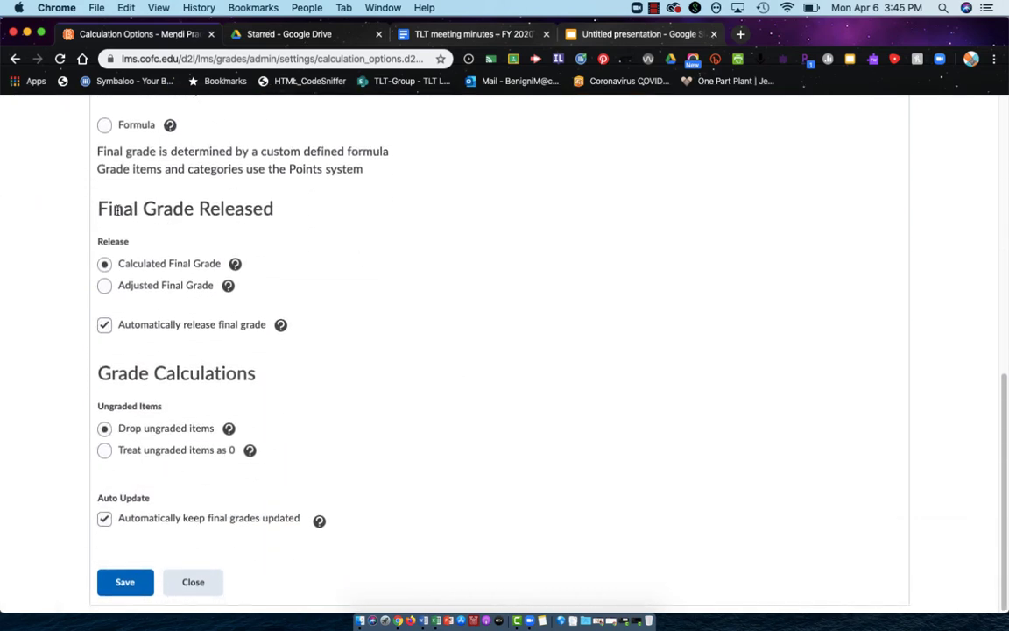
pyautogui.tripleClick(185, 208)
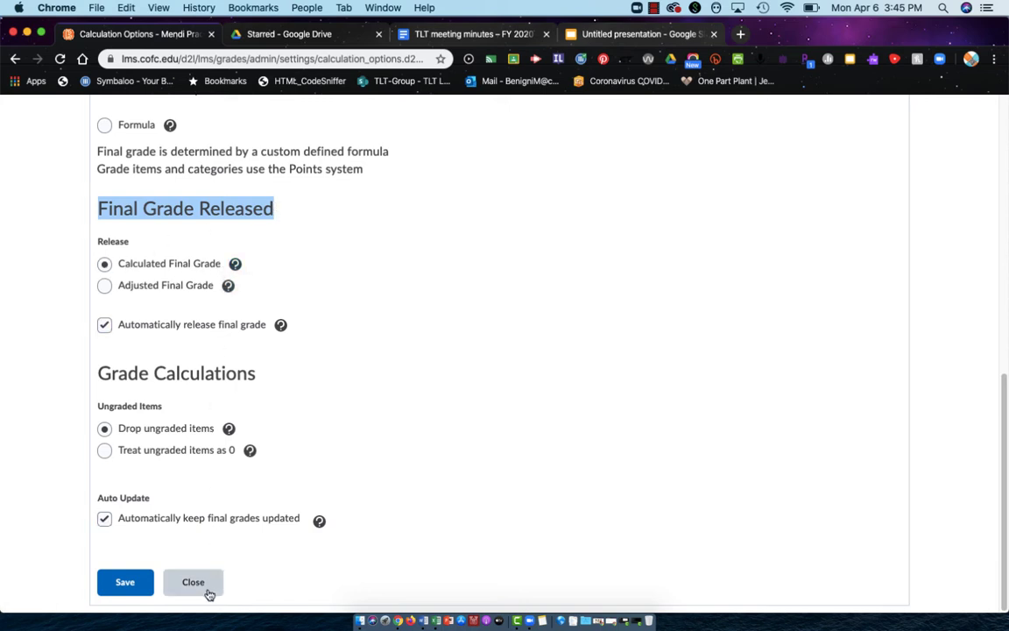
pyautogui.click(193, 582)
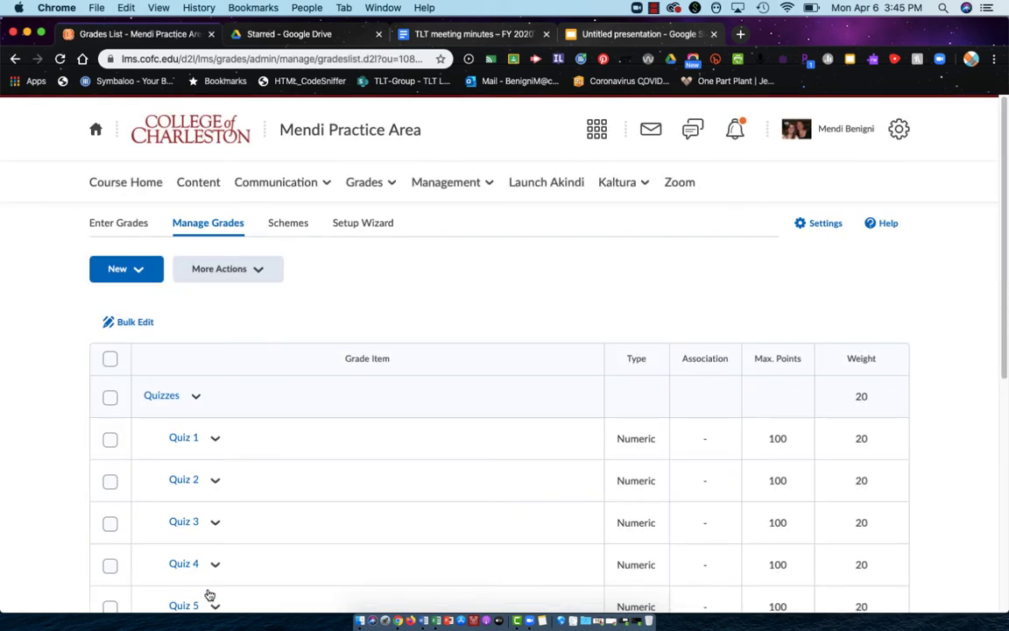
pyautogui.moveTo(118, 233)
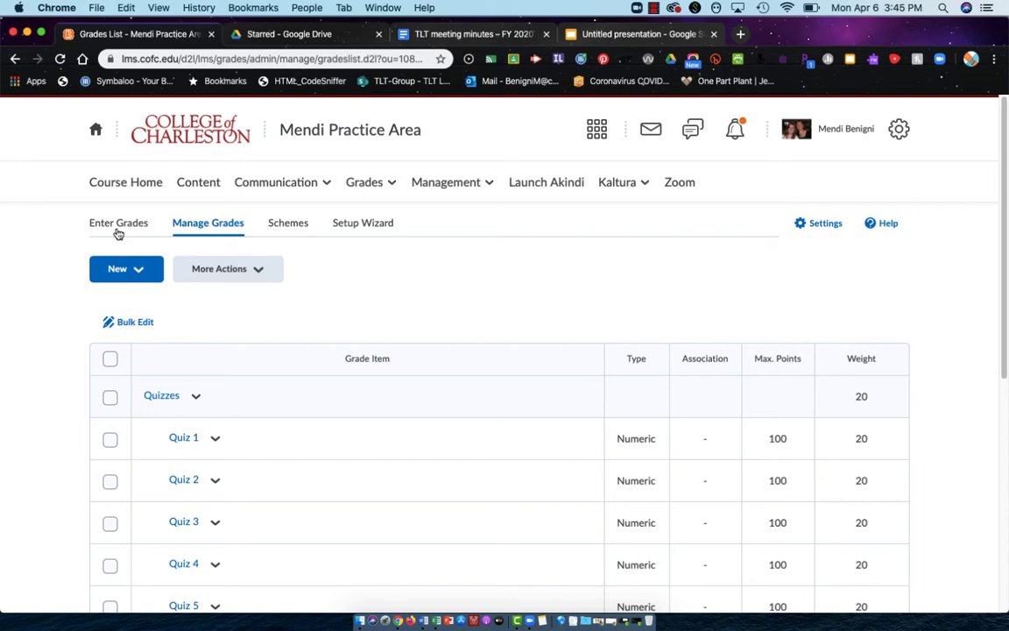
pyautogui.click(118, 222)
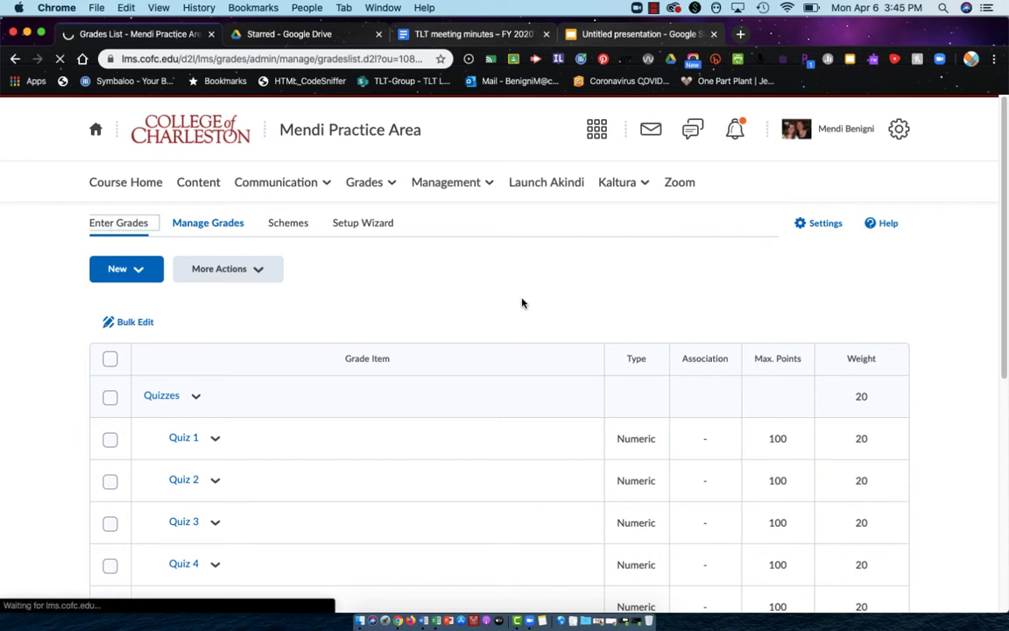
pyautogui.click(118, 223)
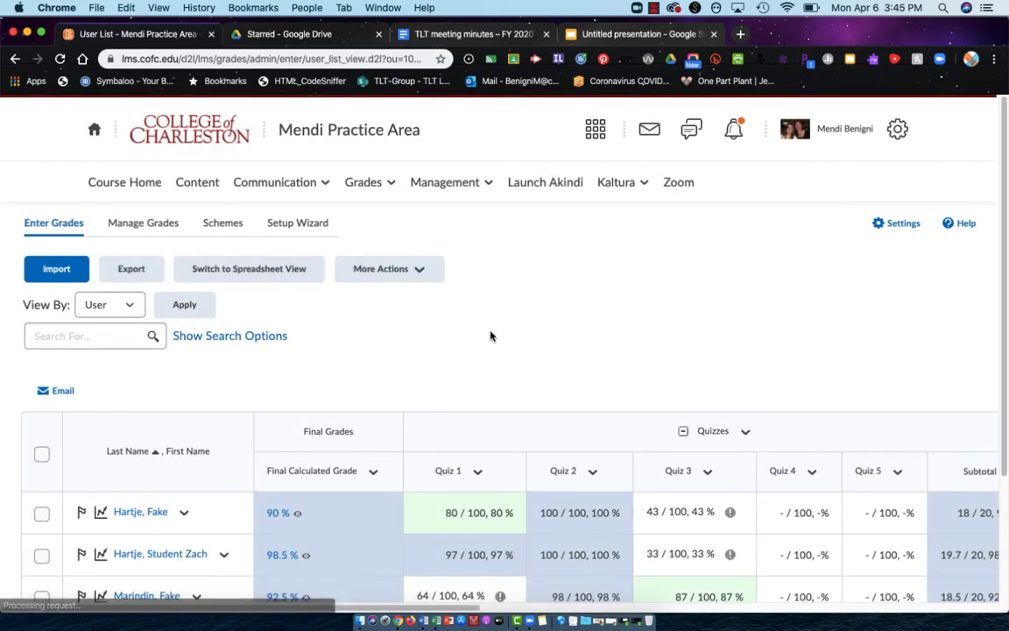
pyautogui.scroll(-3)
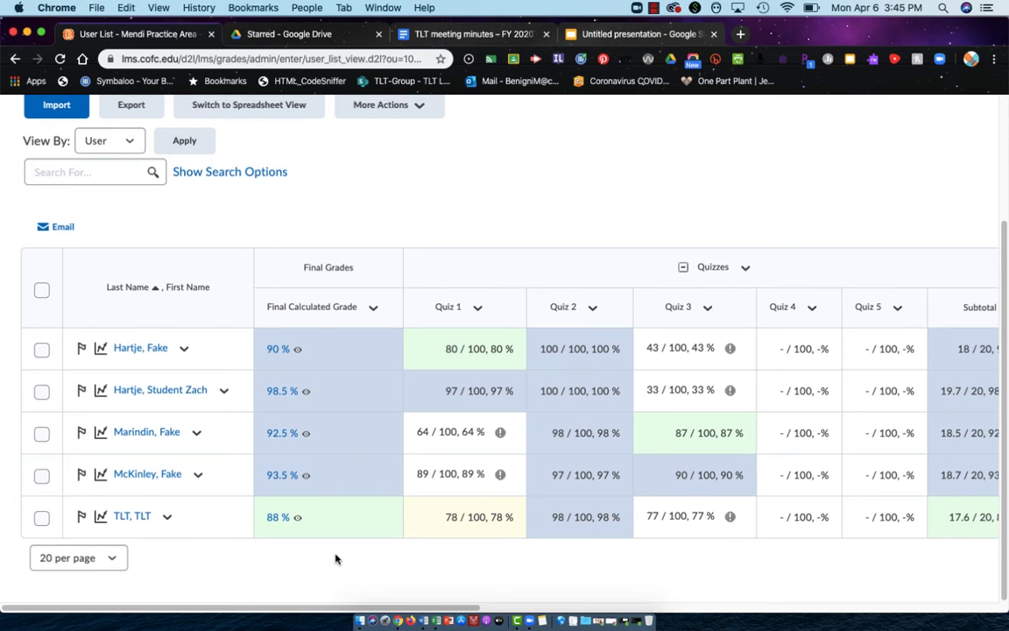
pyautogui.moveTo(308, 351)
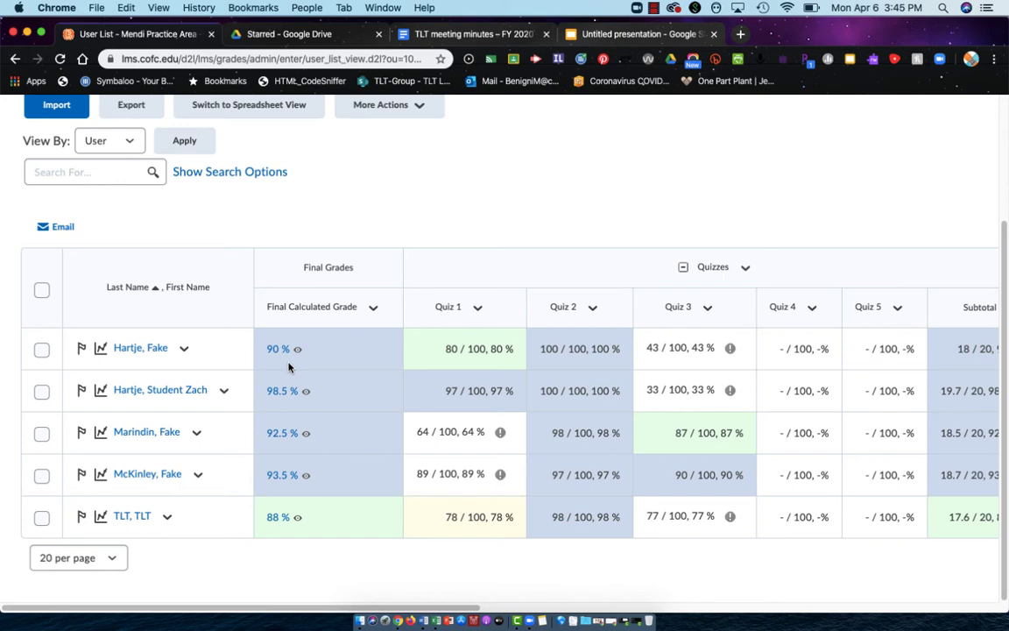
pyautogui.moveTo(277, 306)
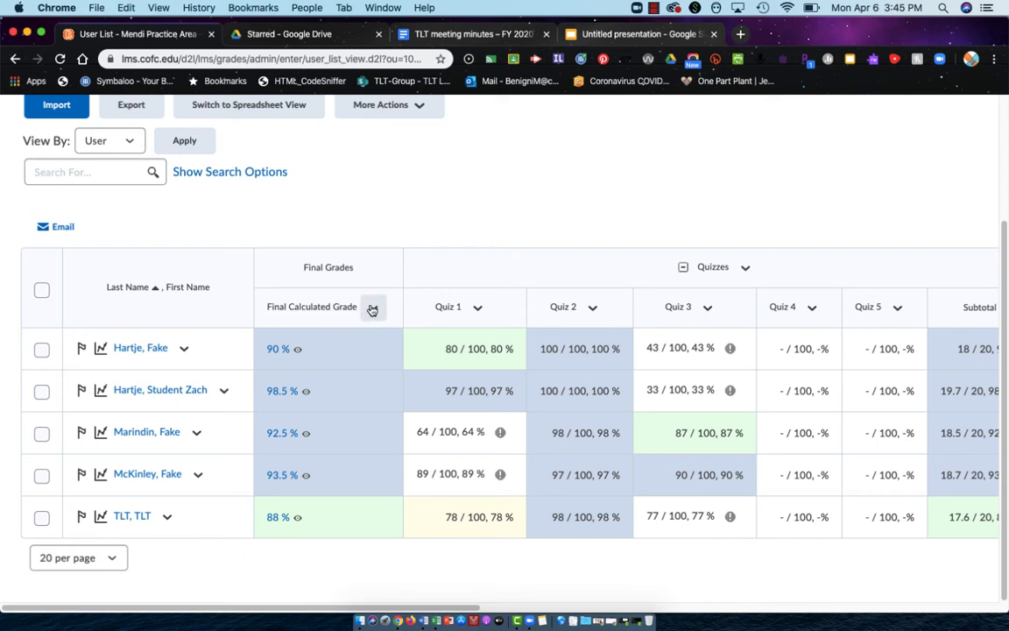
# - Open Enter Grades for Final Calculated Grade and select all five student rows
pyautogui.click(373, 308)
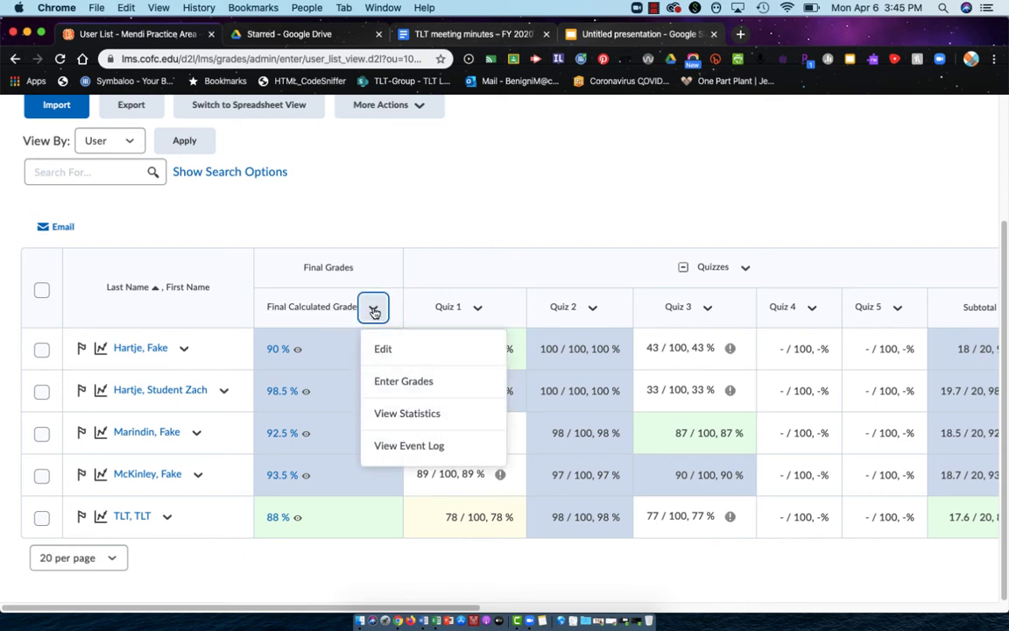
pyautogui.moveTo(403, 387)
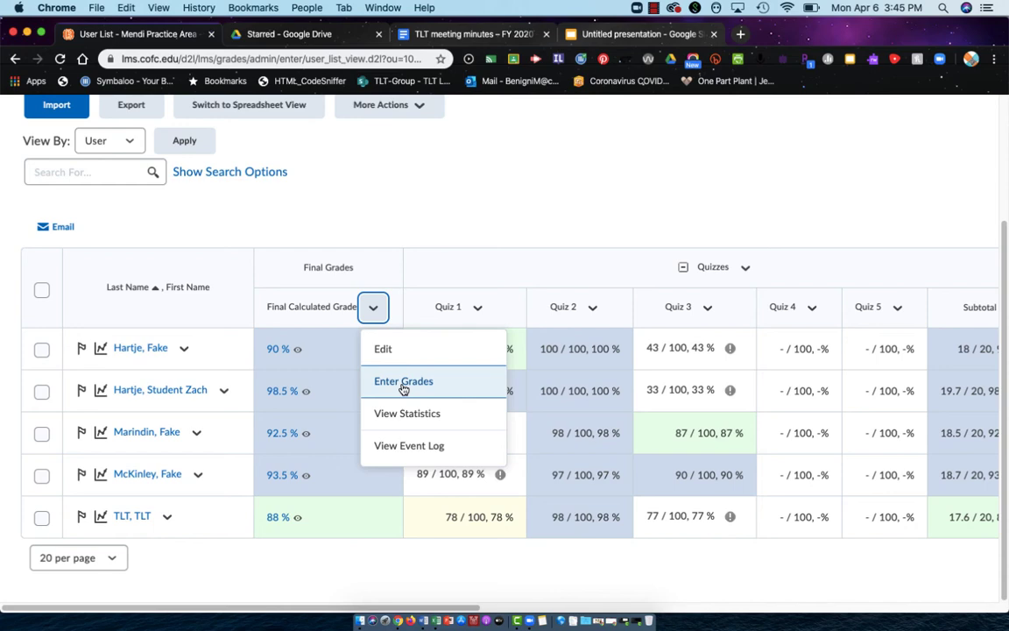
pyautogui.click(403, 381)
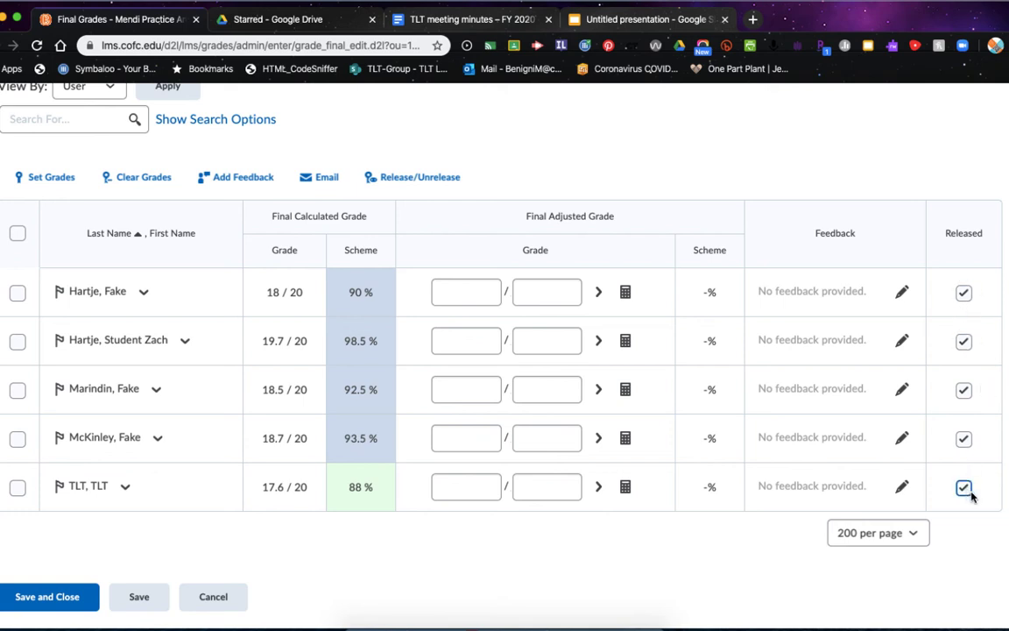
pyautogui.moveTo(962, 485)
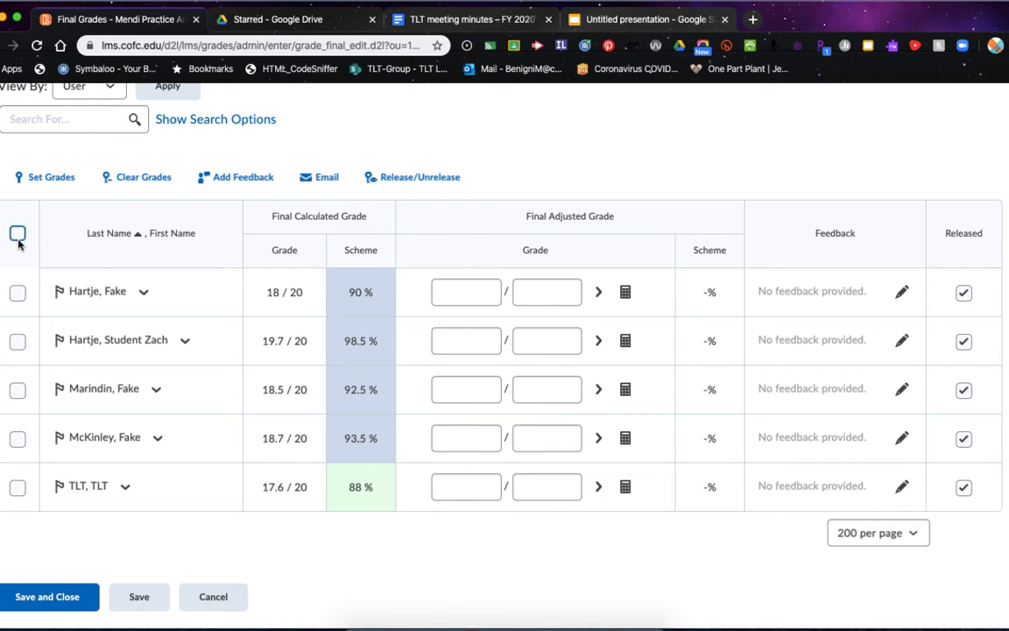
pyautogui.moveTo(18, 236)
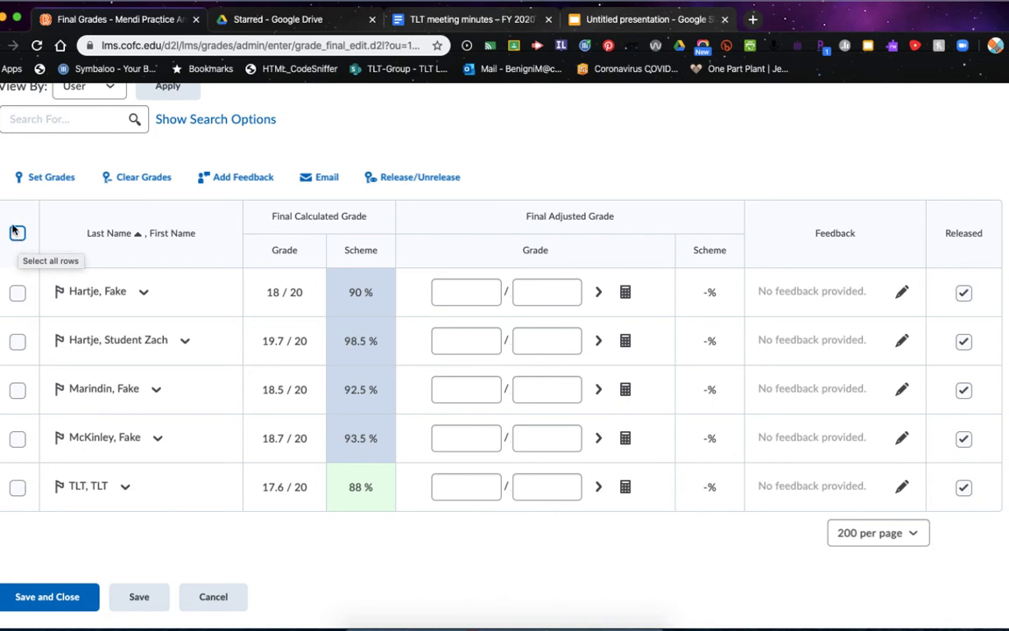
pyautogui.click(16, 232)
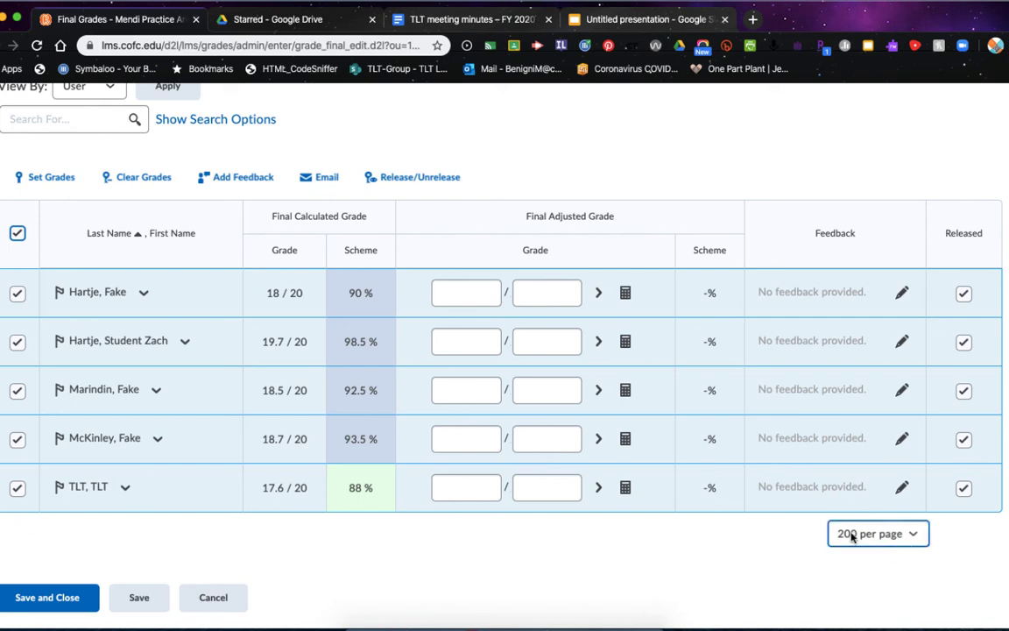
pyautogui.moveTo(882, 542)
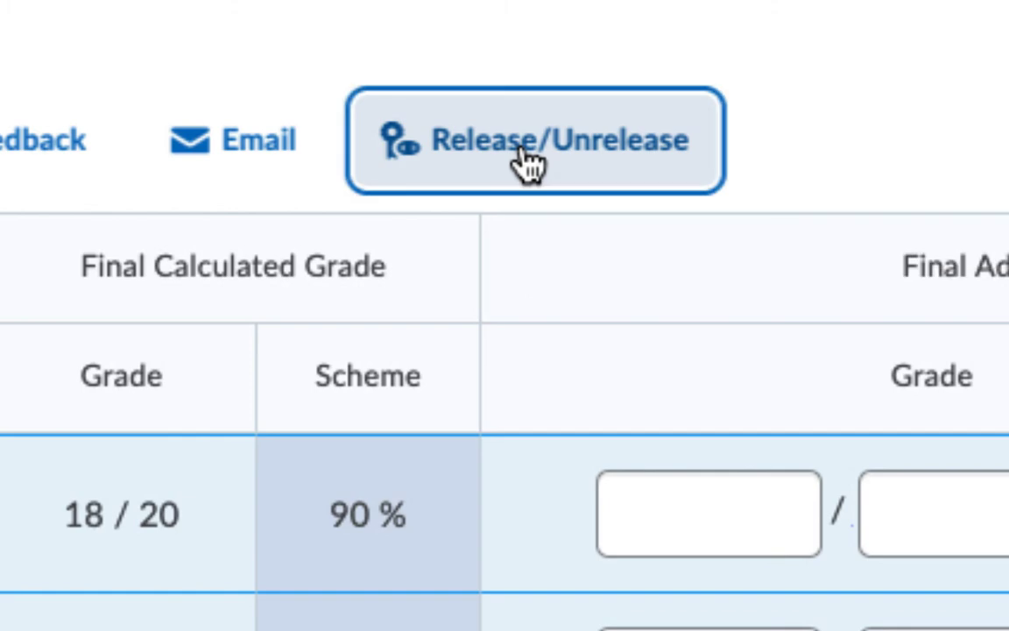
pyautogui.moveTo(416, 184)
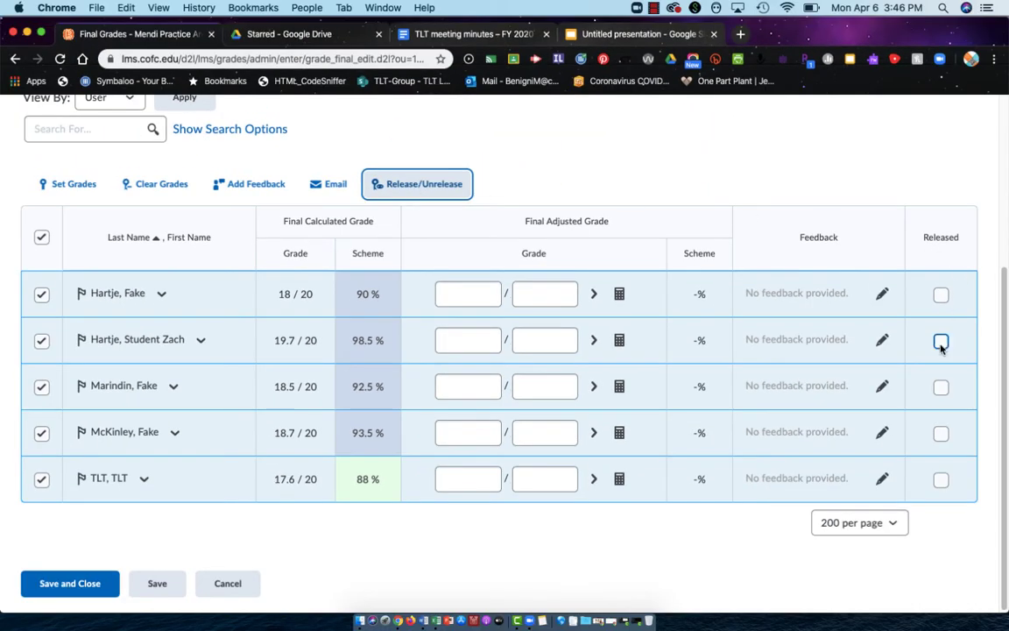
pyautogui.moveTo(931, 508)
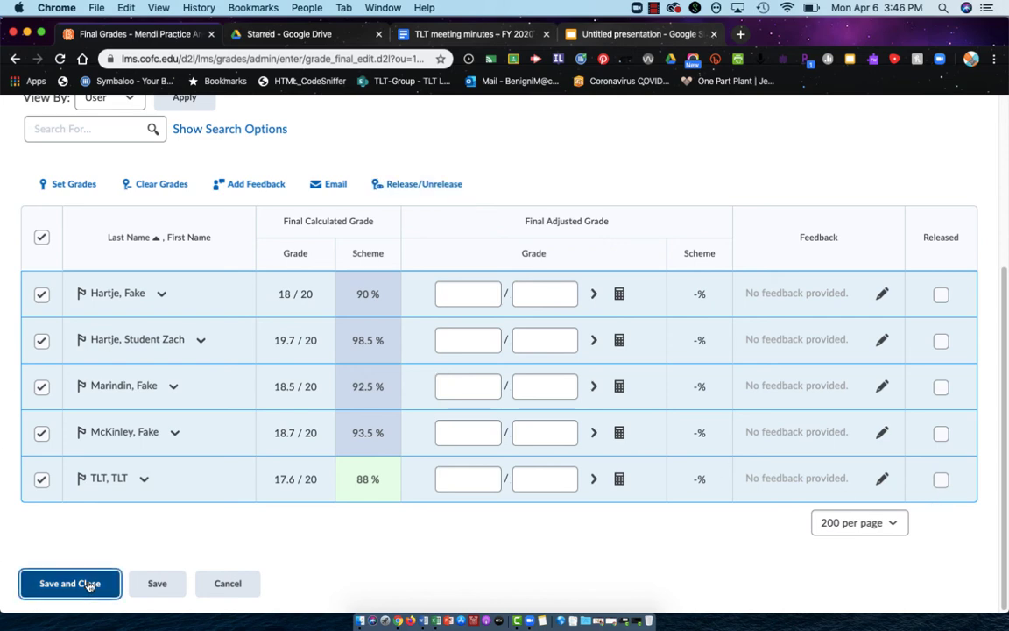
# - Save and close the unreleased final grades, then reopen the Final Calculated Grade actions
pyautogui.click(61, 584)
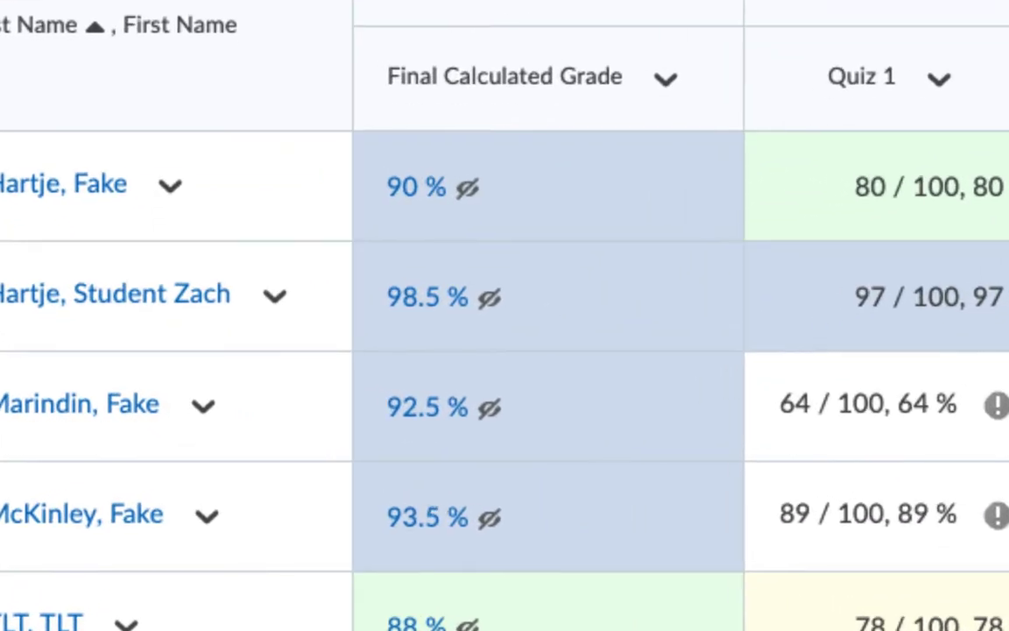
pyautogui.moveTo(567, 248)
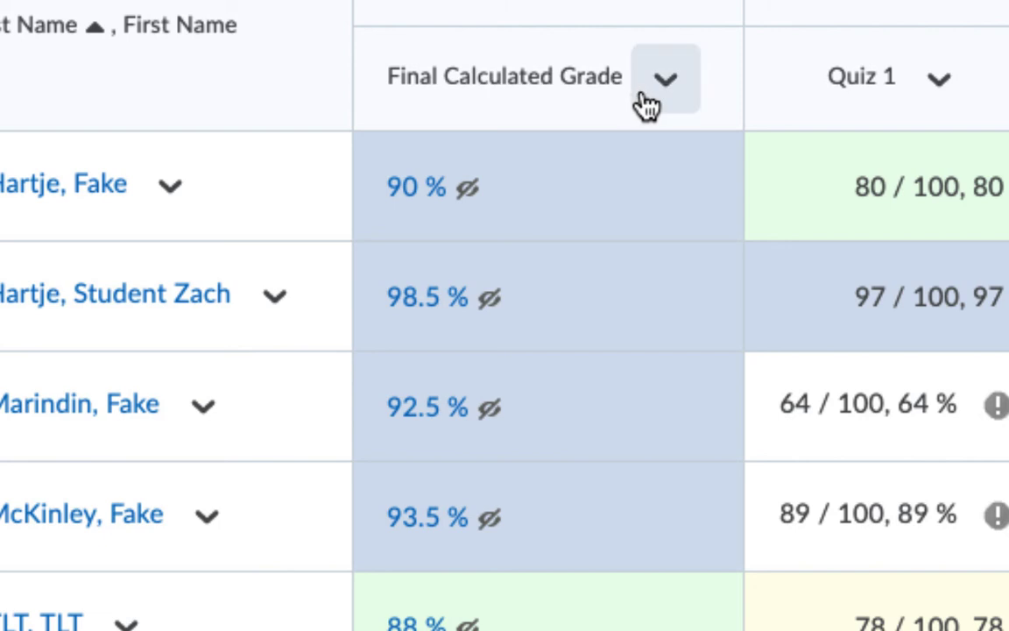
pyautogui.moveTo(650, 95)
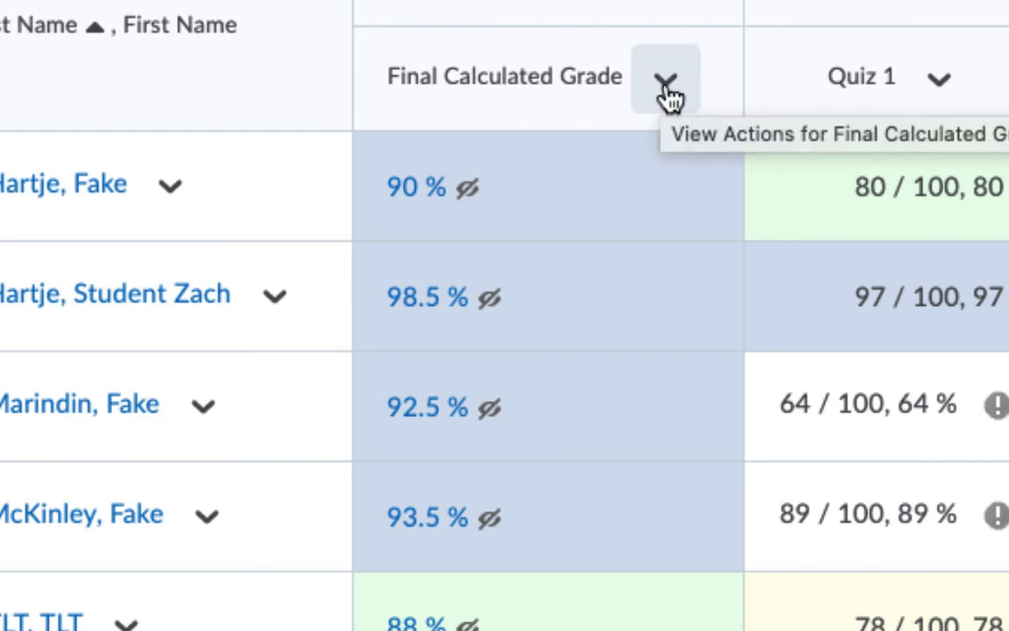
pyautogui.click(670, 77)
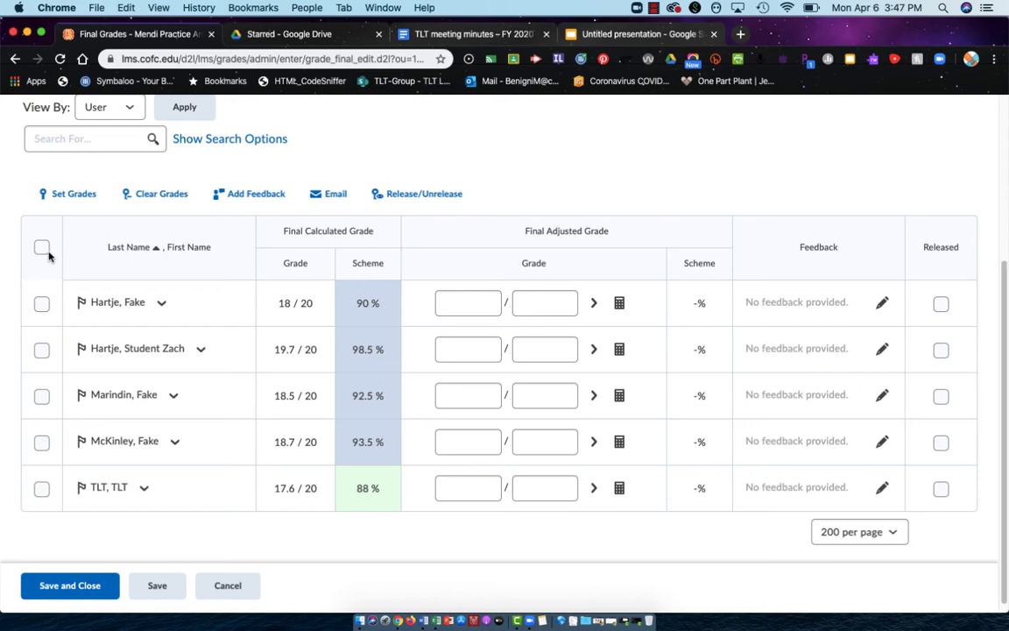
# - Select all five students, release their final grades, and save and close
pyautogui.click(41, 247)
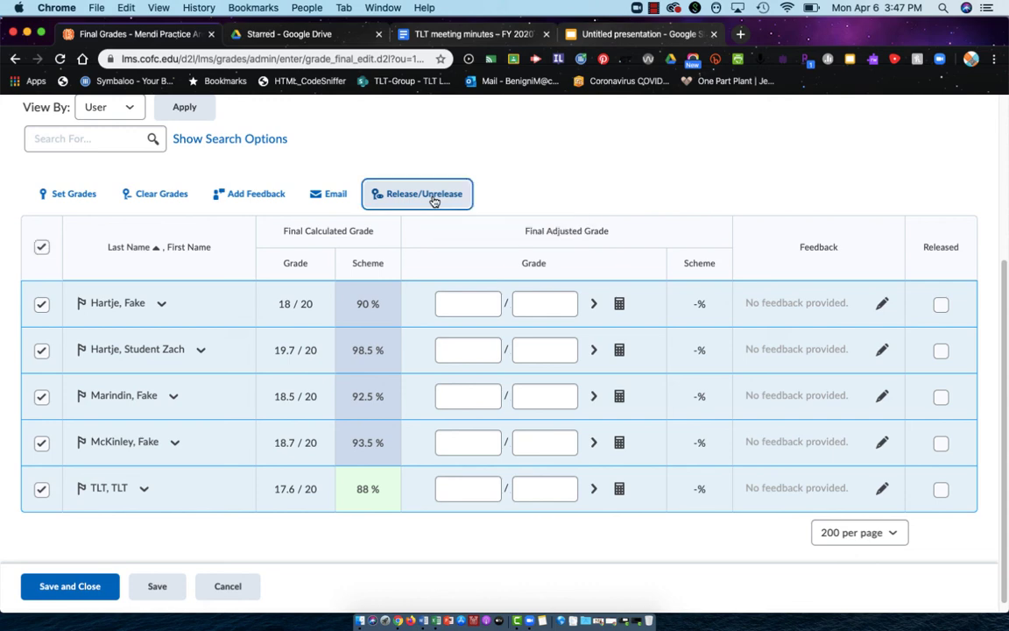
pyautogui.click(416, 193)
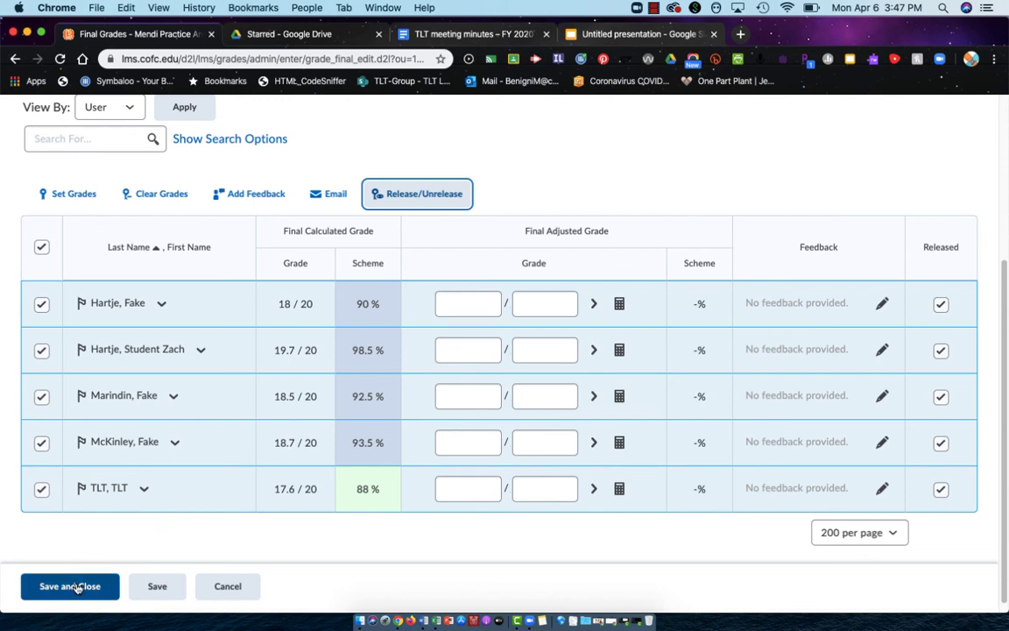
pyautogui.click(69, 586)
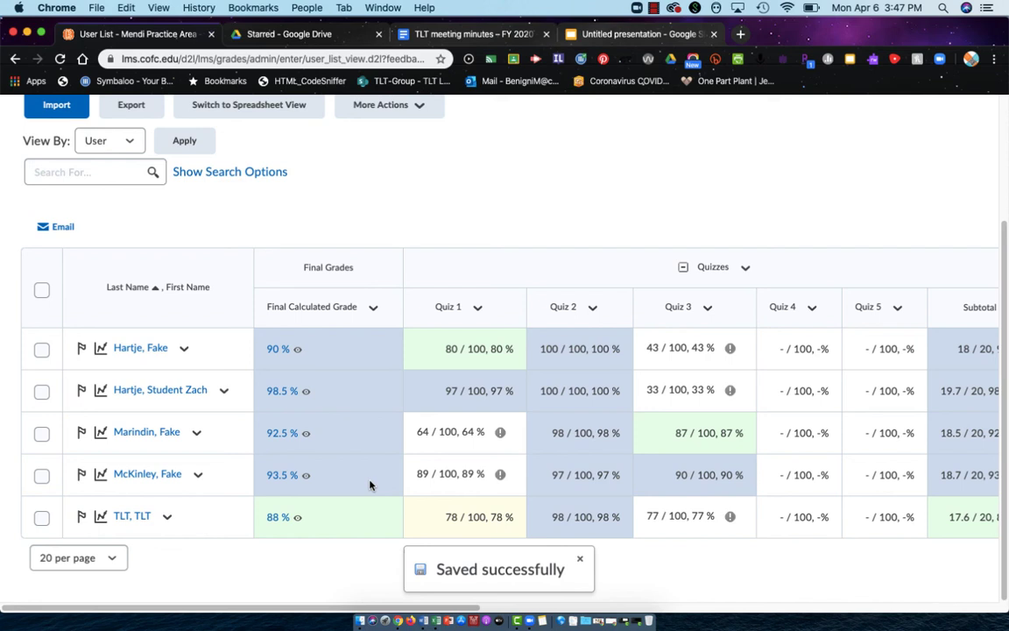
pyautogui.click(580, 556)
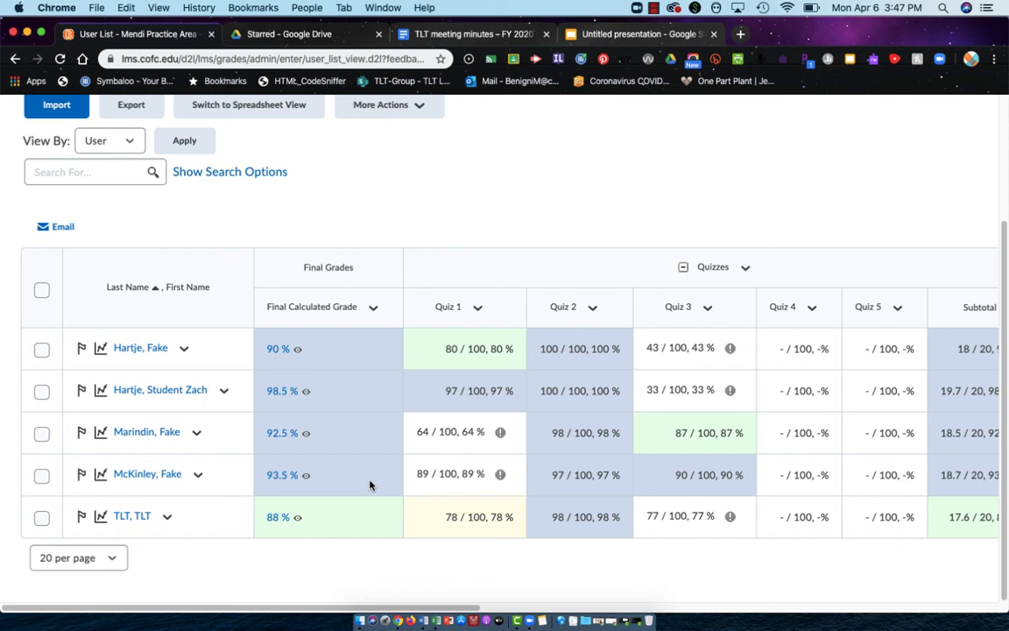
pyautogui.moveTo(370, 462)
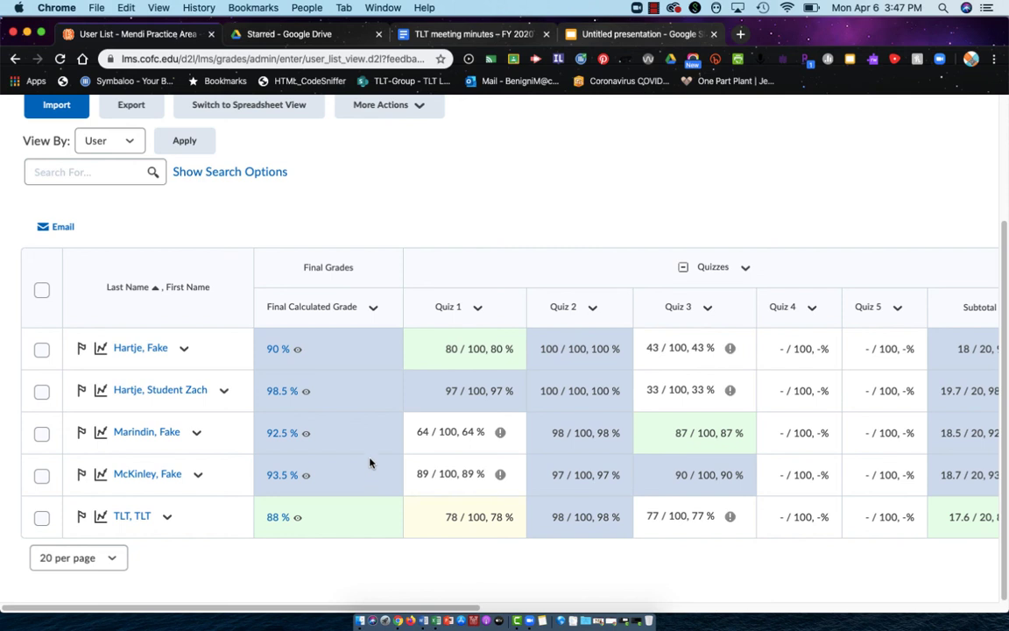
pyautogui.moveTo(296, 344)
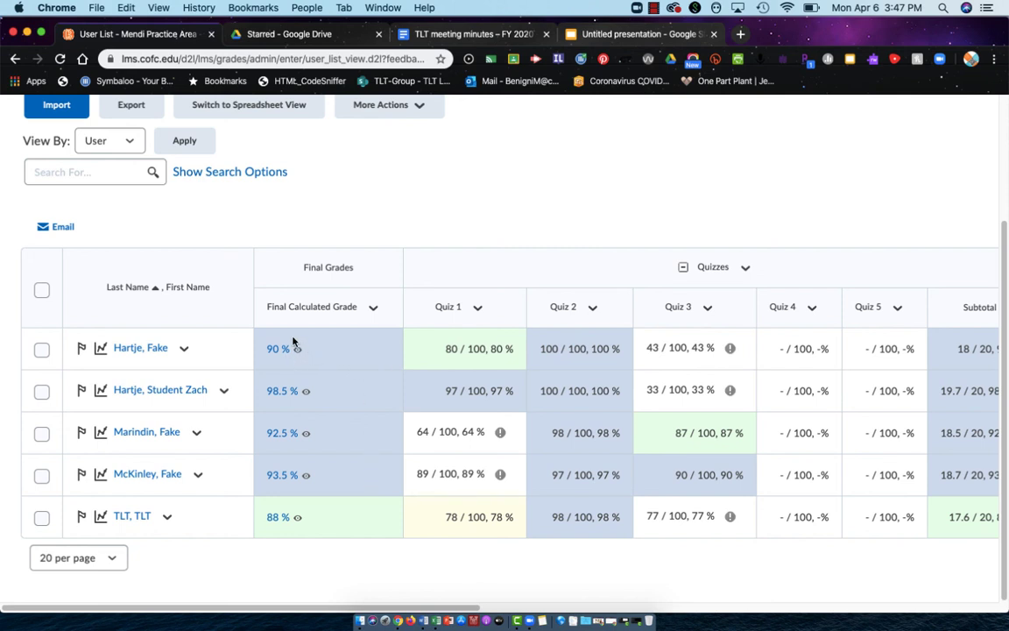
pyautogui.moveTo(301, 385)
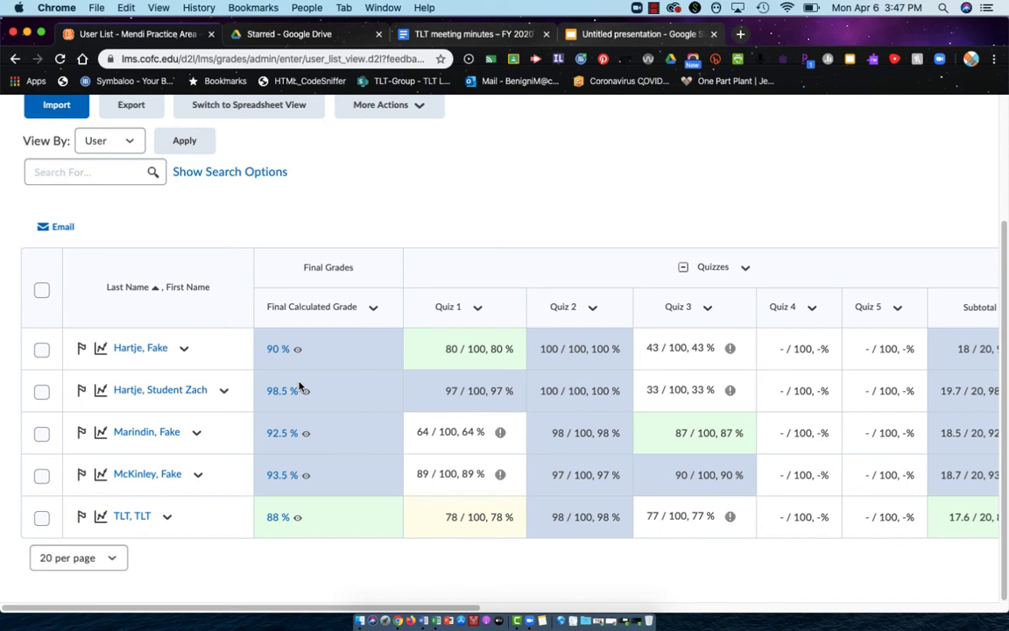
pyautogui.moveTo(703, 415)
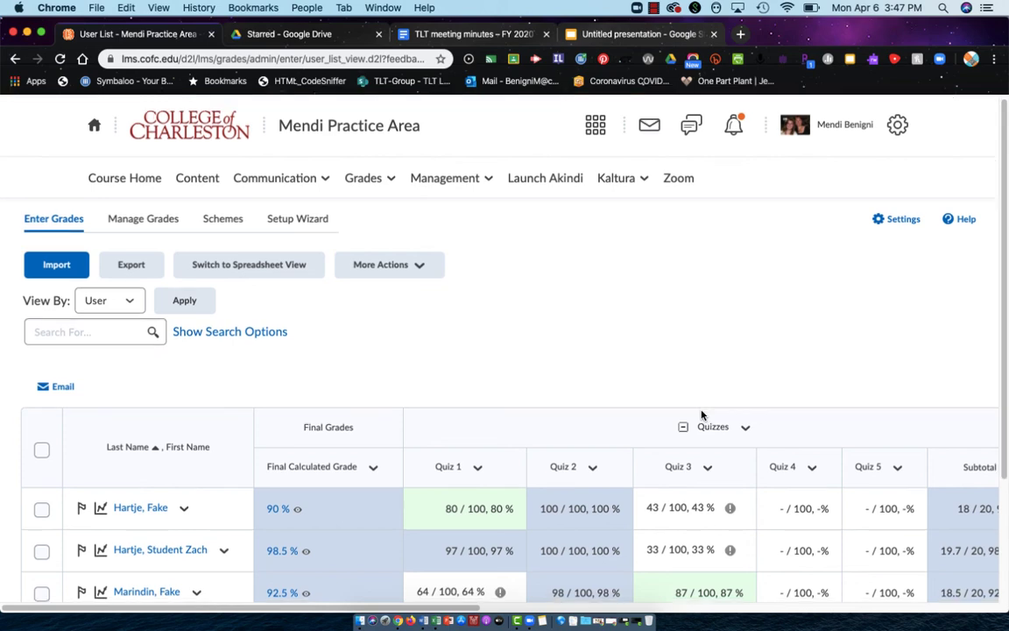
# - Scroll the gradebook and open the Quiz 1 column's dropdown menu
pyautogui.scroll(-3)
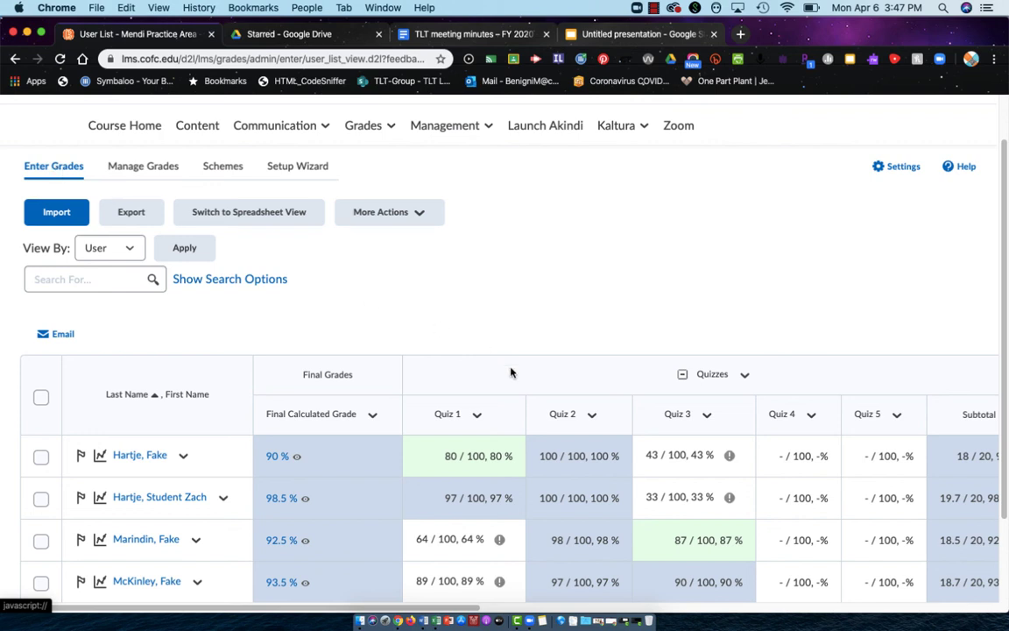
pyautogui.scroll(-3)
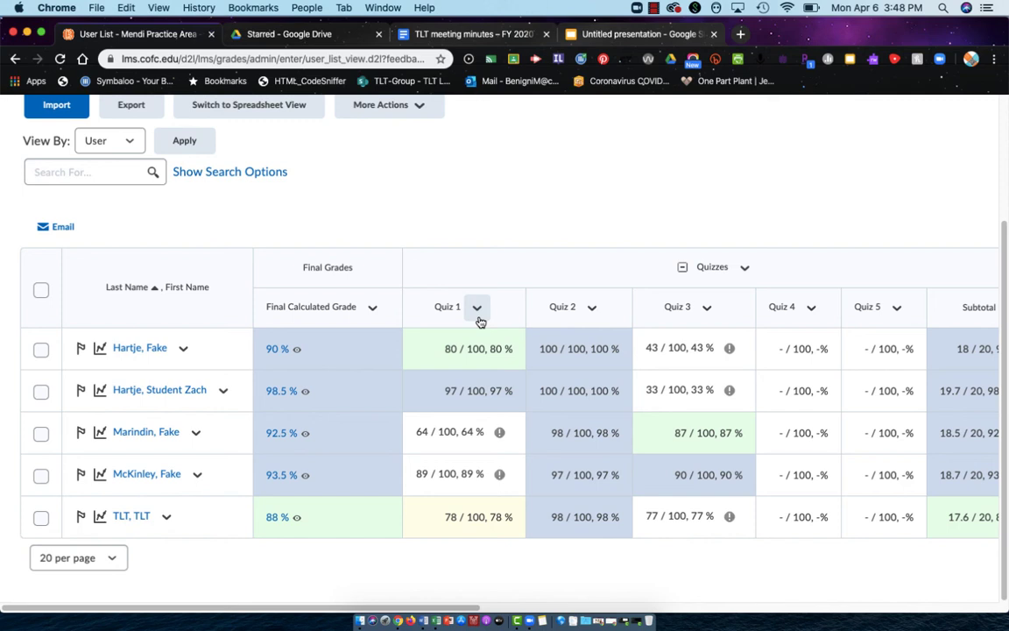
pyautogui.click(477, 308)
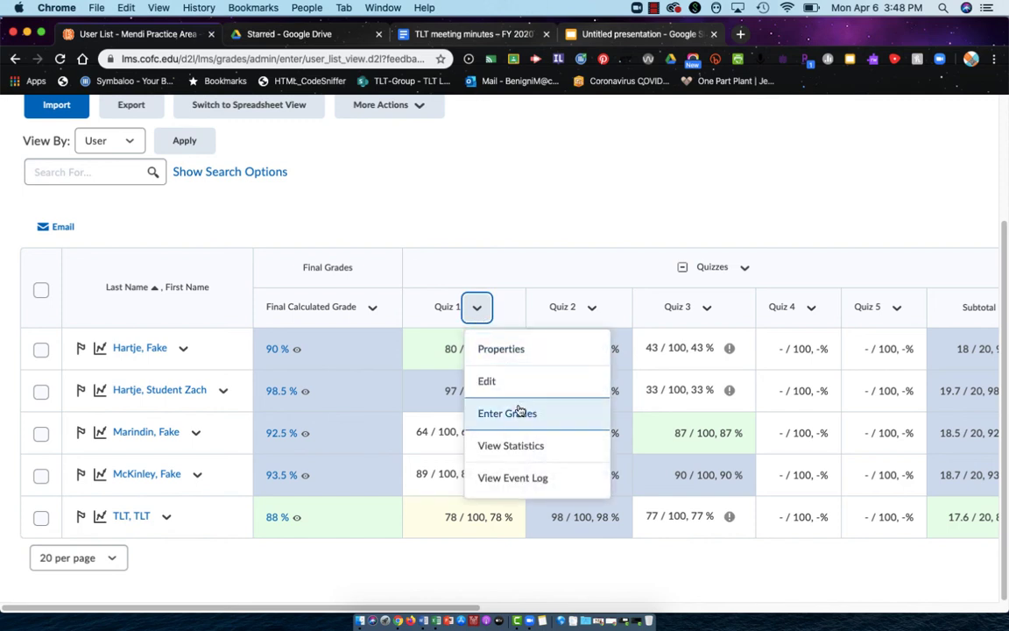
pyautogui.moveTo(554, 288)
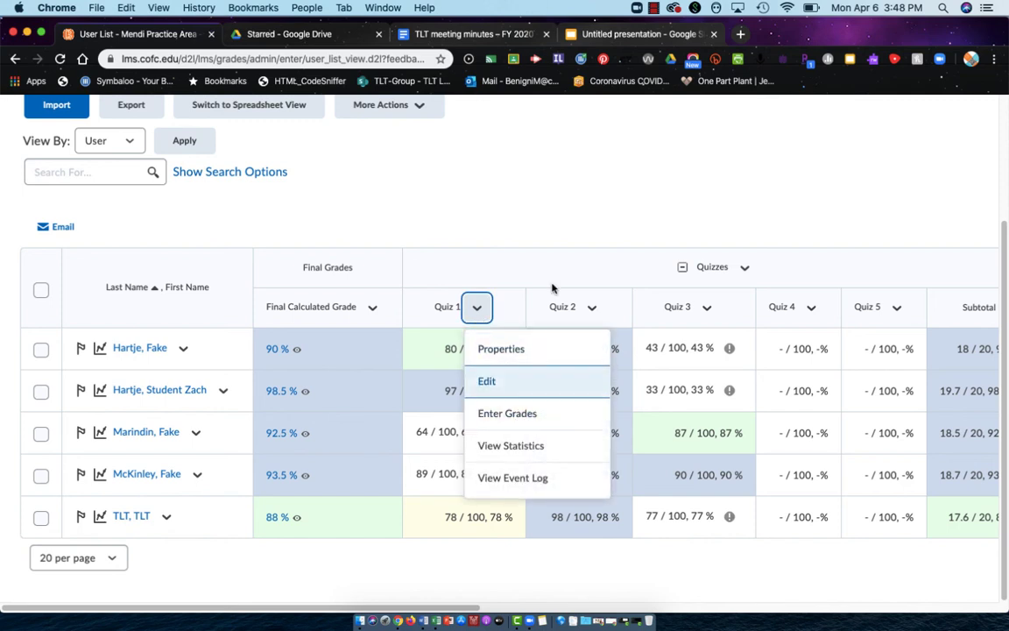